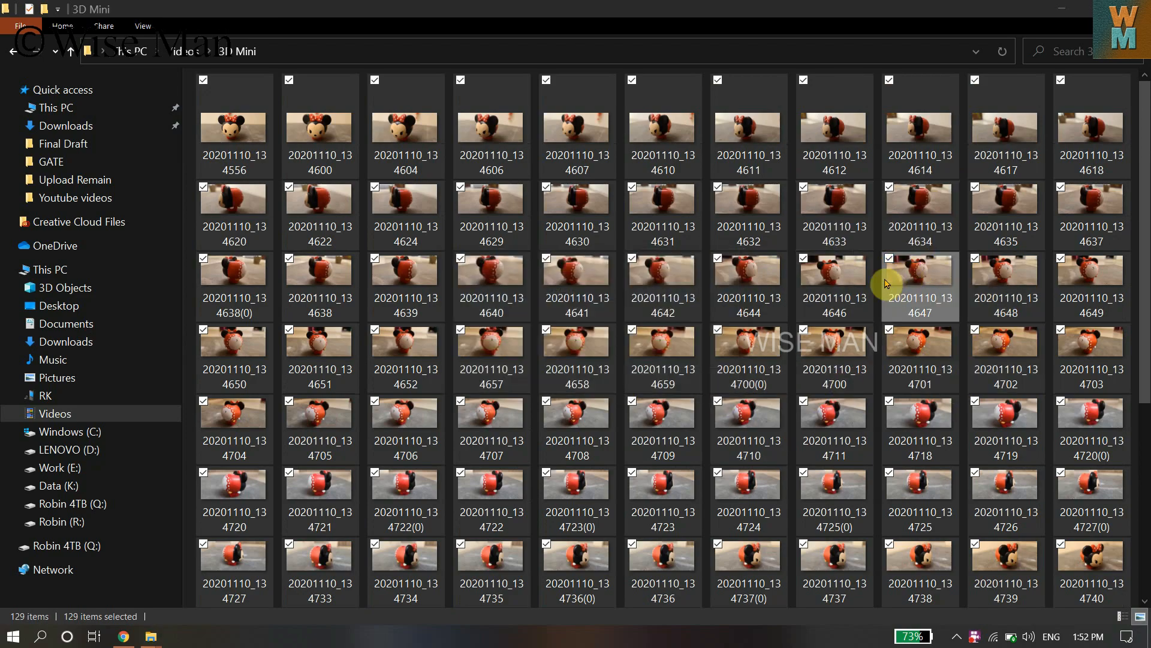
{"action": "mouse_move", "coordinate": [298, 342]}
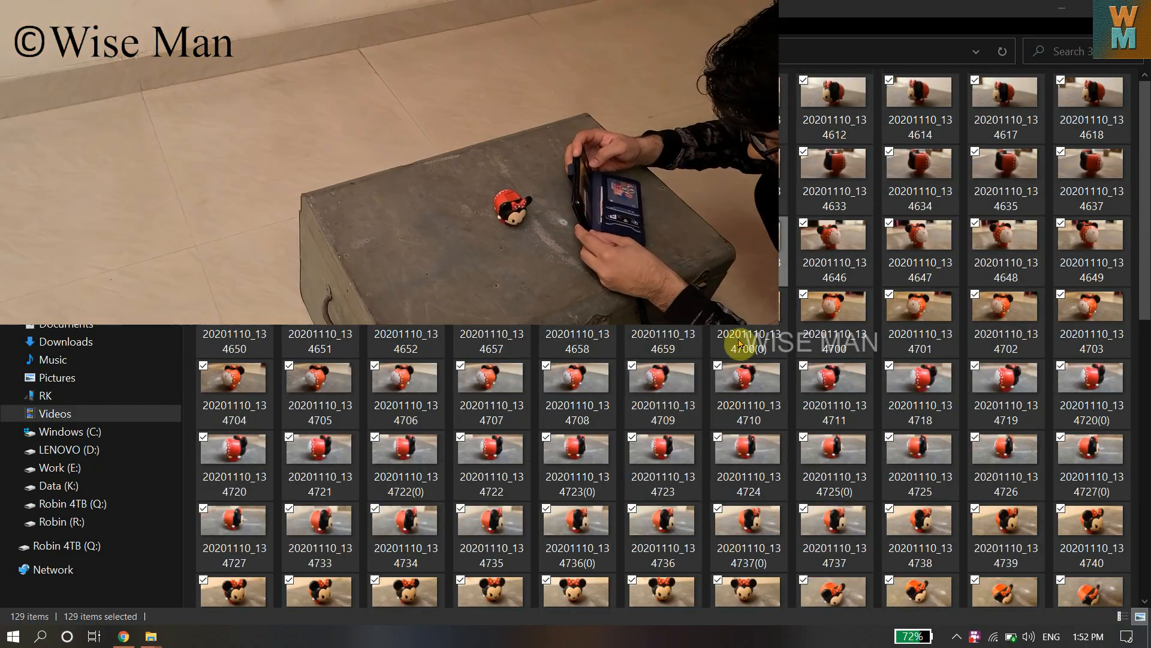
Refresh the 3D Mini folder of 129 photos so none stay selected.
{"action": "scroll", "scroll_direction": "down", "scroll_amount": 3}
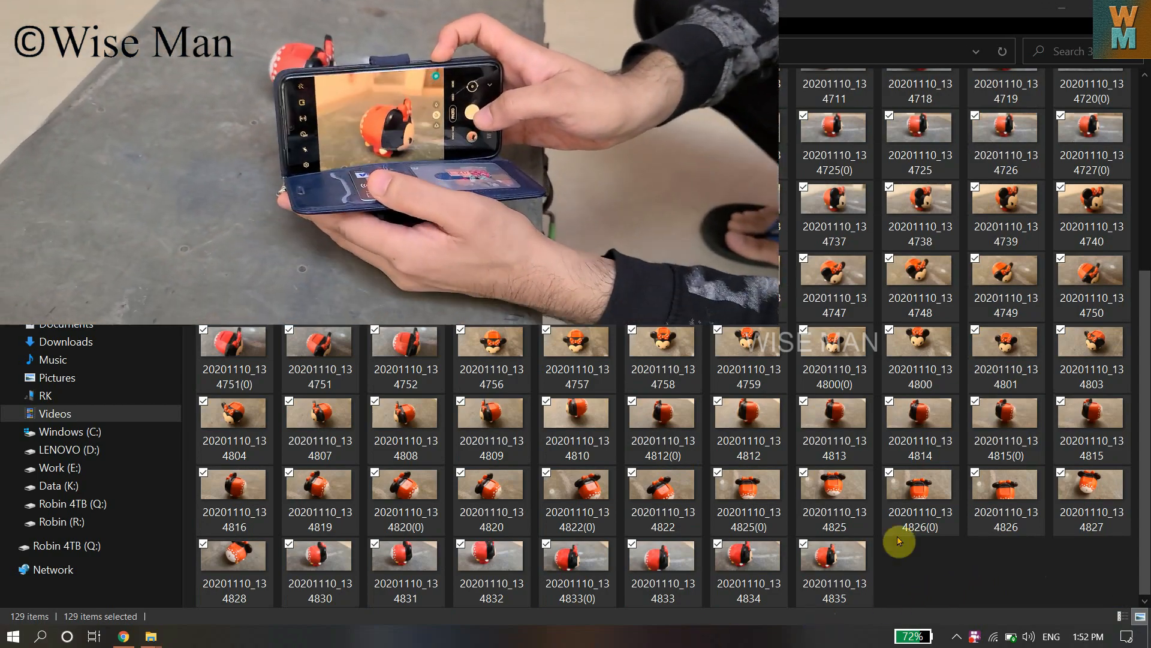
{"action": "right_click", "coordinate": [899, 542]}
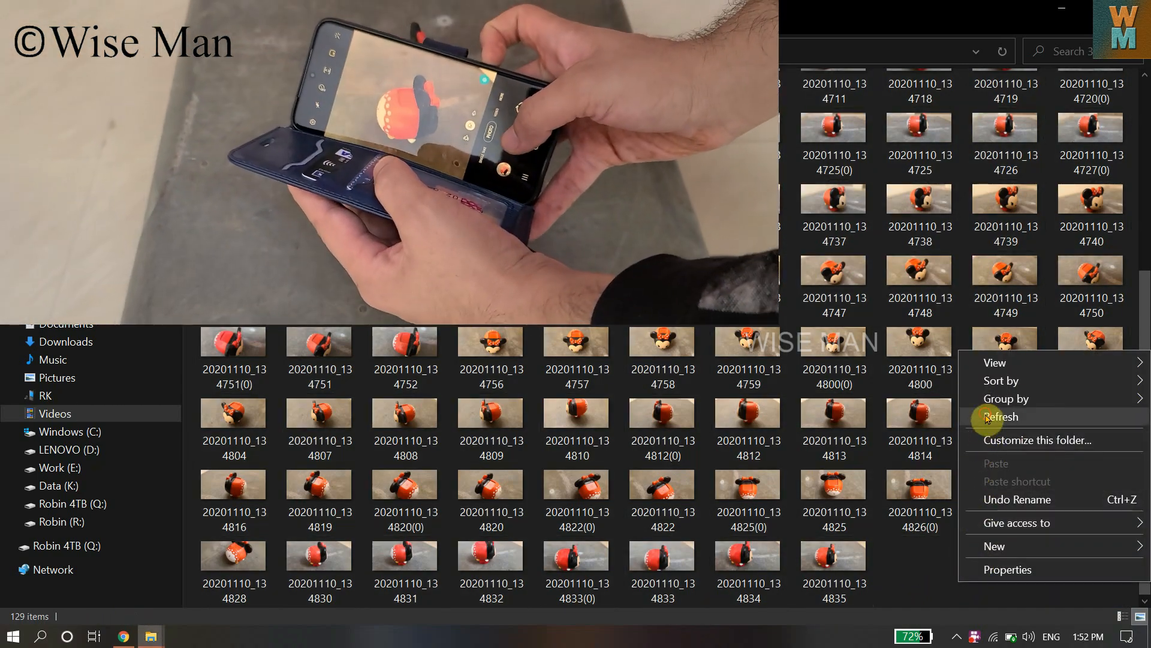
{"action": "left_click", "coordinate": [1001, 416]}
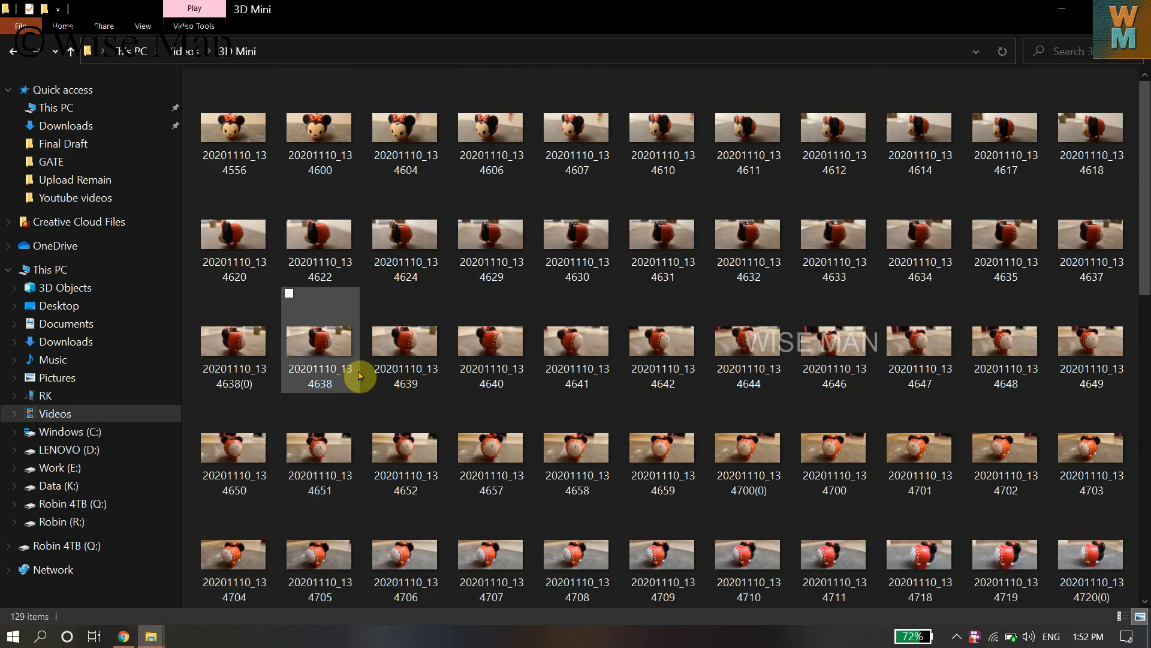
Launch Agisoft Metashape Standard and open the official Agisoft Metashape website in Chrome.
{"action": "left_click", "coordinate": [12, 635]}
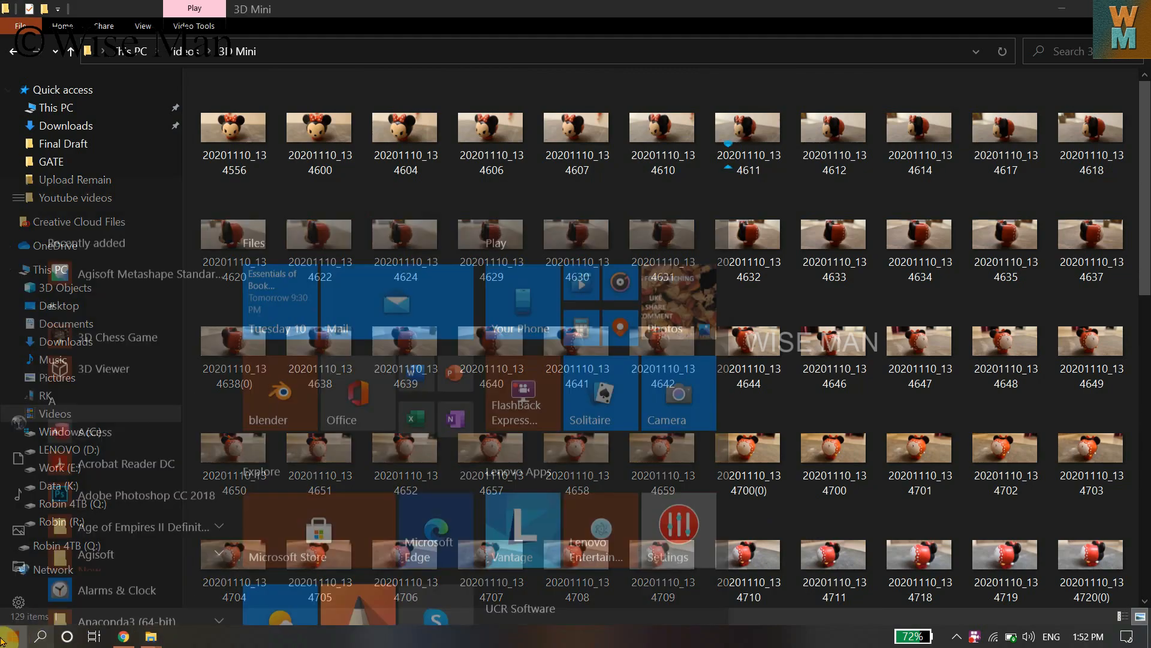
{"action": "left_click", "coordinate": [11, 635]}
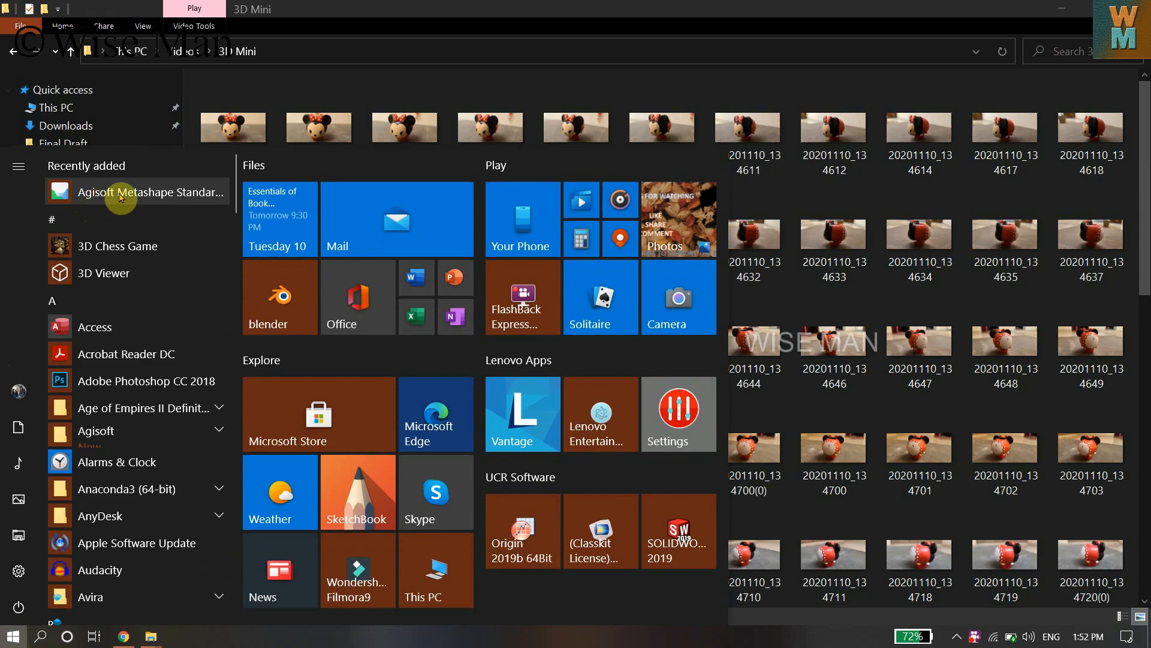
{"action": "mouse_move", "coordinate": [150, 192]}
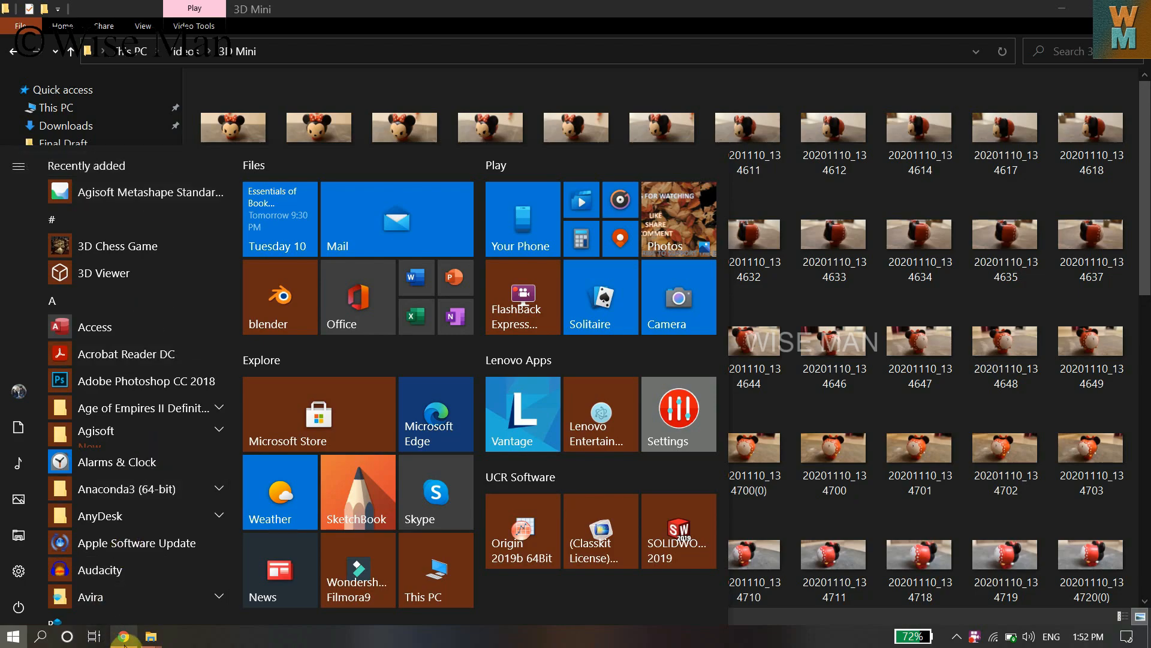
{"action": "left_click", "coordinate": [123, 636]}
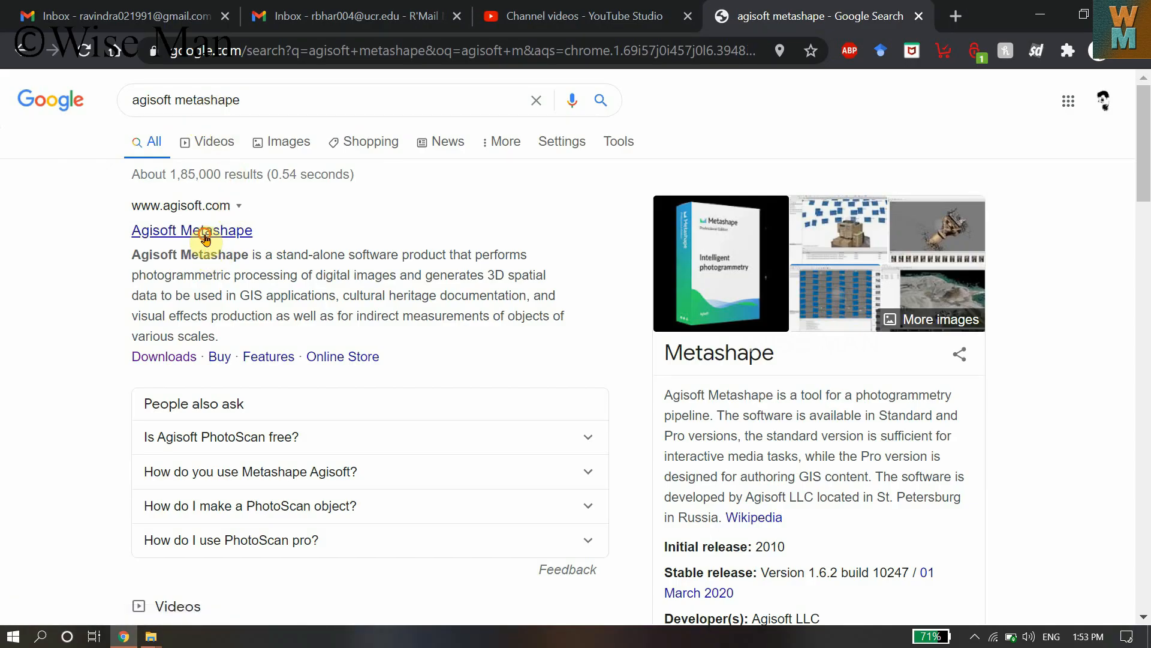
{"action": "left_click", "coordinate": [192, 231]}
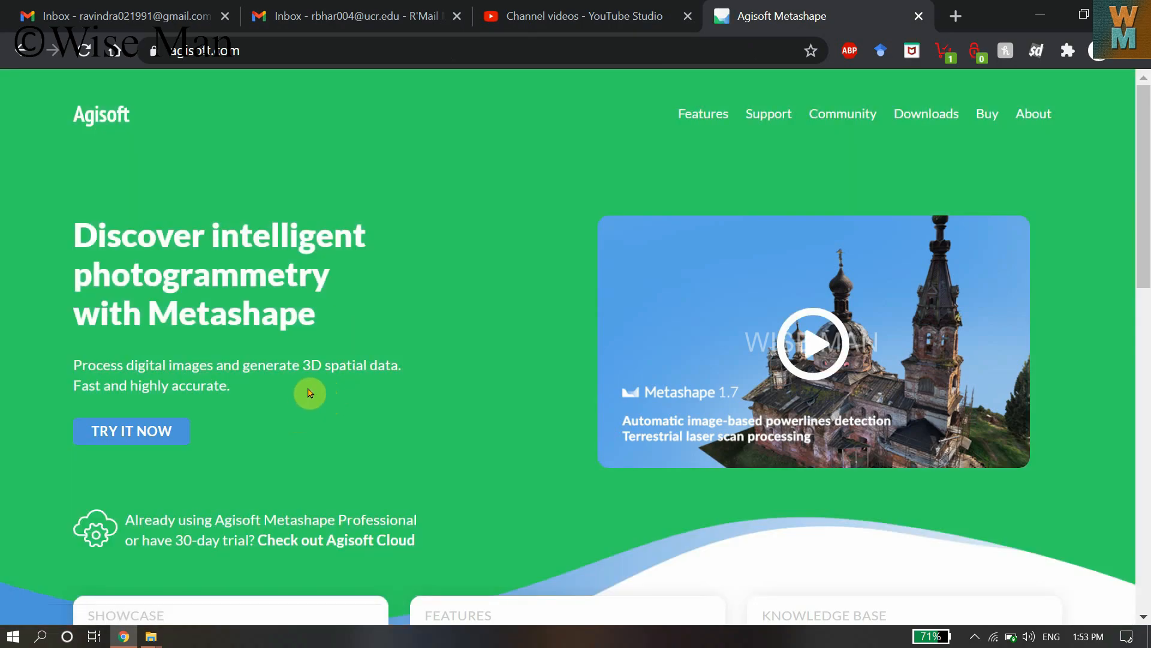
{"action": "left_click", "coordinate": [177, 635]}
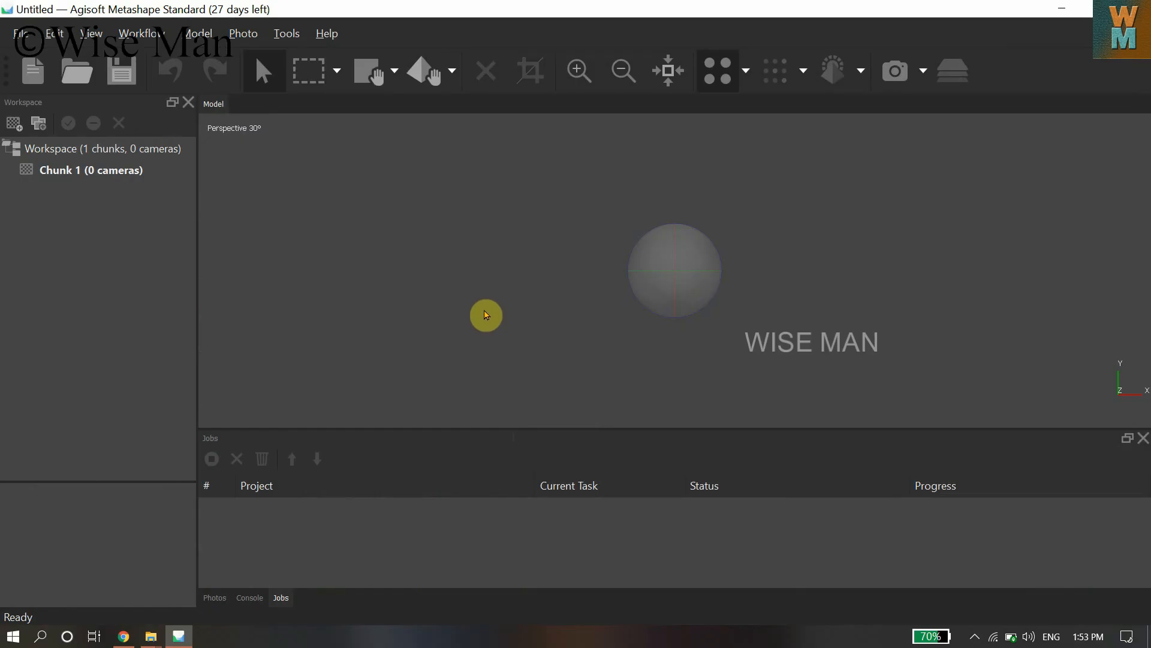
{"action": "mouse_move", "coordinate": [1145, 406]}
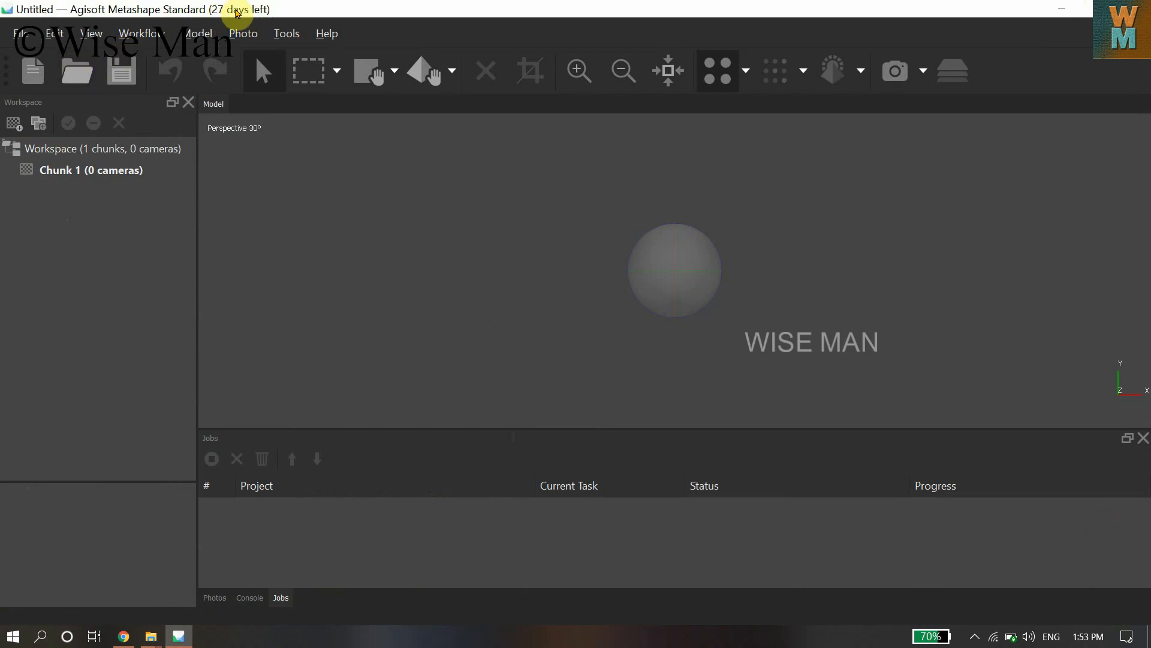
{"action": "mouse_move", "coordinate": [140, 230]}
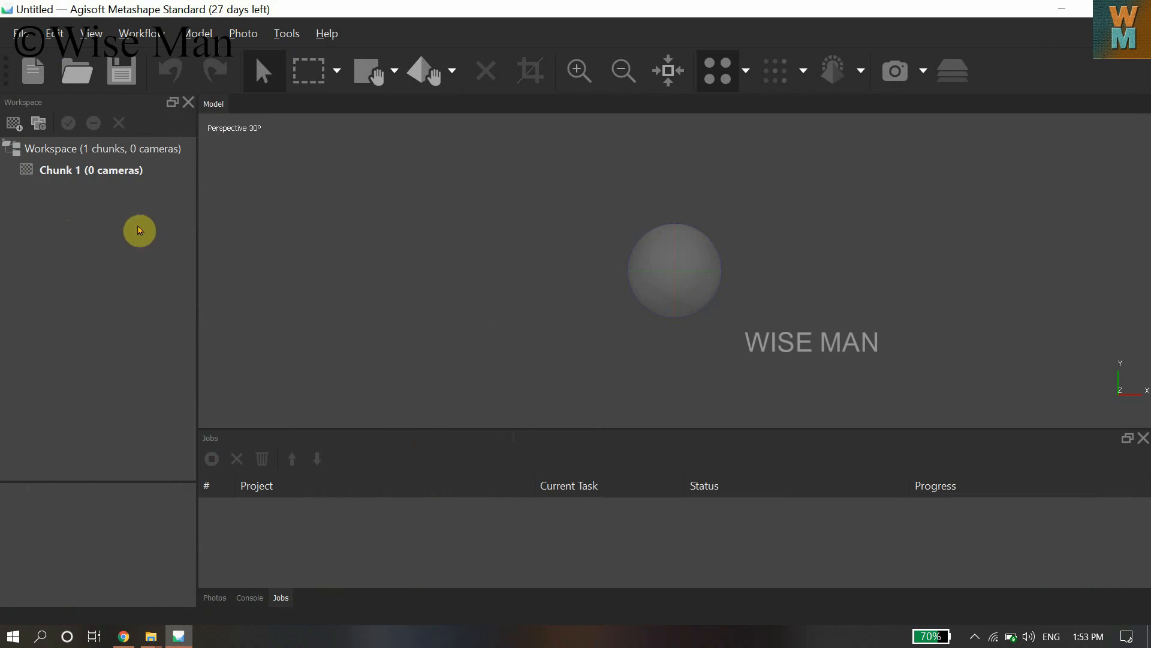
{"action": "mouse_move", "coordinate": [208, 13]}
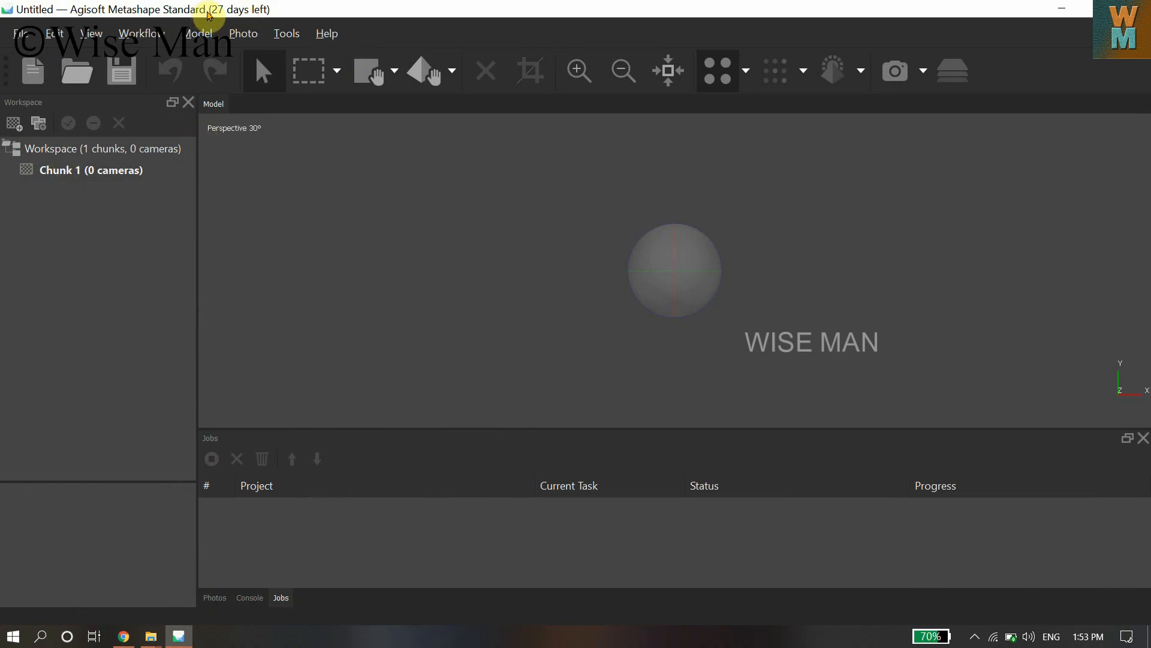
{"action": "left_click", "coordinate": [20, 33]}
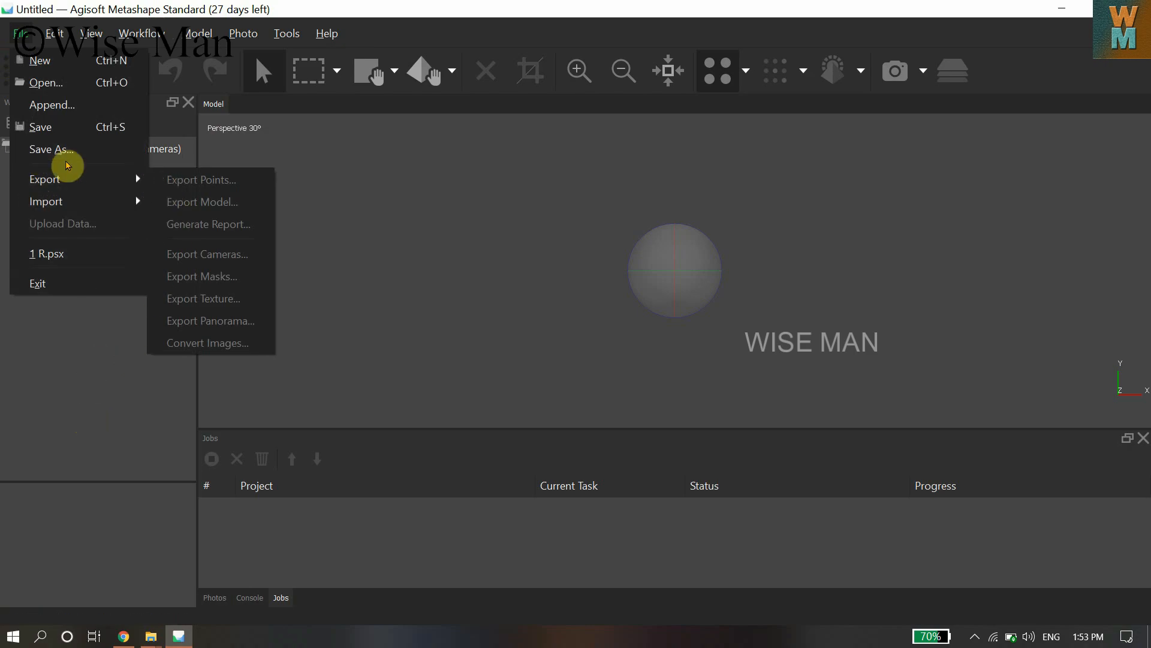
{"action": "mouse_move", "coordinate": [81, 202]}
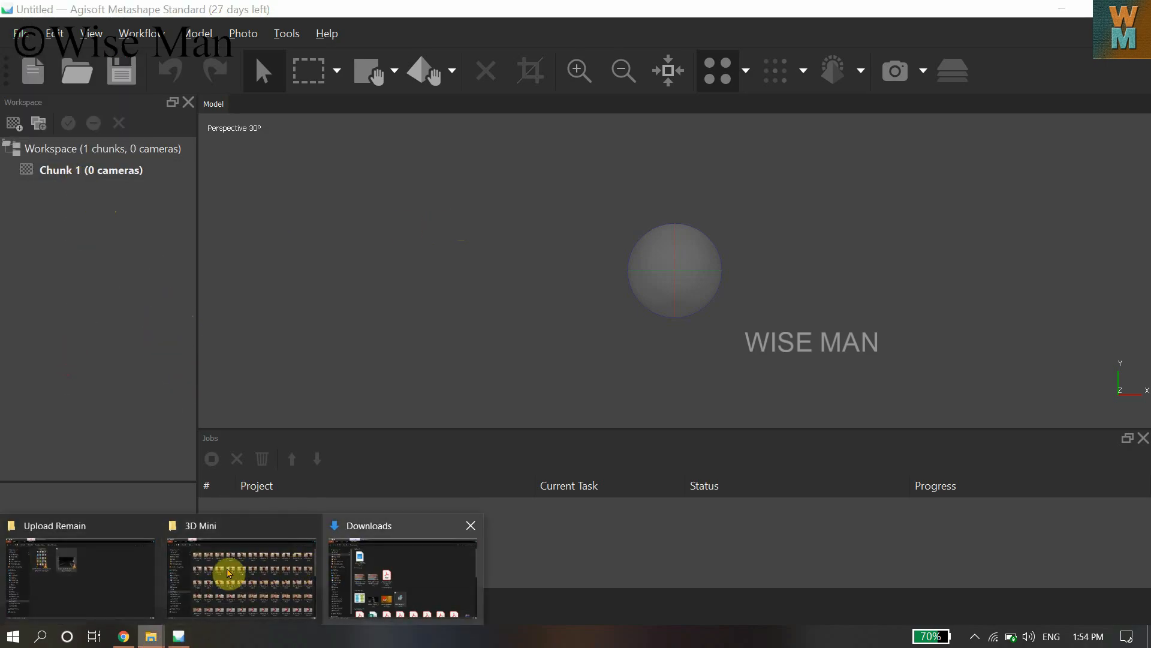
Look over the 3D Mini photos in Explorer, then return to the untitled Metashape project.
{"action": "left_click", "coordinate": [241, 576]}
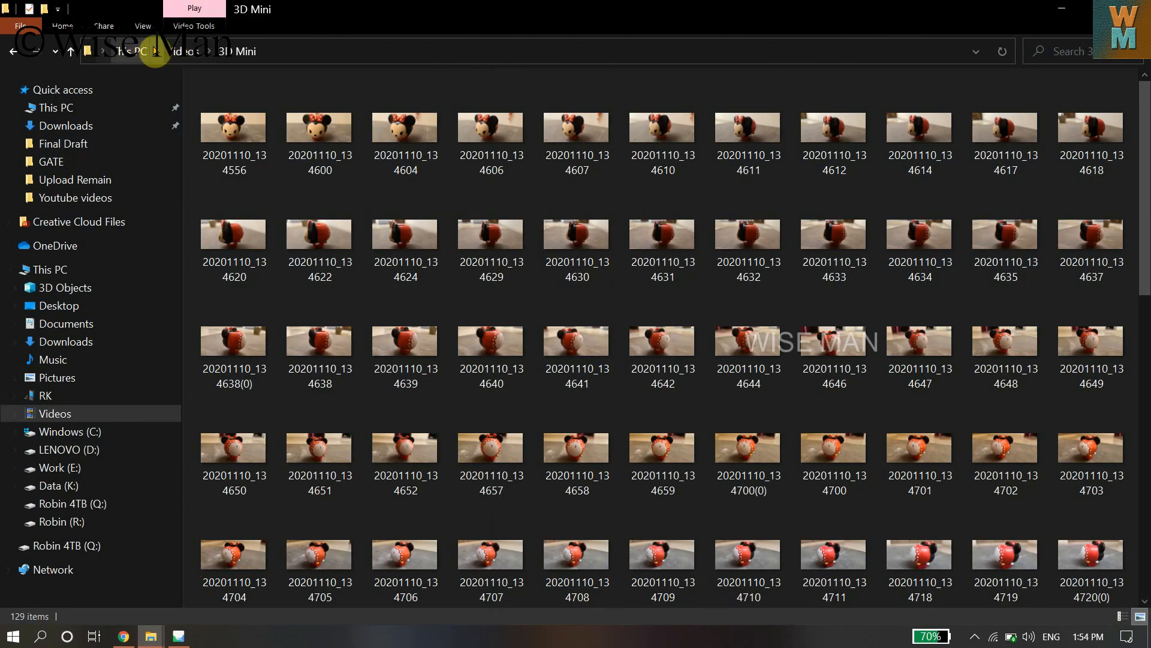
{"action": "mouse_move", "coordinate": [250, 51]}
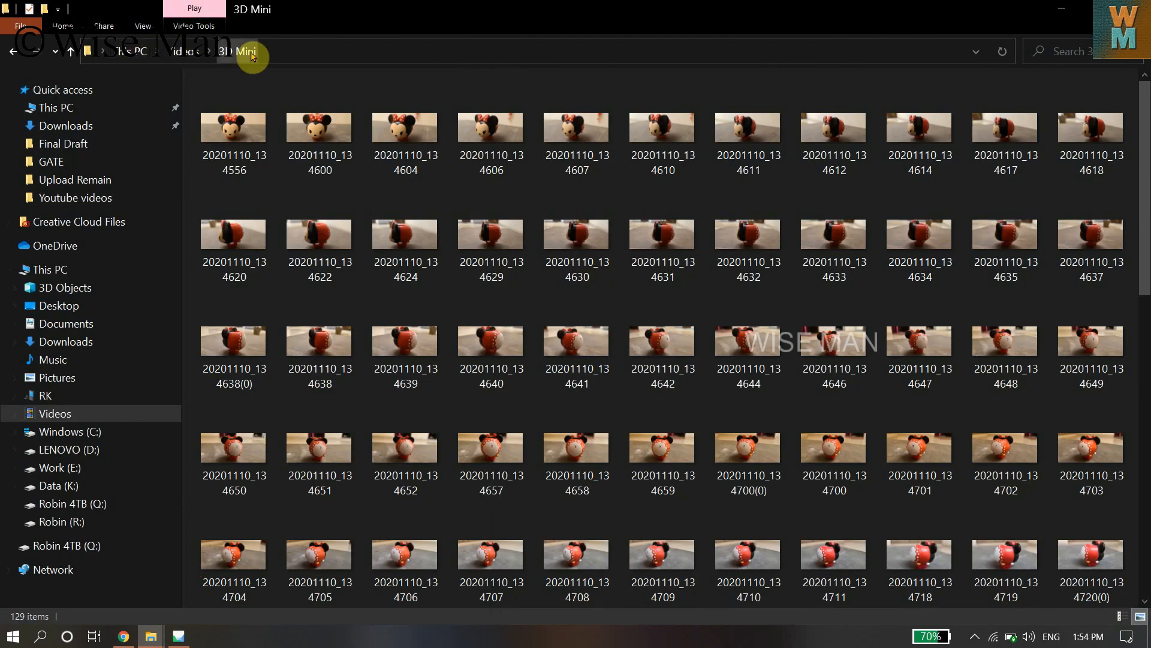
{"action": "left_click", "coordinate": [233, 111]}
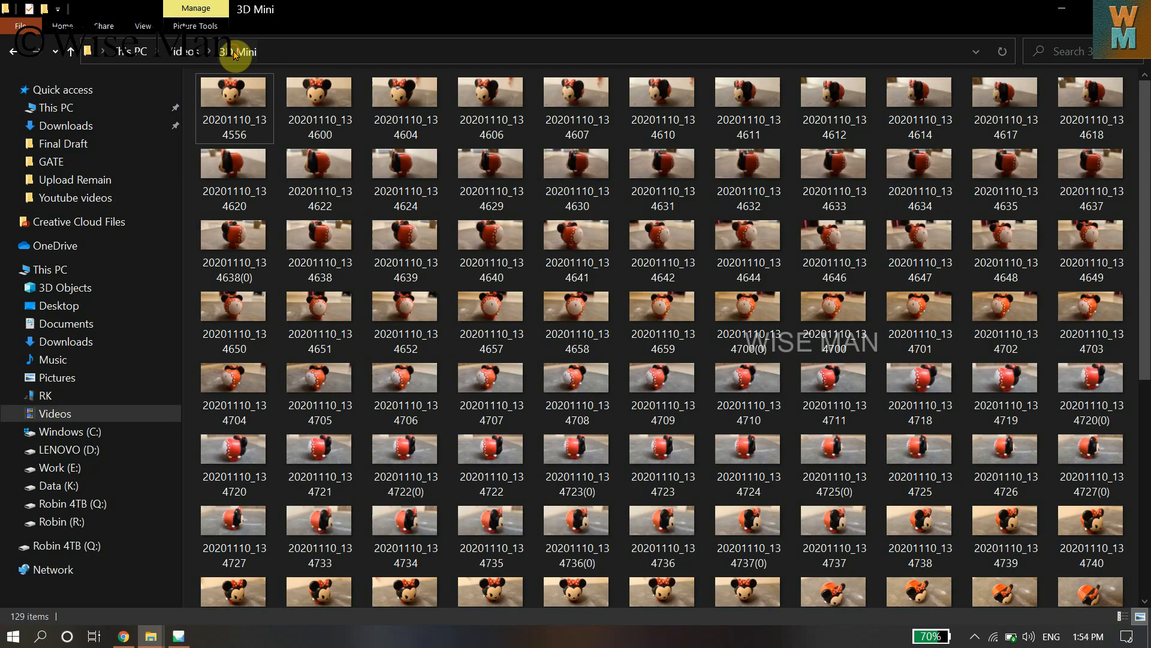
{"action": "mouse_move", "coordinate": [180, 635]}
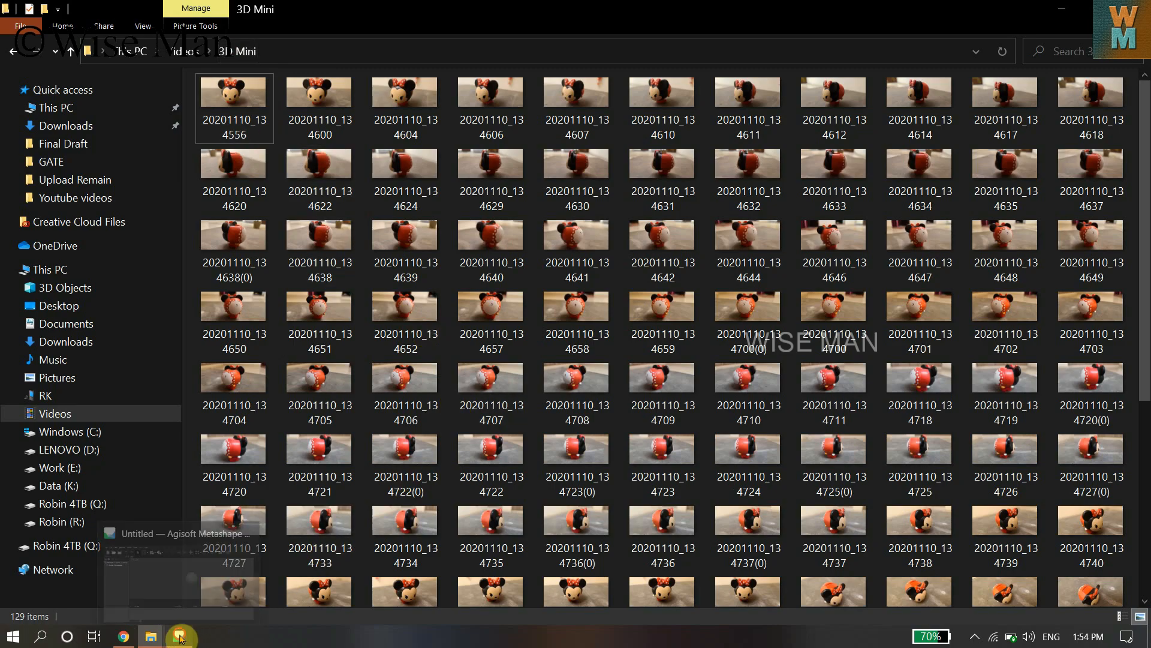
{"action": "left_click", "coordinate": [177, 636]}
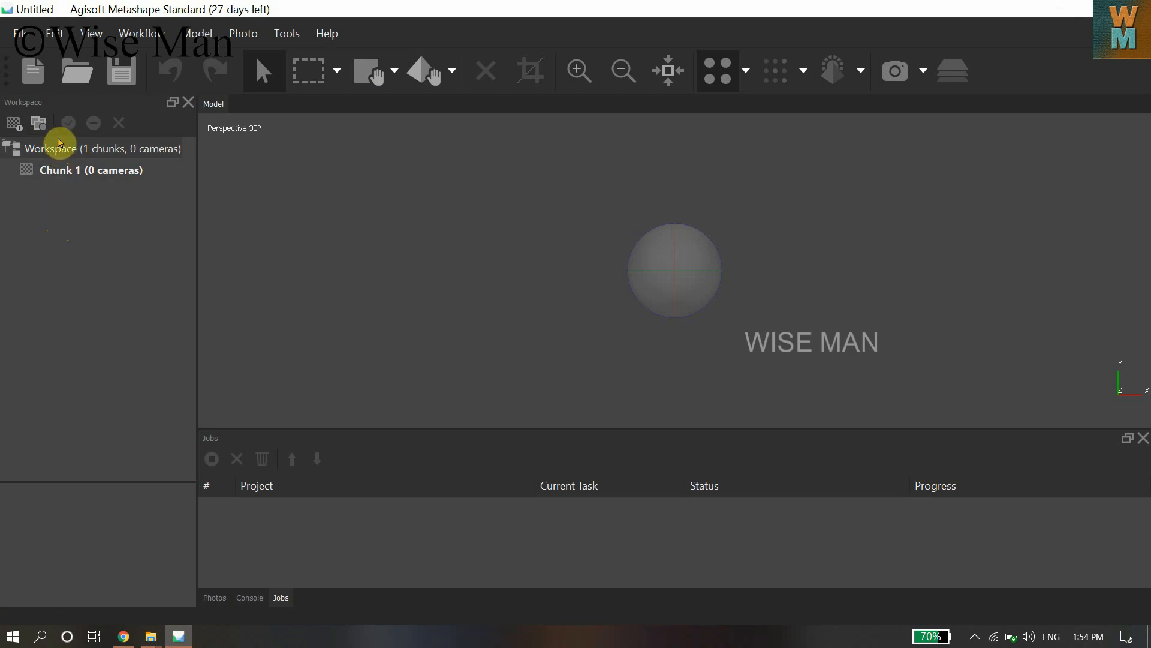
{"action": "mouse_move", "coordinate": [38, 122]}
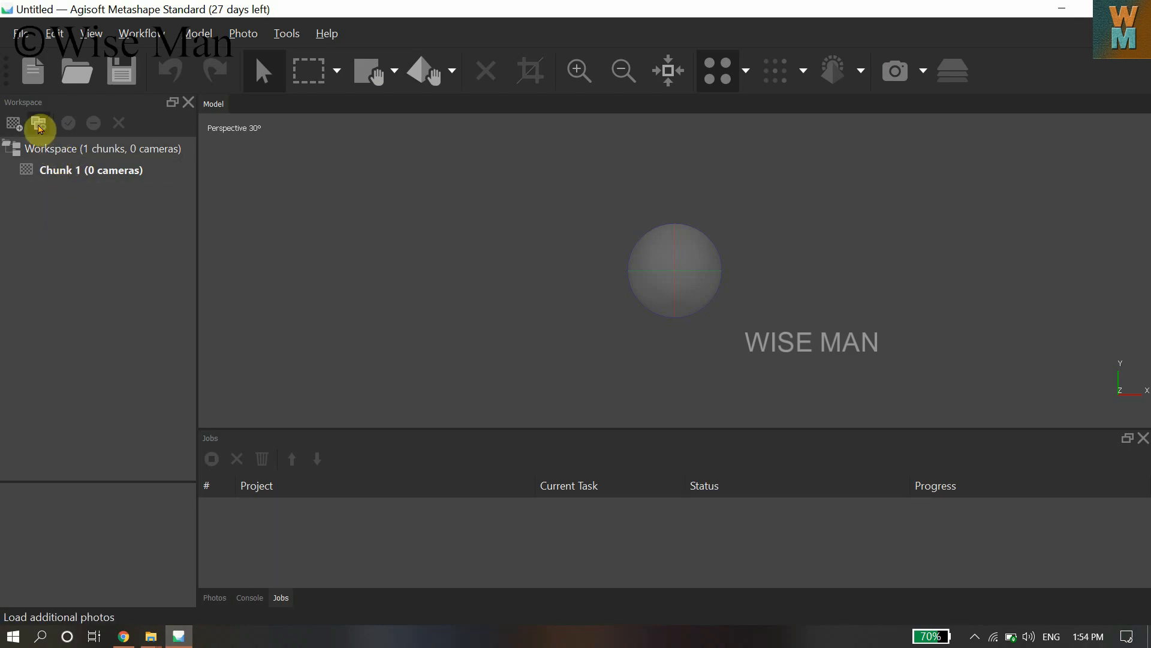
{"action": "mouse_move", "coordinate": [39, 123]}
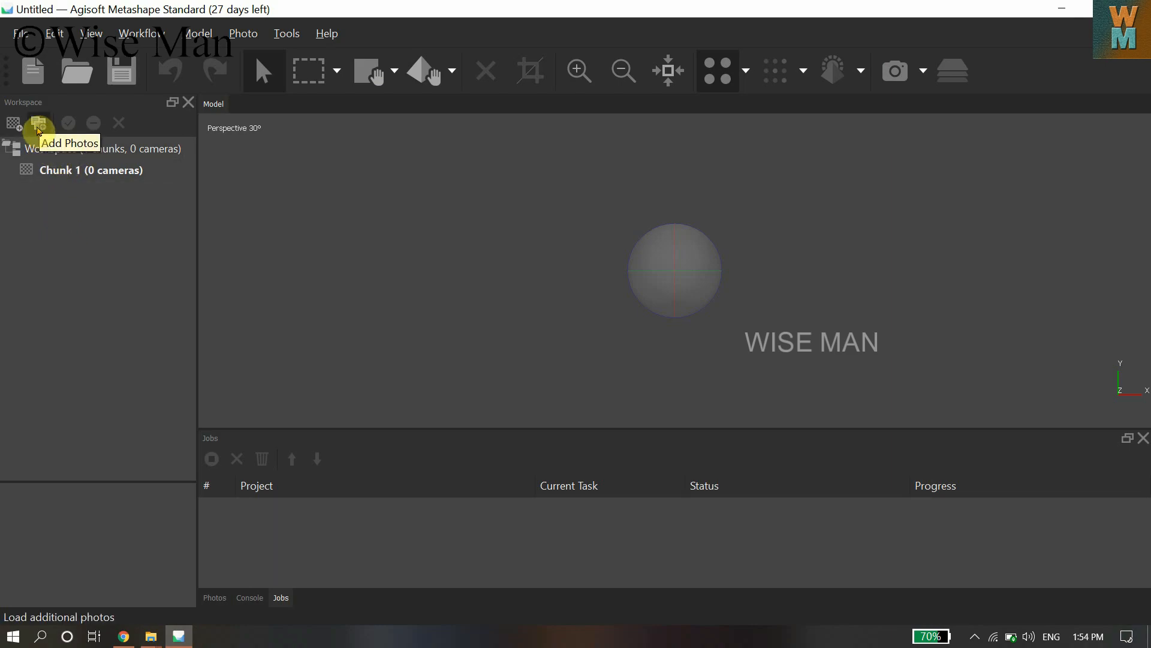
Add all 129 photos from This PC > Videos > 3D Mini to Chunk 1.
{"action": "left_click", "coordinate": [39, 123]}
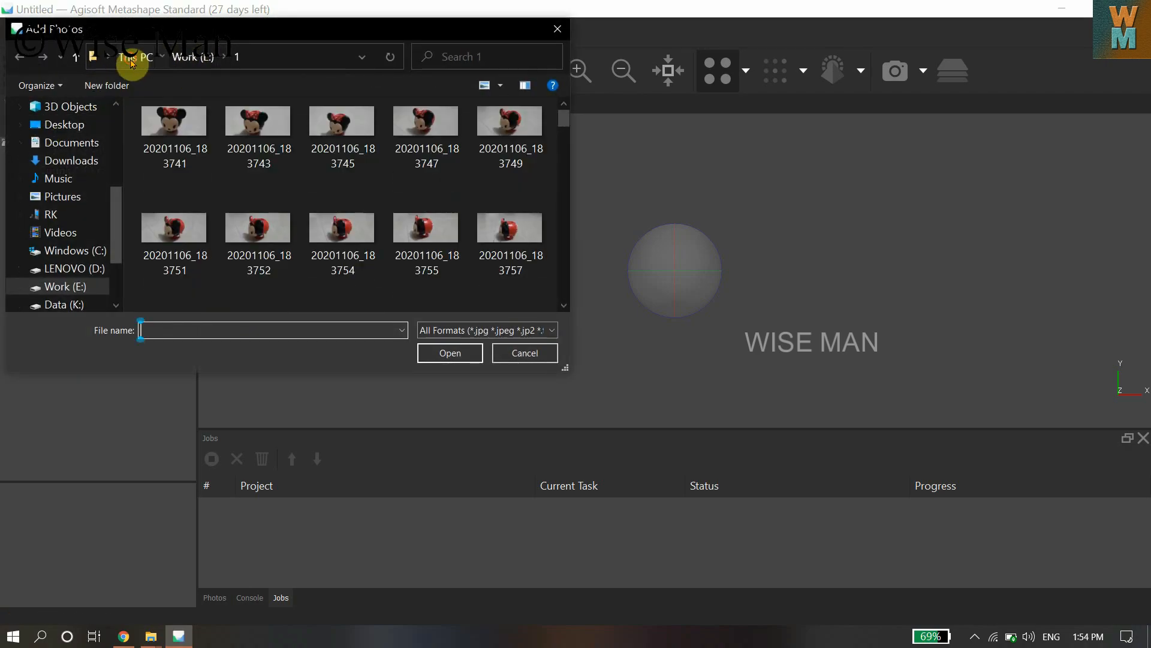
{"action": "left_click", "coordinate": [60, 232]}
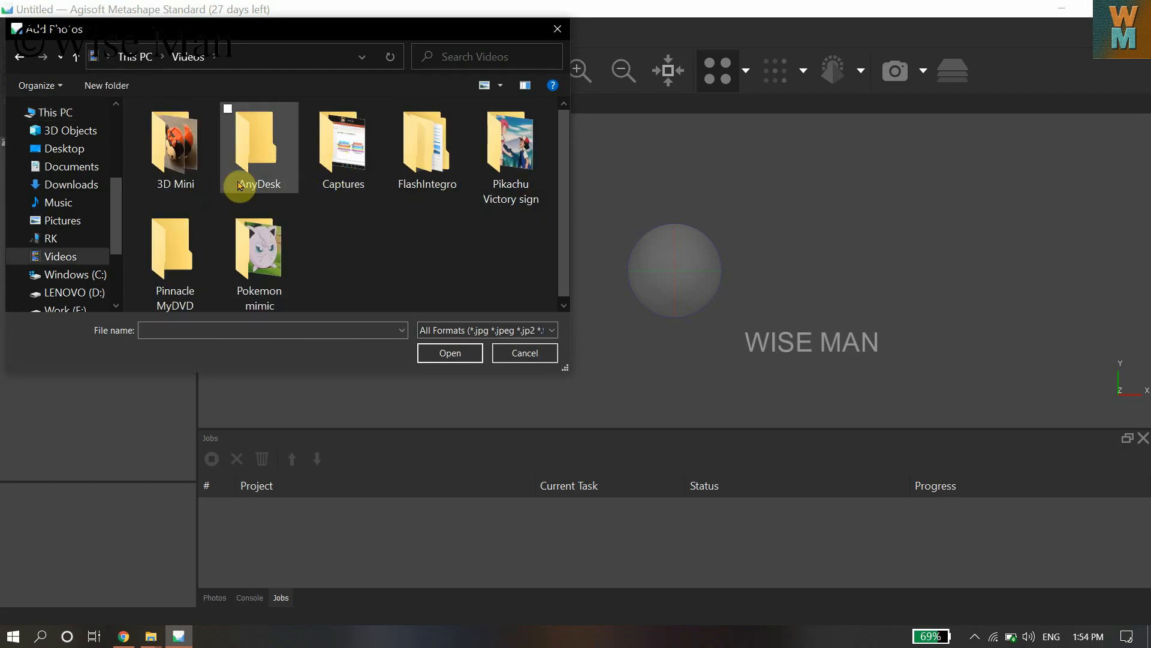
{"action": "double_click", "coordinate": [174, 139]}
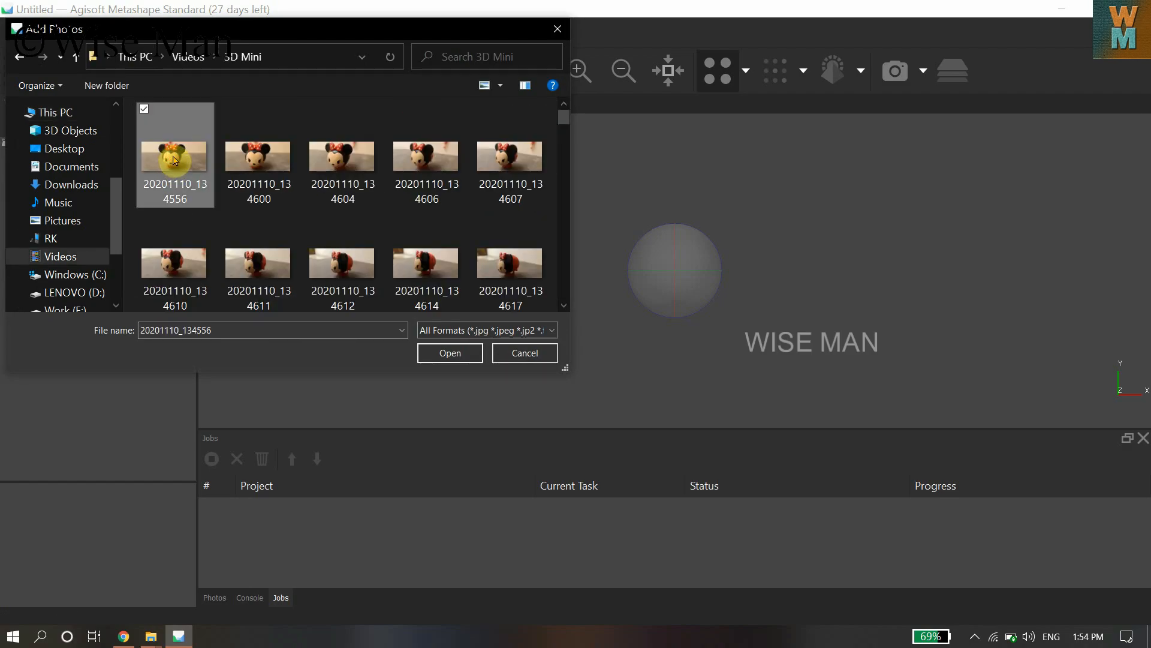
{"action": "key", "text": "ctrl+a"}
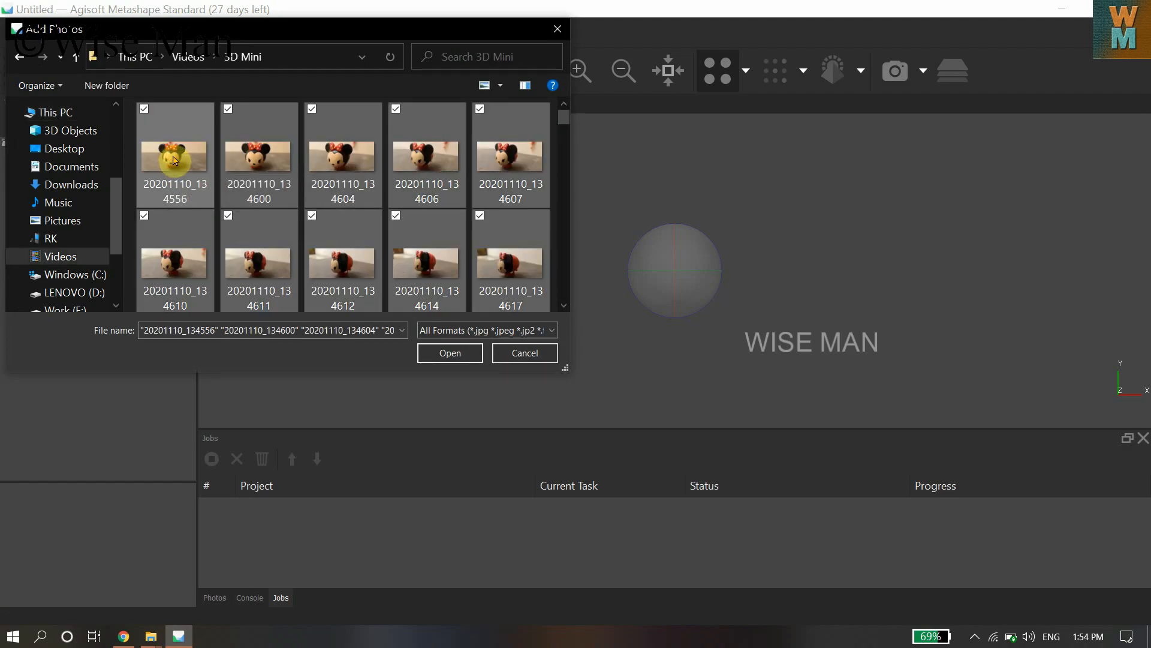
{"action": "scroll", "scroll_direction": "down", "scroll_amount": 3}
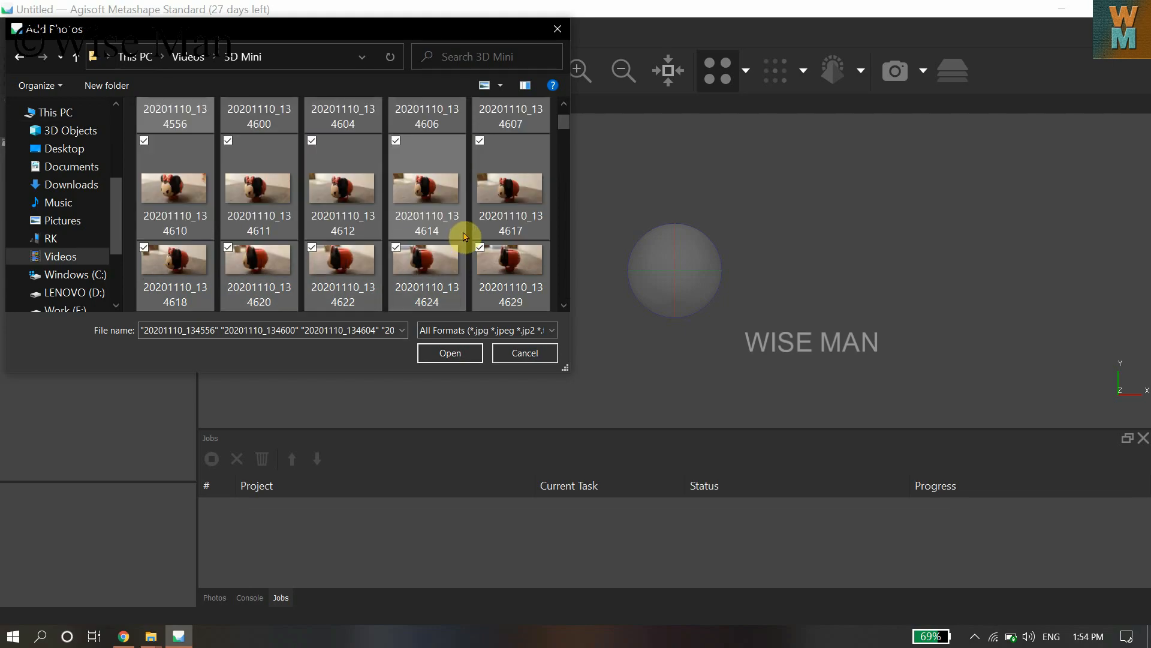
{"action": "left_click", "coordinate": [450, 352]}
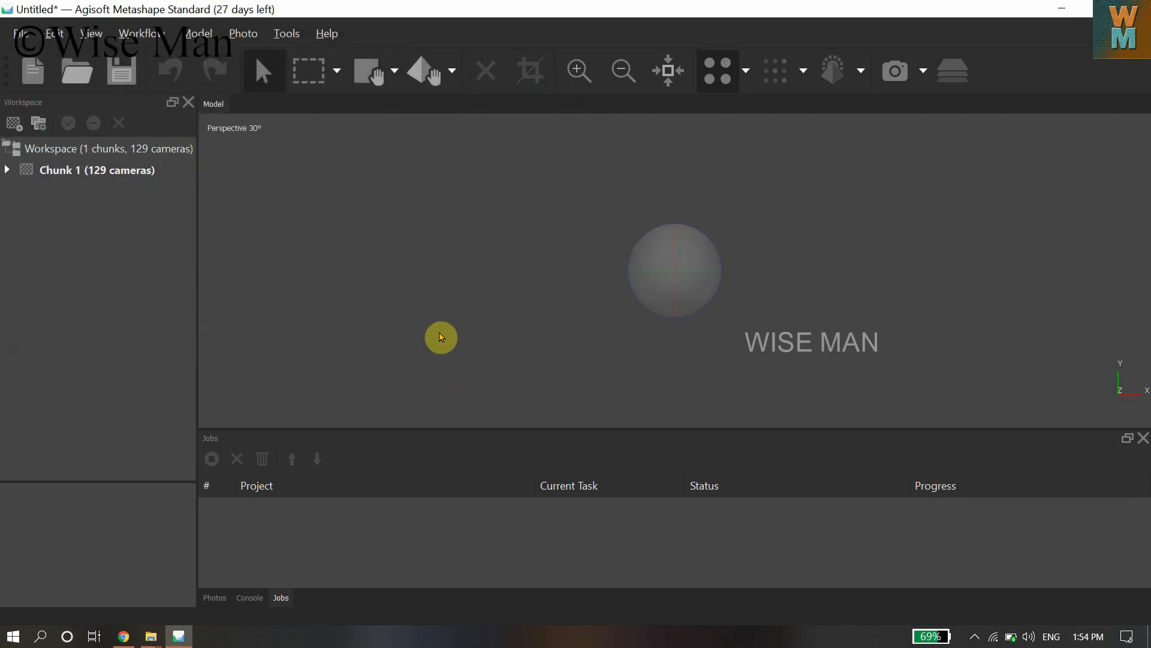
{"action": "mouse_move", "coordinate": [209, 249]}
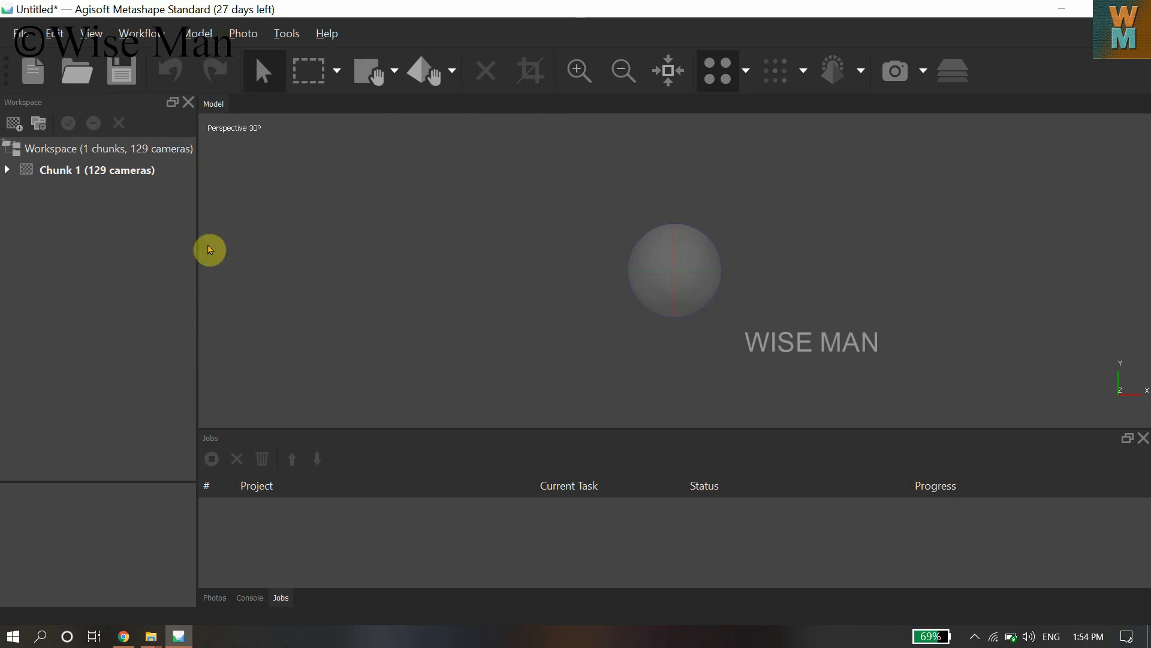
Expand Chunk 1 and briefly show, then hide, its list of 129 cameras.
{"action": "left_click", "coordinate": [6, 170]}
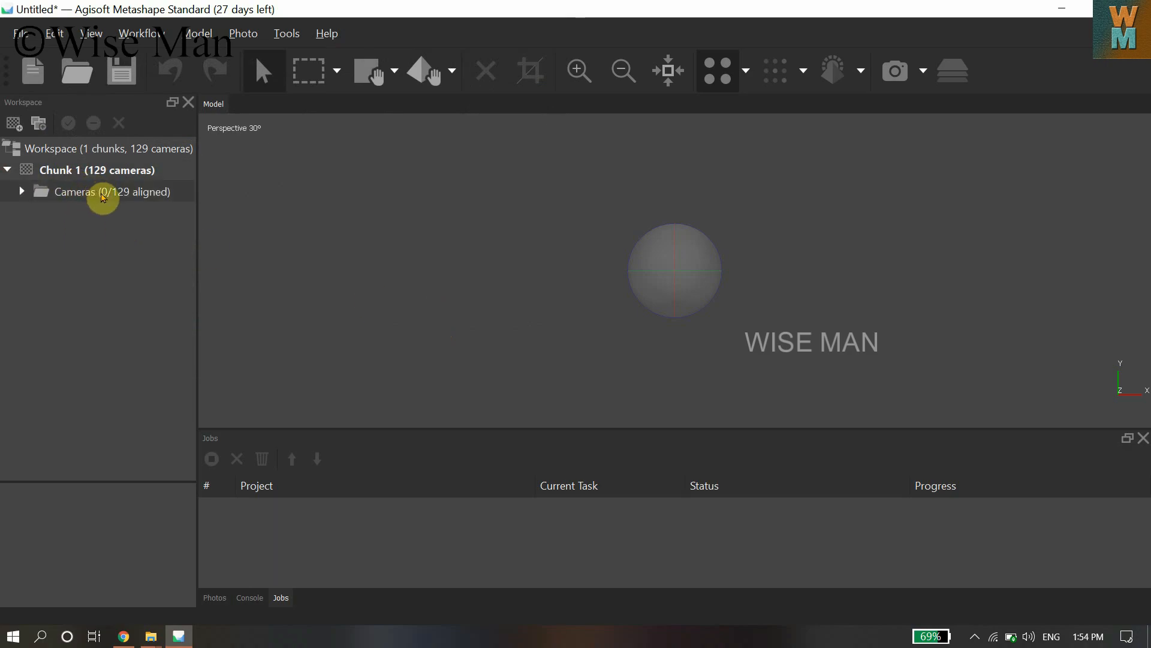
{"action": "mouse_move", "coordinate": [123, 195]}
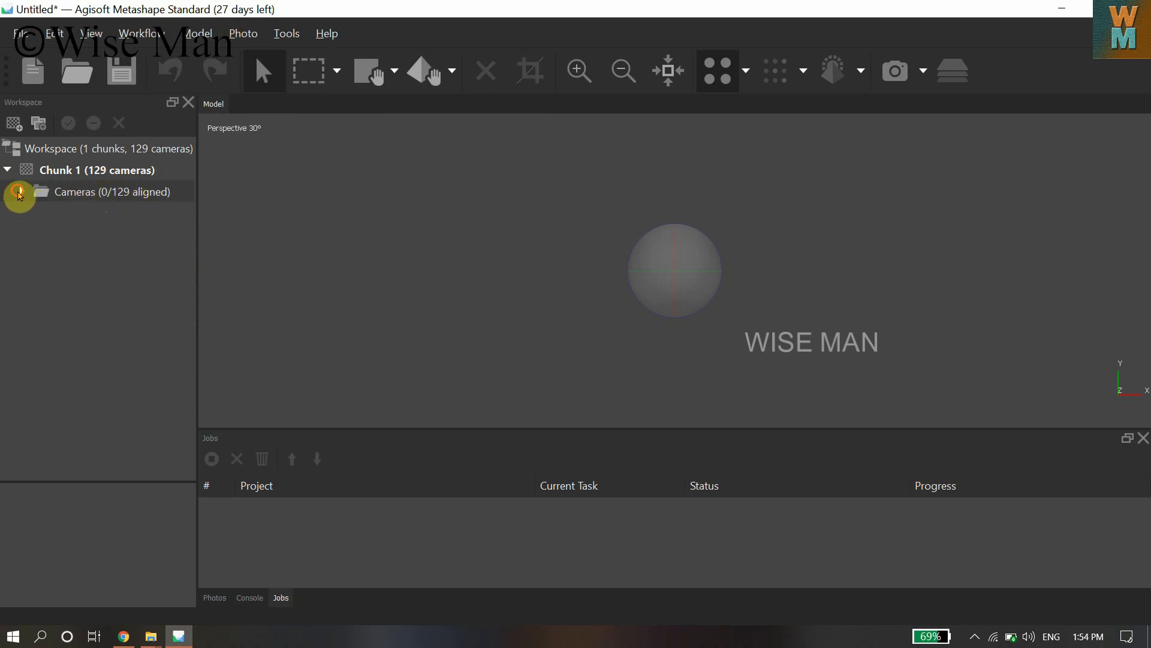
{"action": "left_click", "coordinate": [18, 192]}
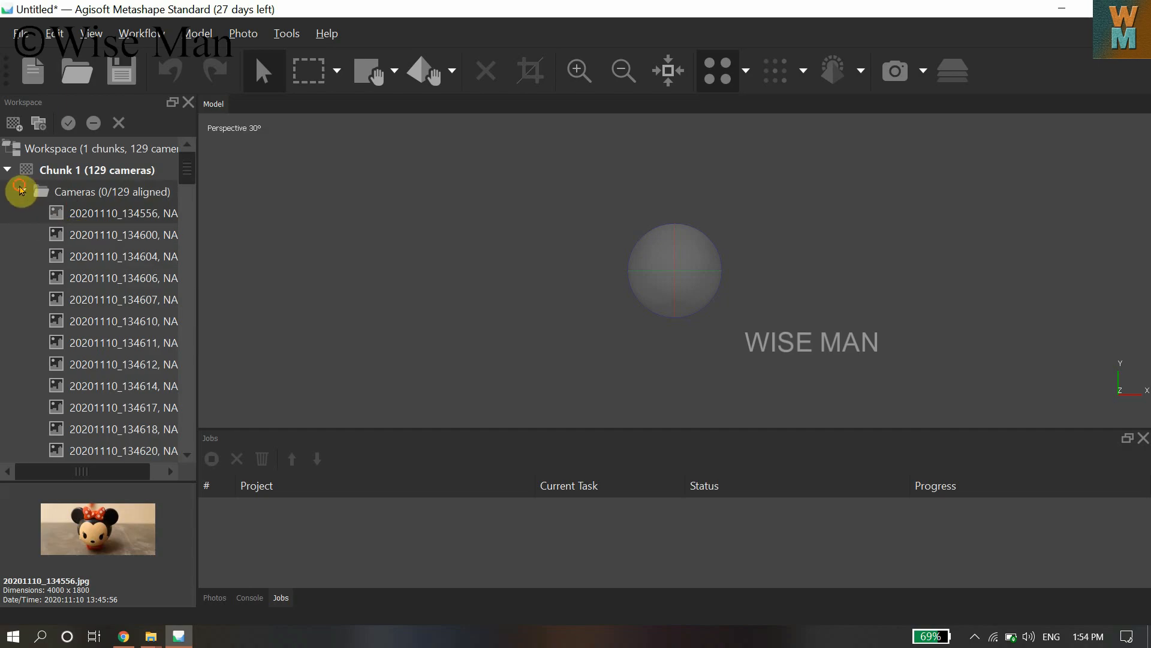
{"action": "left_click", "coordinate": [21, 192]}
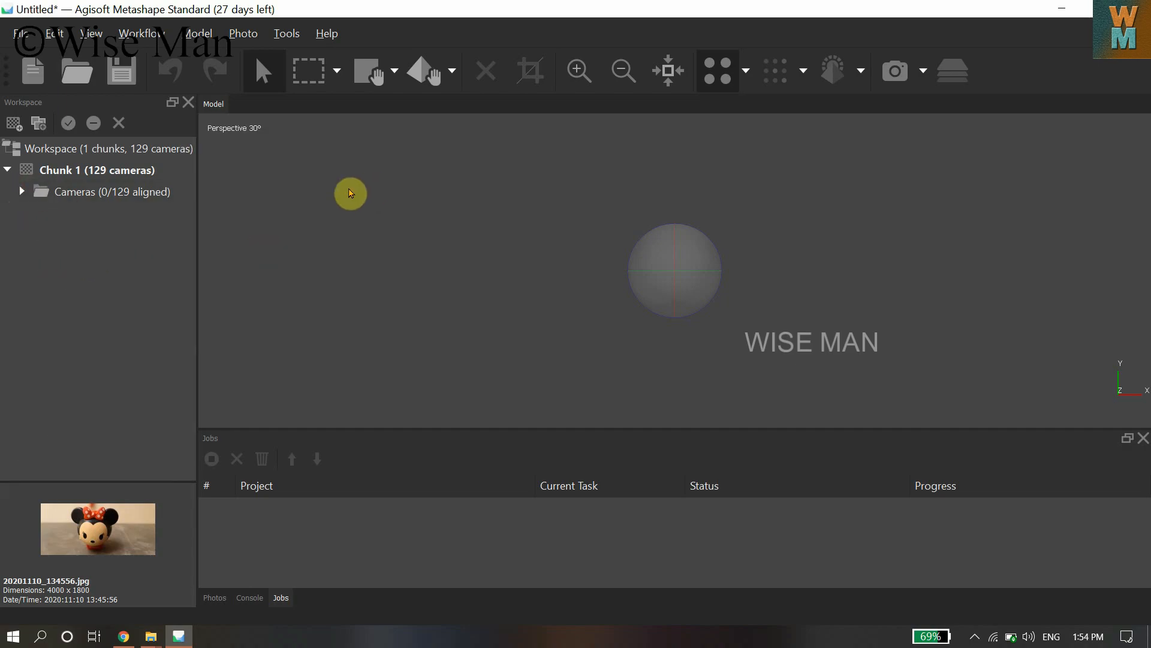
{"action": "mouse_move", "coordinate": [172, 35]}
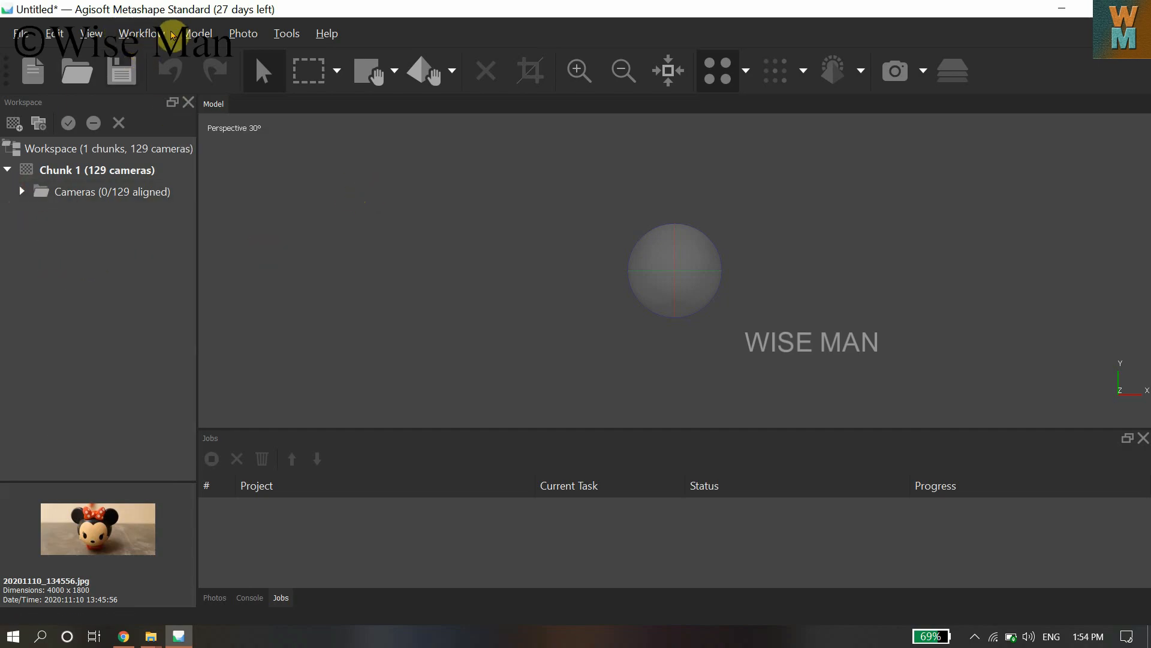
Set up Align Photos with High accuracy and sequential reference preselection.
{"action": "left_click", "coordinate": [137, 33]}
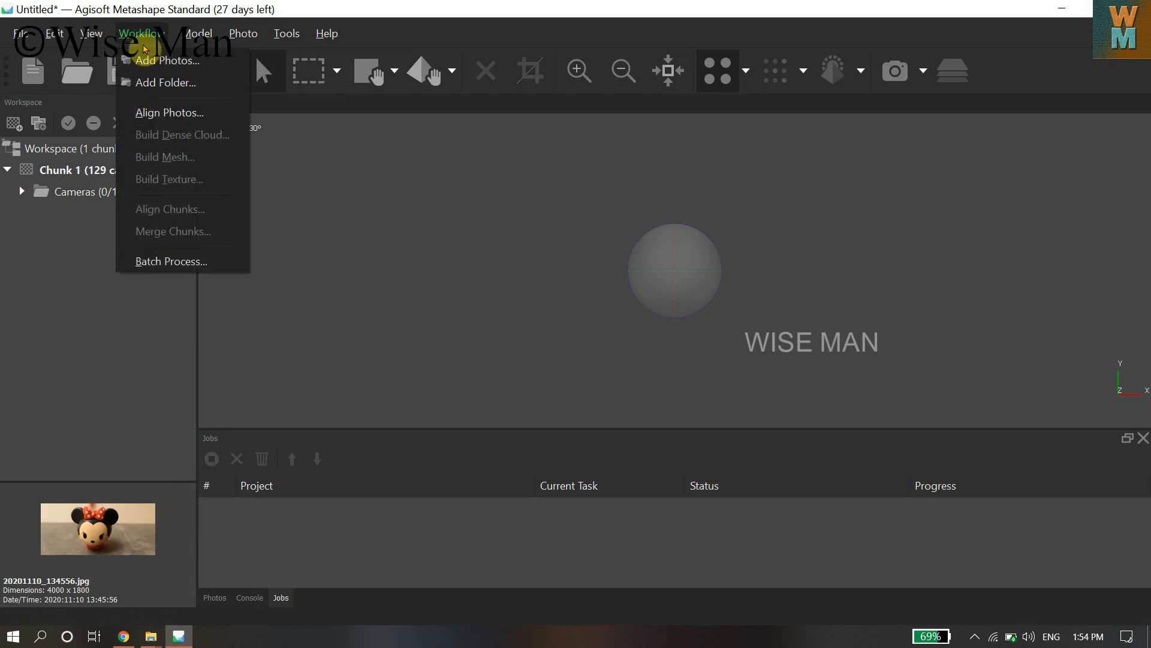
{"action": "left_click", "coordinate": [170, 112]}
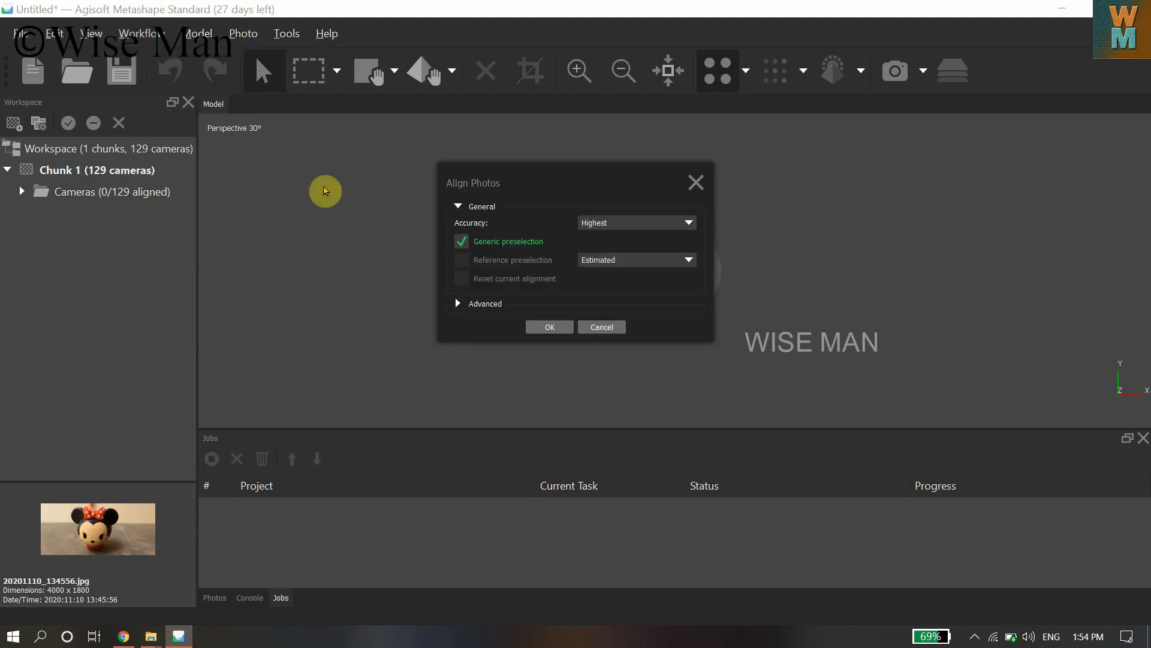
{"action": "mouse_move", "coordinate": [471, 259]}
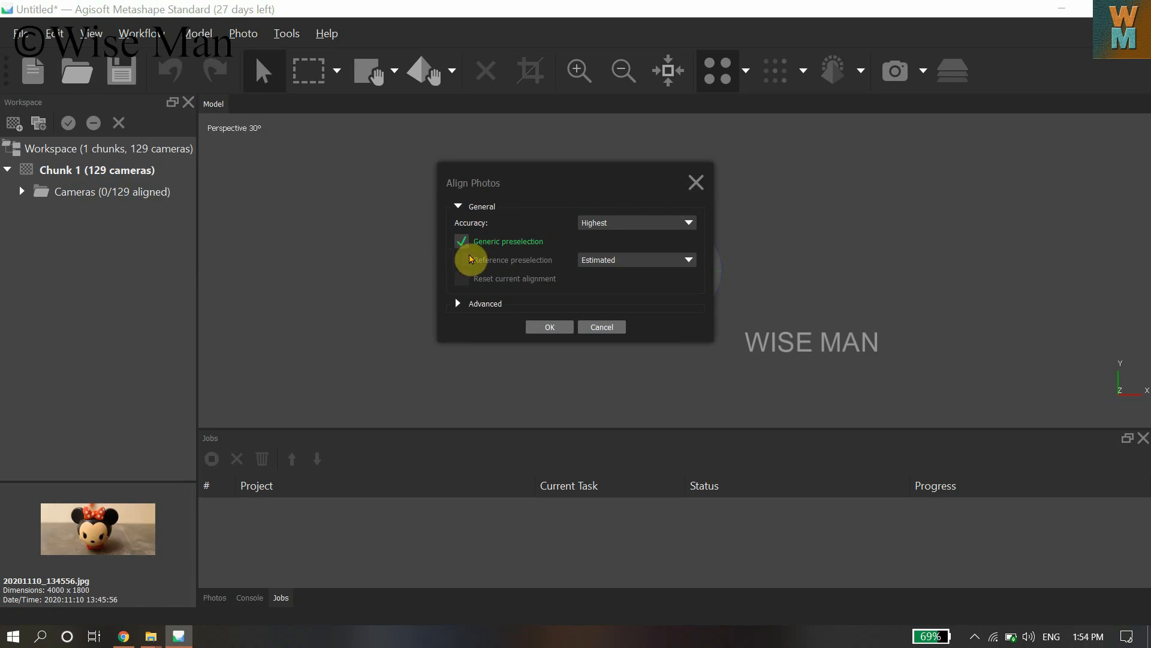
{"action": "mouse_move", "coordinate": [580, 232]}
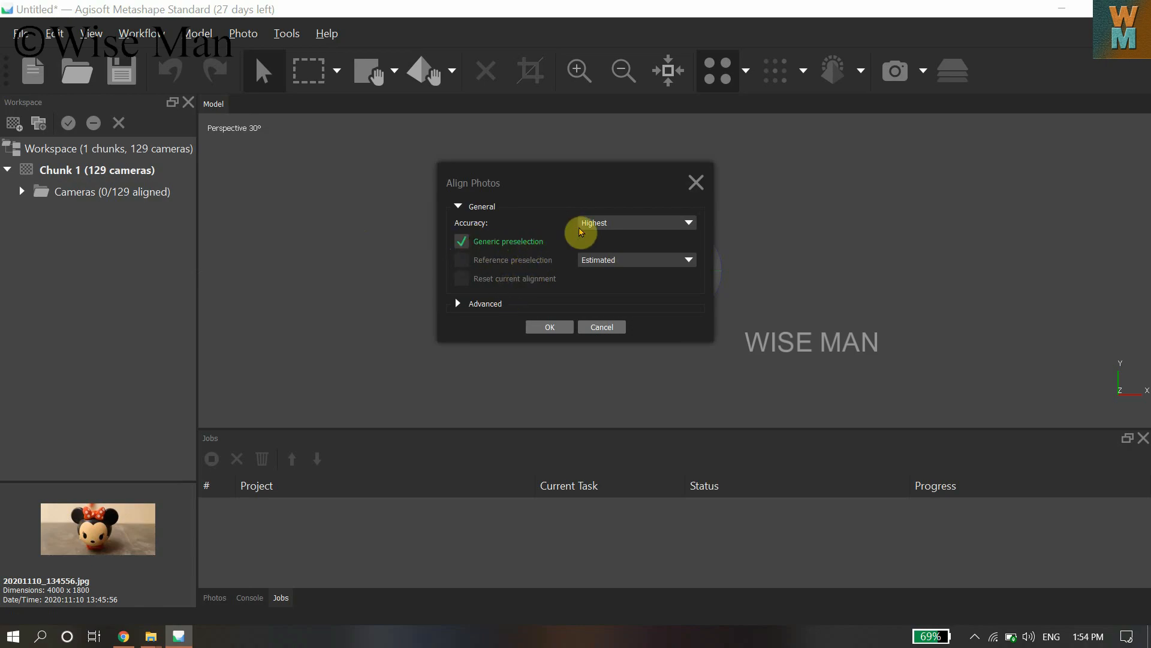
{"action": "left_click", "coordinate": [631, 222]}
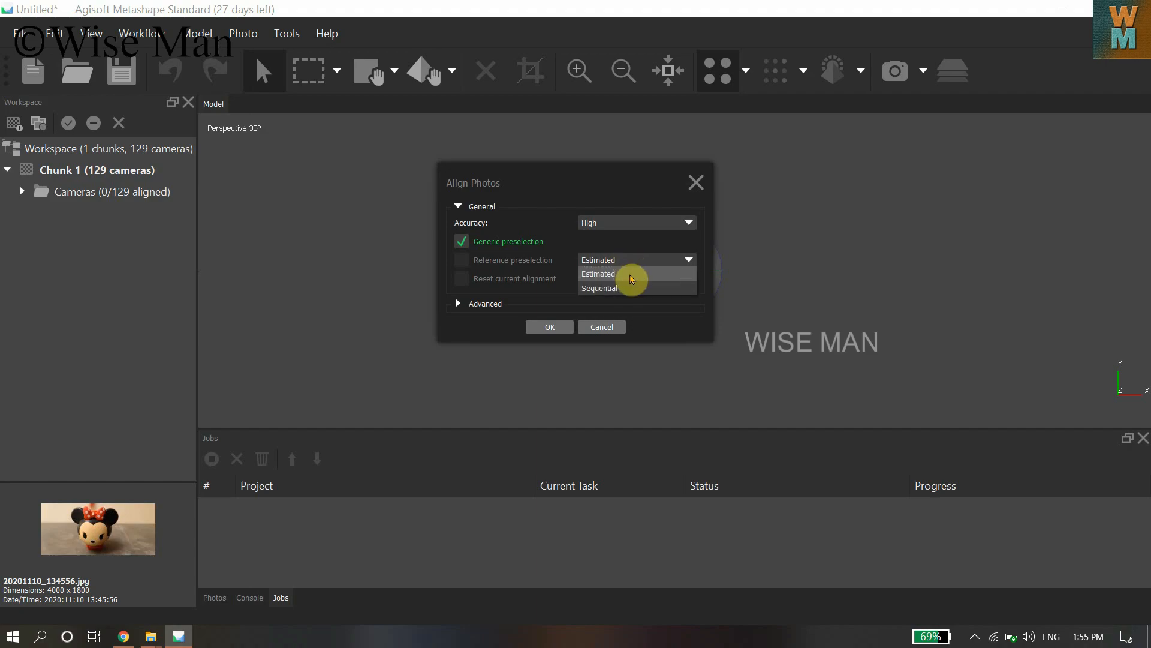
{"action": "mouse_move", "coordinate": [623, 277]}
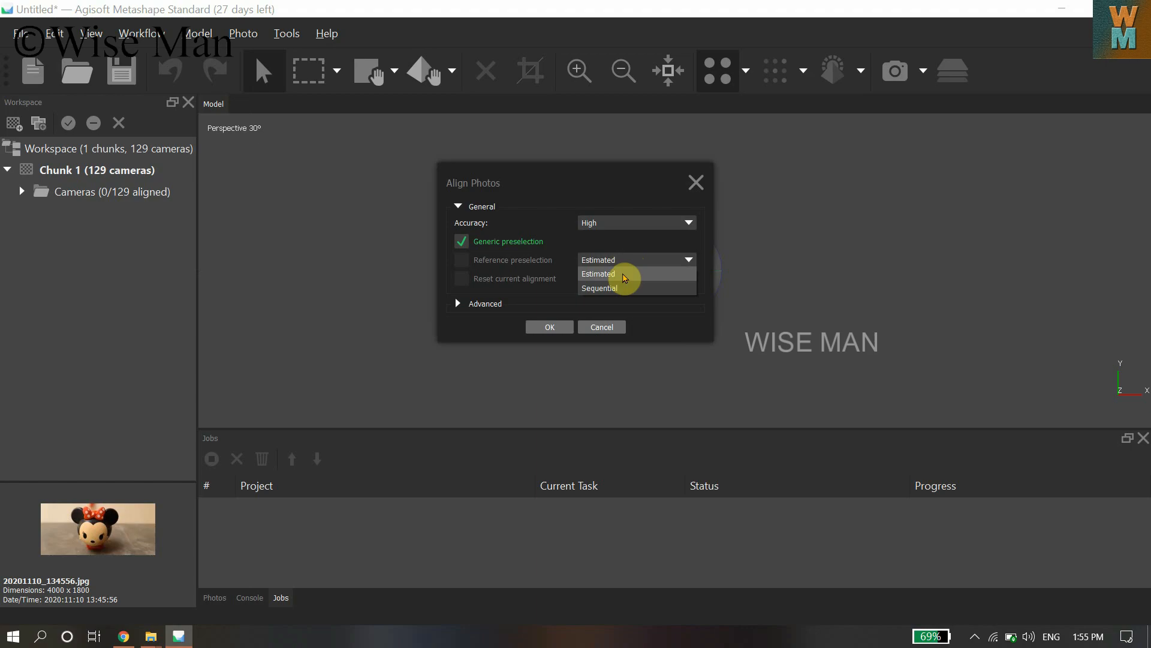
{"action": "mouse_move", "coordinate": [628, 287]}
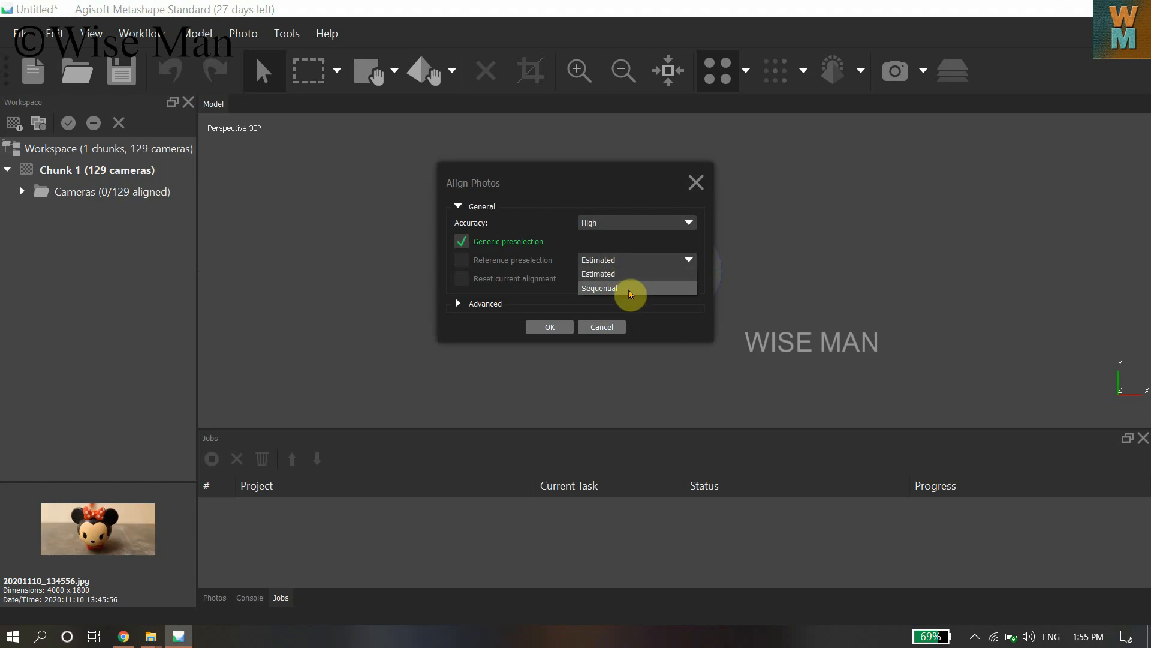
{"action": "left_click", "coordinate": [599, 287]}
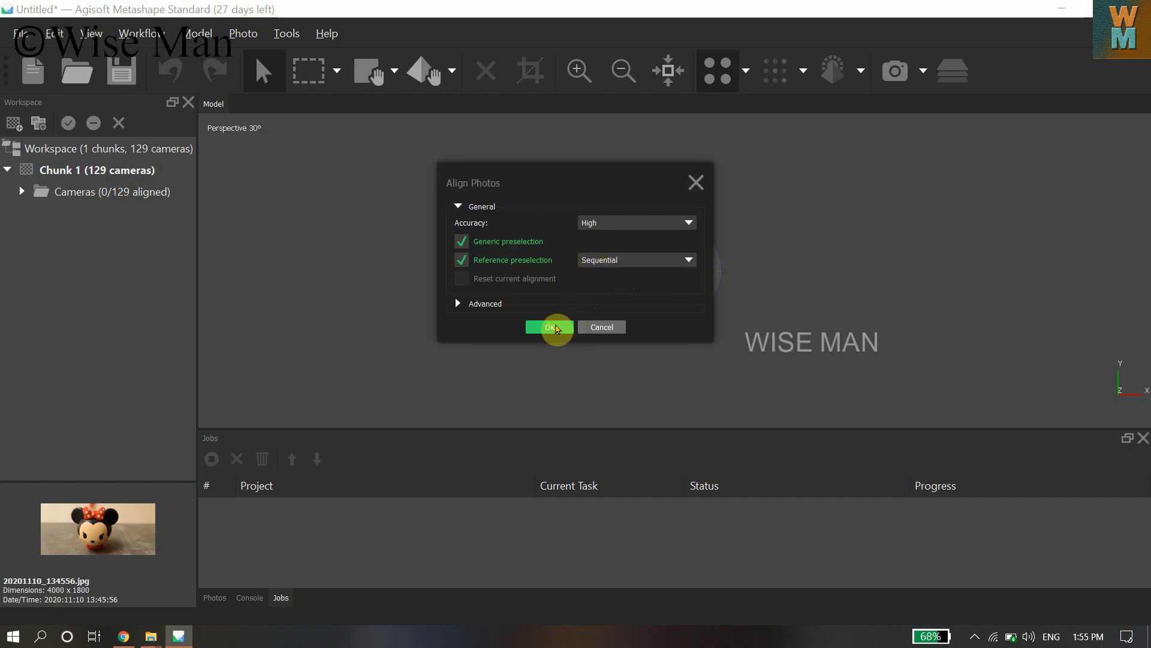
Confirm the Align Photos settings to start aligning the 129 cameras.
{"action": "left_click", "coordinate": [550, 327]}
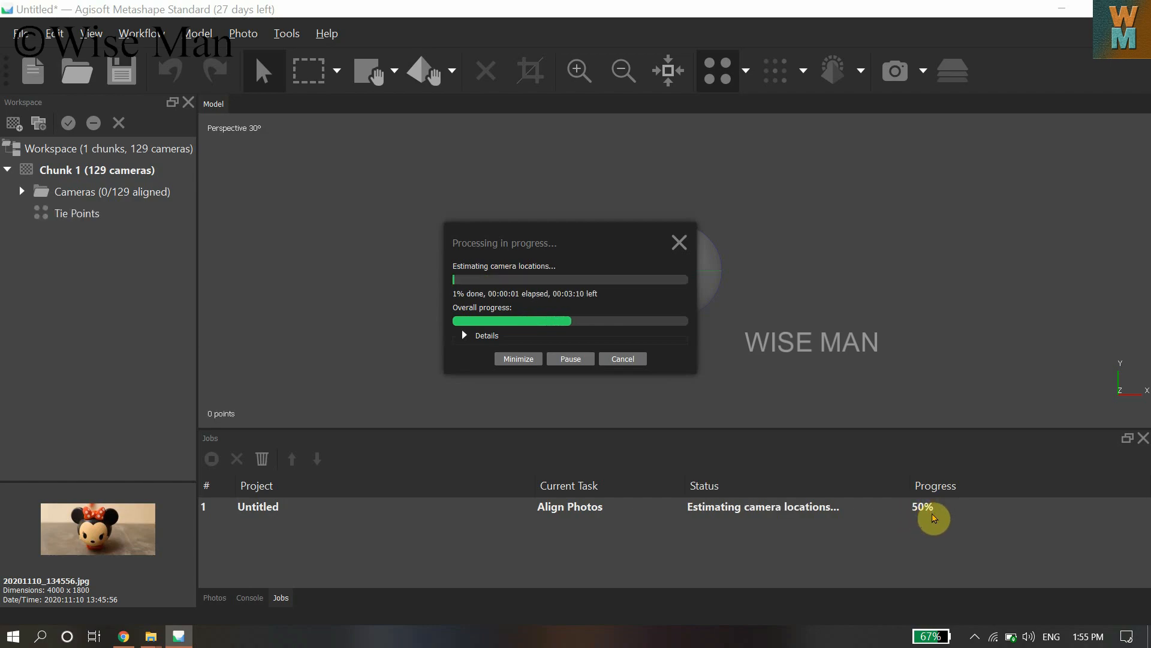
{"action": "mouse_move", "coordinate": [527, 301]}
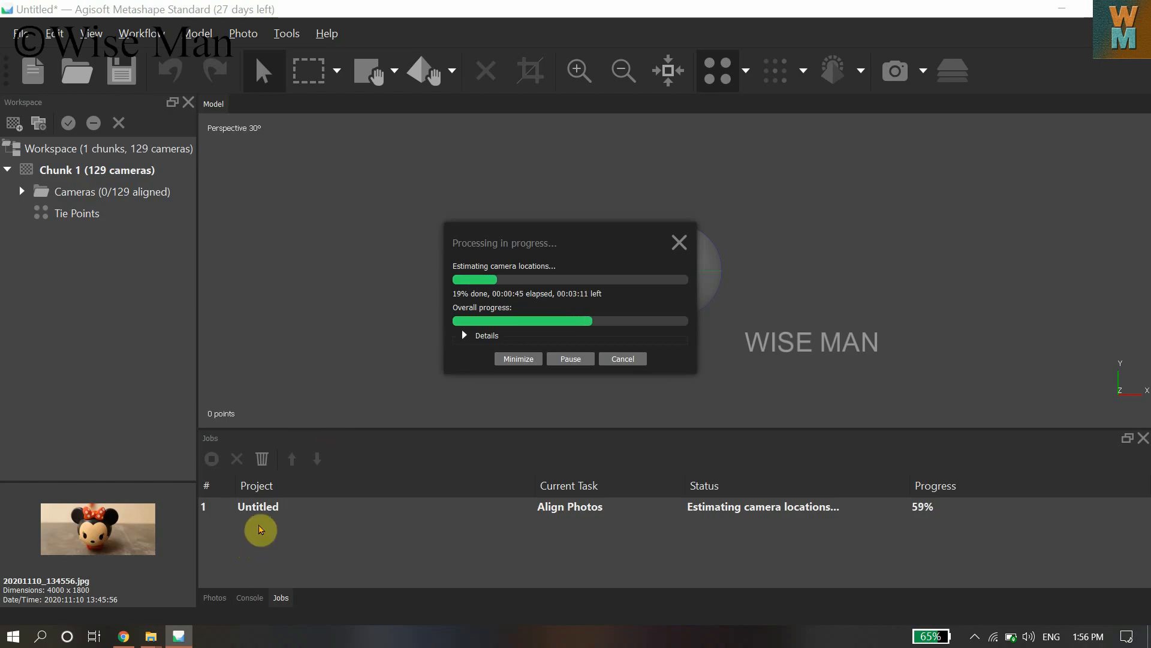
Set up Build Mesh with Depth maps as the source data at High quality.
{"action": "left_click", "coordinate": [140, 33]}
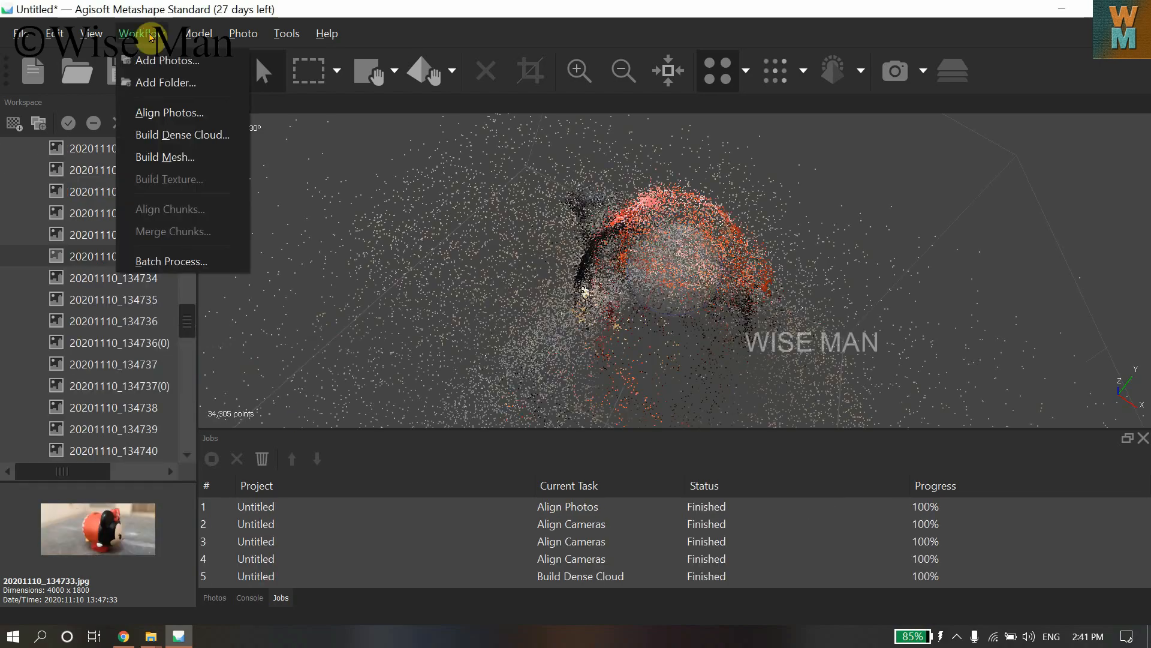
{"action": "mouse_move", "coordinate": [183, 134]}
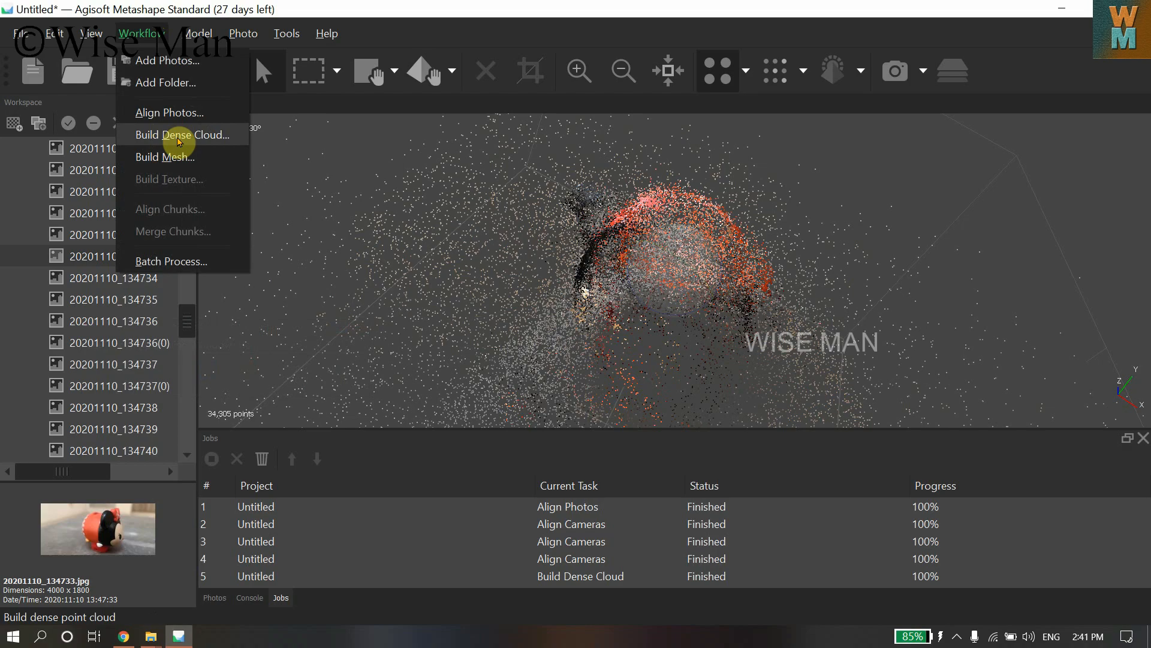
{"action": "mouse_move", "coordinate": [200, 140]}
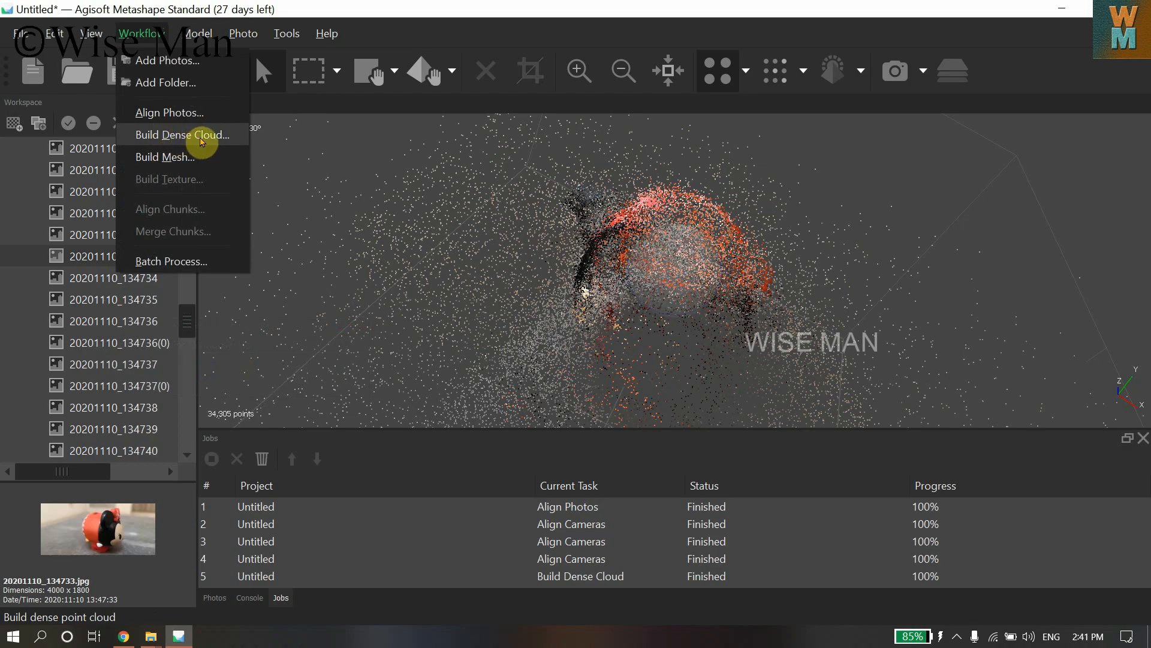
{"action": "mouse_move", "coordinate": [173, 156]}
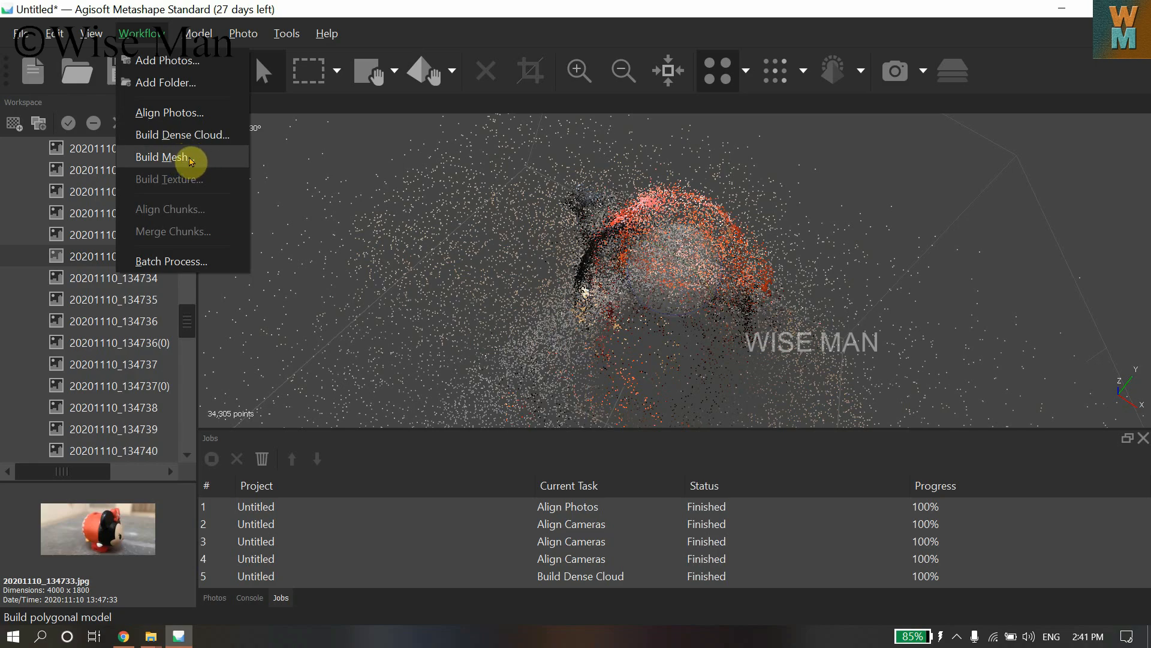
{"action": "left_click", "coordinate": [167, 156]}
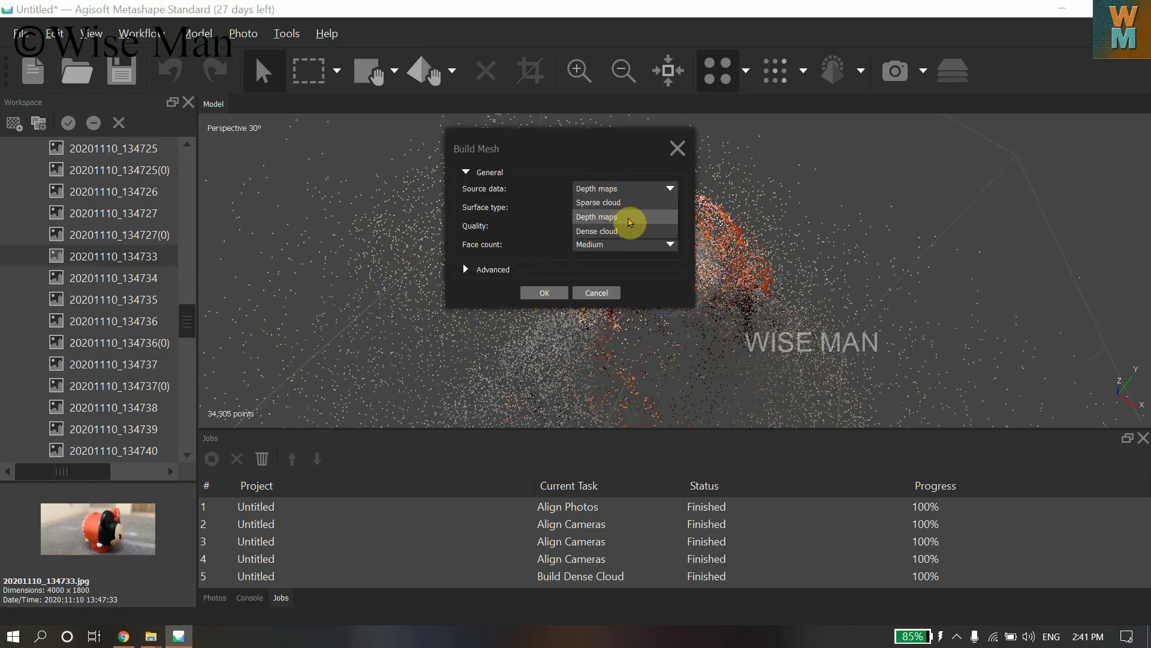
{"action": "left_click", "coordinate": [596, 216]}
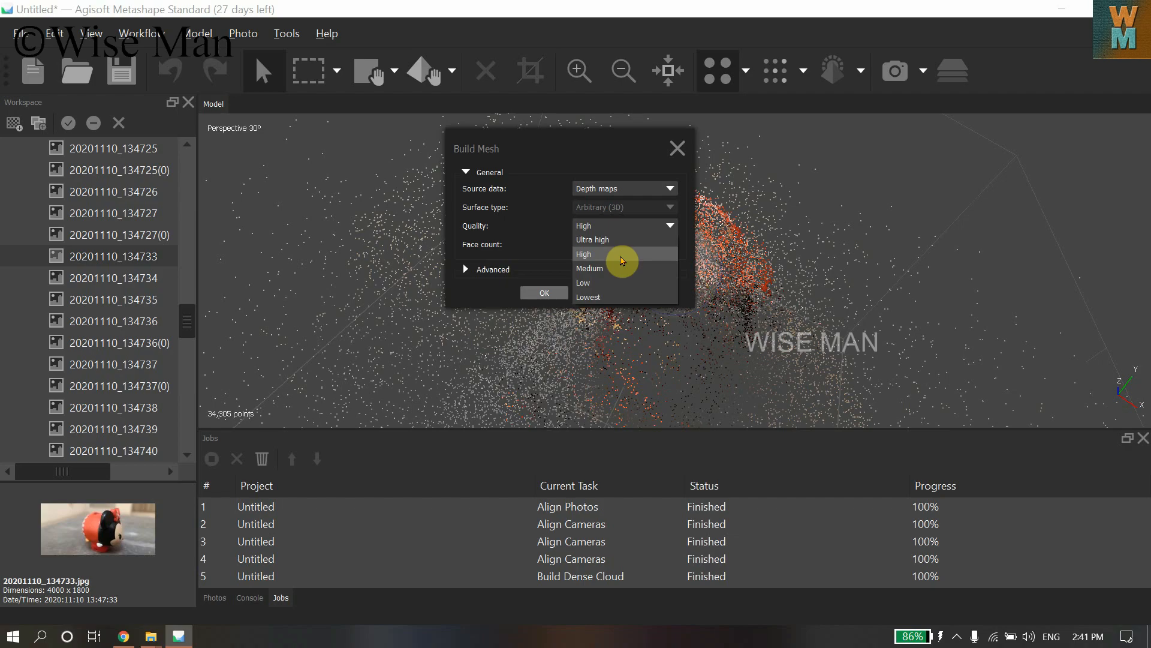
{"action": "mouse_move", "coordinate": [613, 245]}
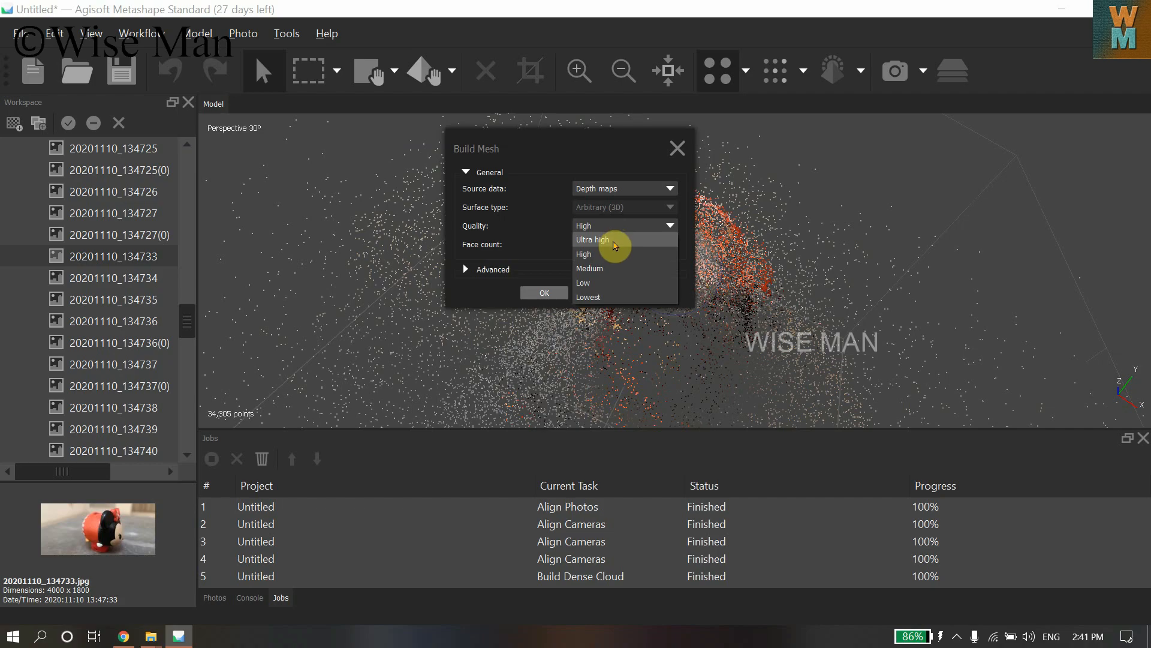
{"action": "mouse_move", "coordinate": [616, 272]}
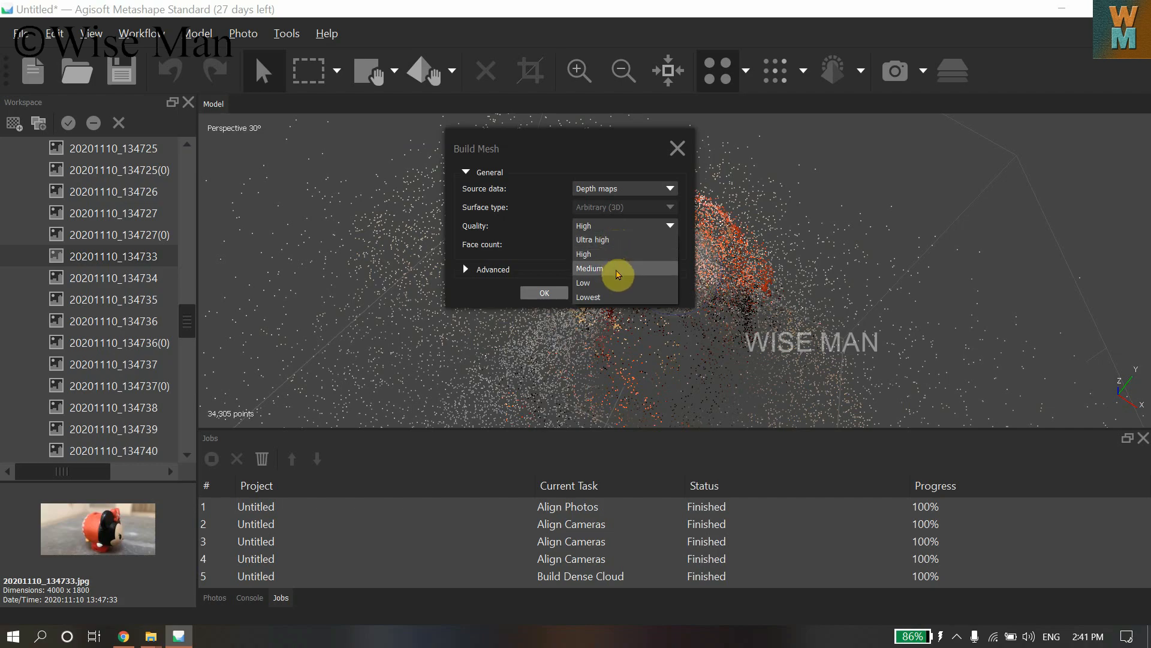
{"action": "mouse_move", "coordinate": [617, 267]}
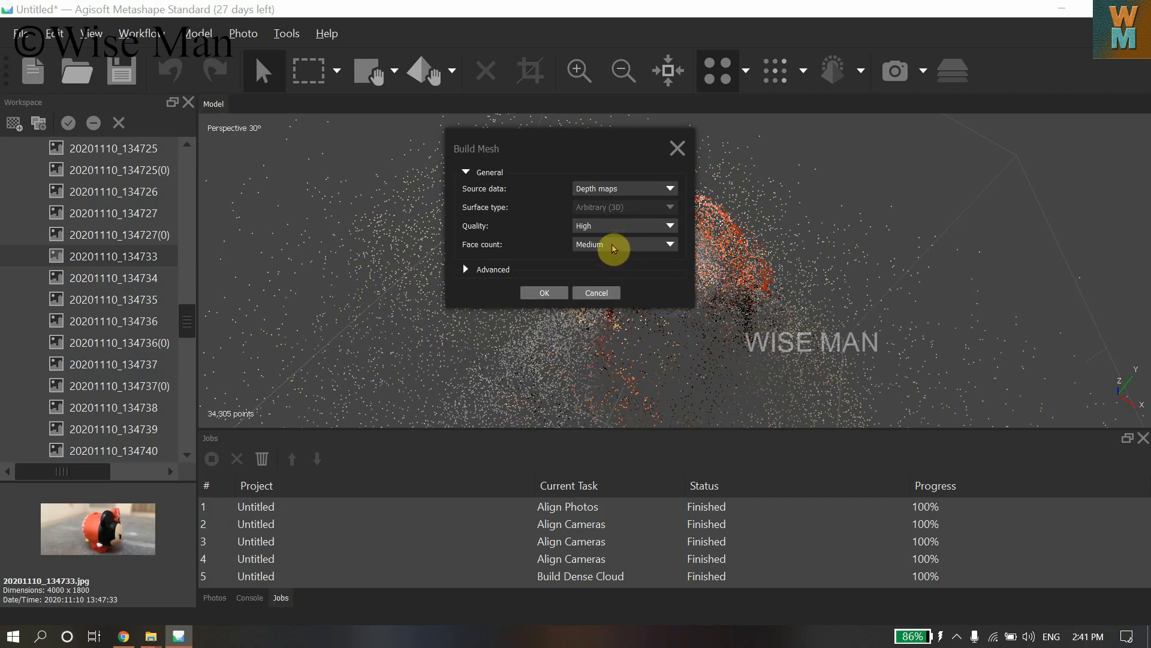
{"action": "mouse_move", "coordinate": [604, 249]}
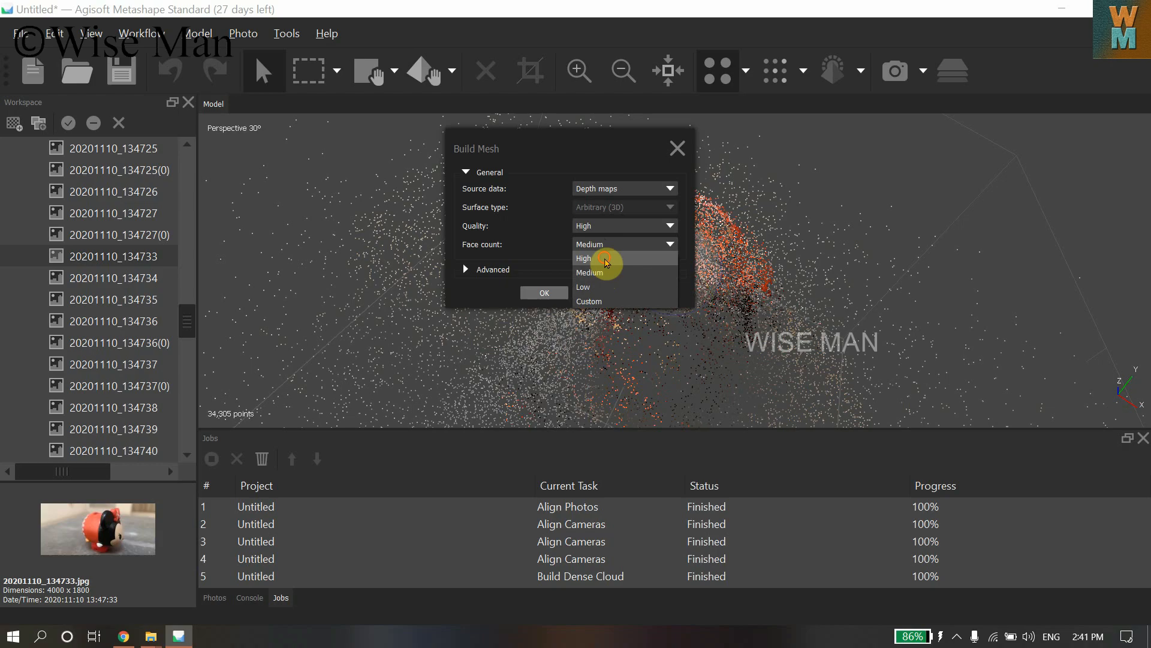
Choose a High face count so the mesh starts building from depth maps.
{"action": "left_click", "coordinate": [543, 292]}
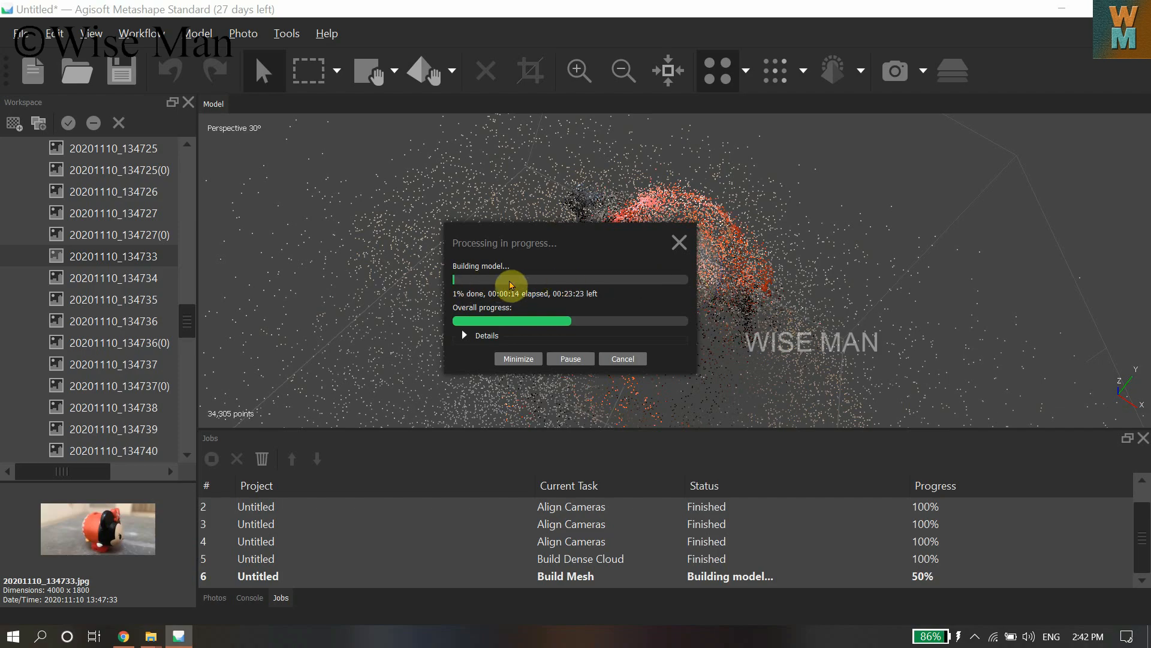
{"action": "mouse_move", "coordinate": [566, 302]}
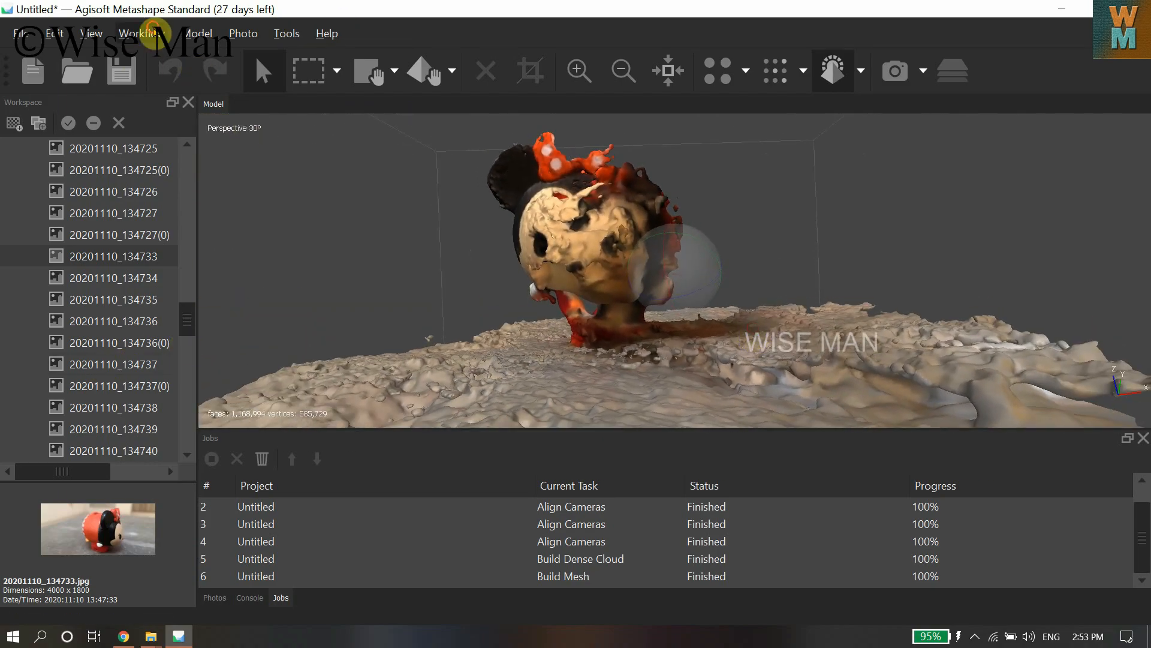
Set up Build Texture as a 4096 diffuse map with hole filling and ghosting filter.
{"action": "left_click", "coordinate": [140, 33]}
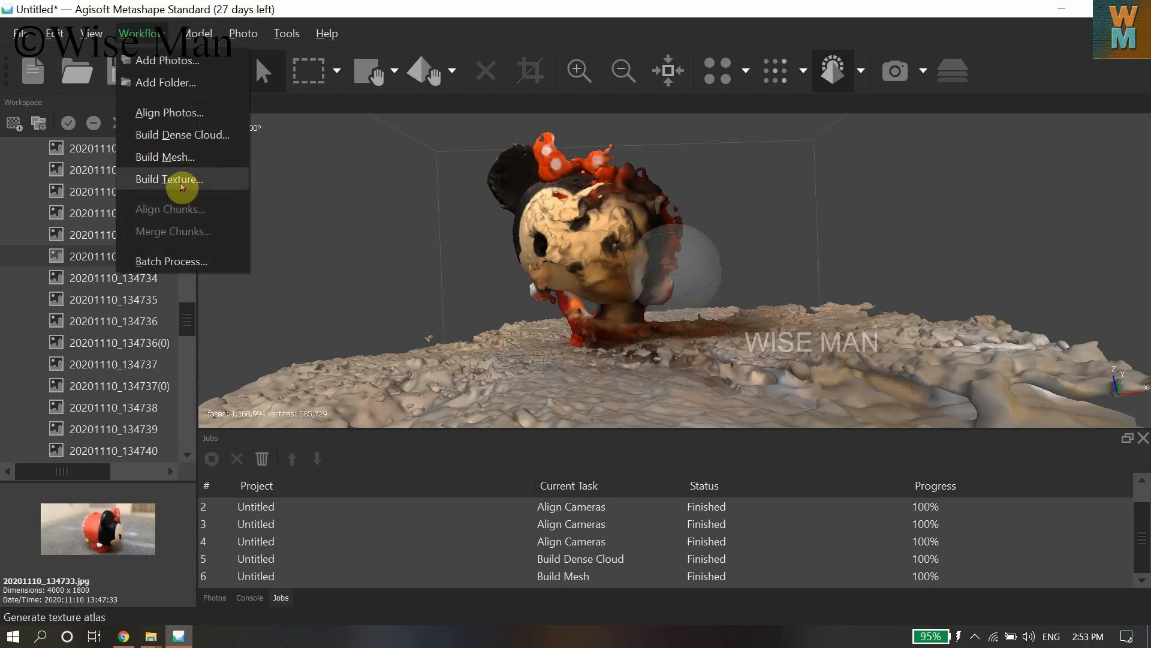
{"action": "left_click", "coordinate": [168, 179]}
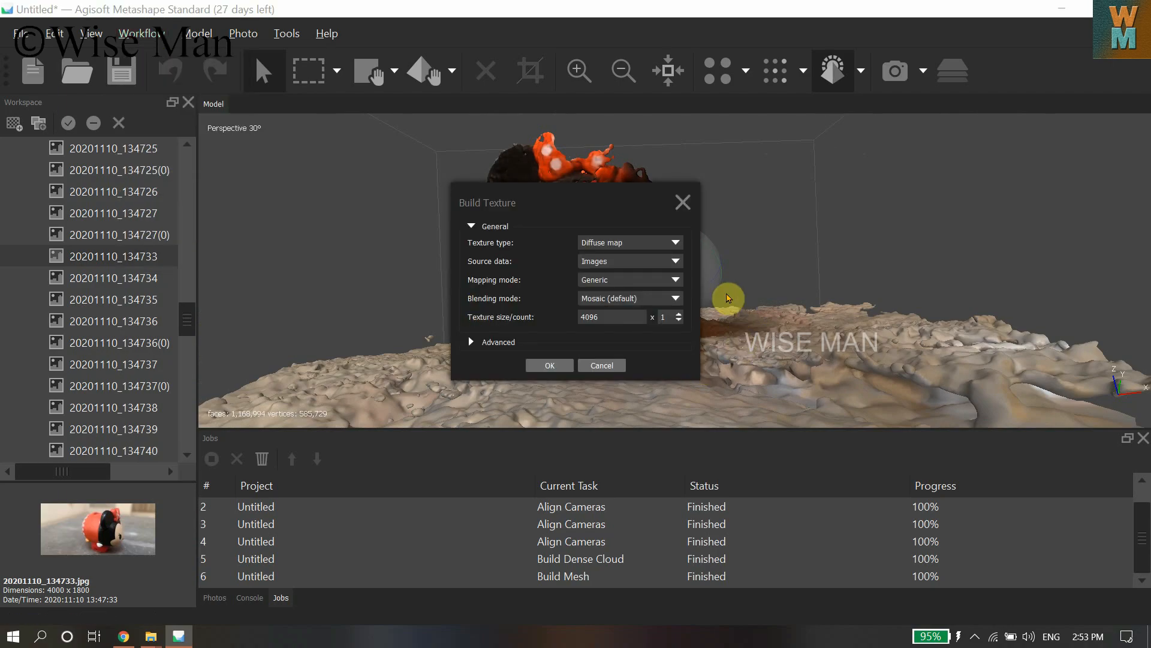
{"action": "mouse_move", "coordinate": [541, 255]}
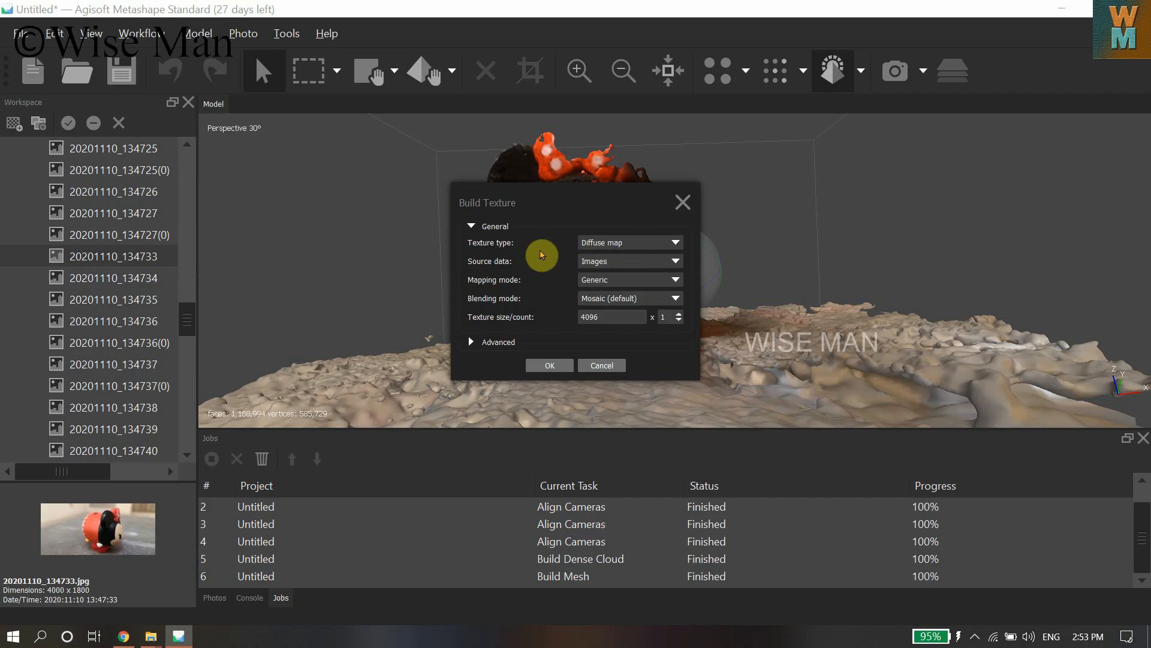
{"action": "mouse_move", "coordinate": [630, 282]}
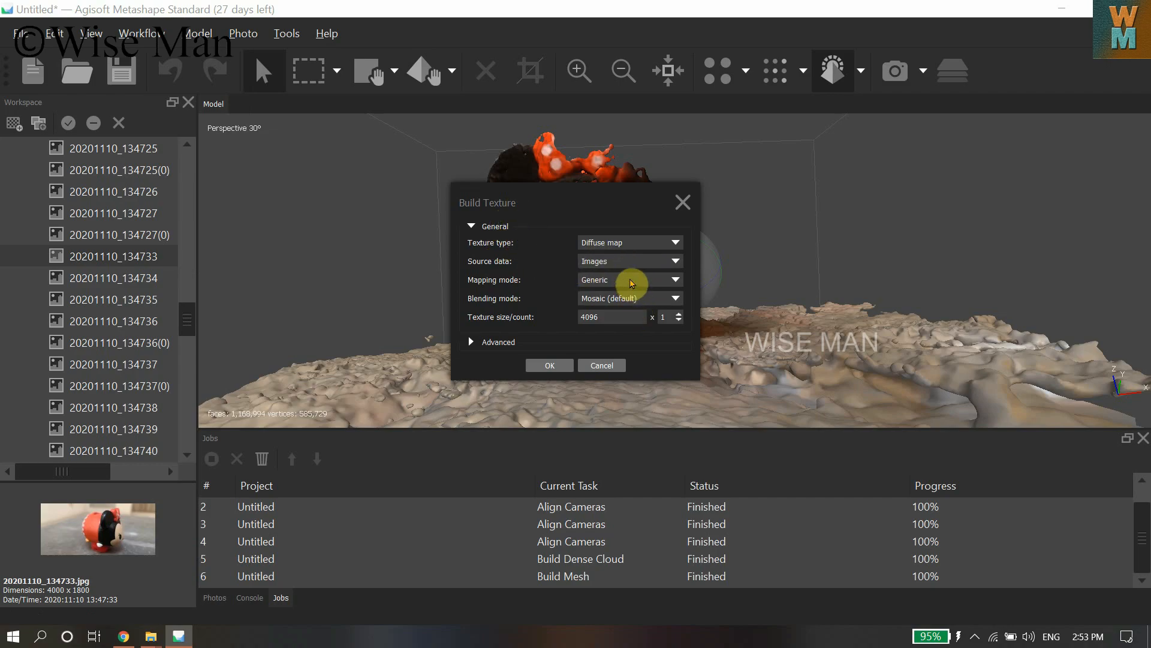
{"action": "mouse_move", "coordinate": [612, 324]}
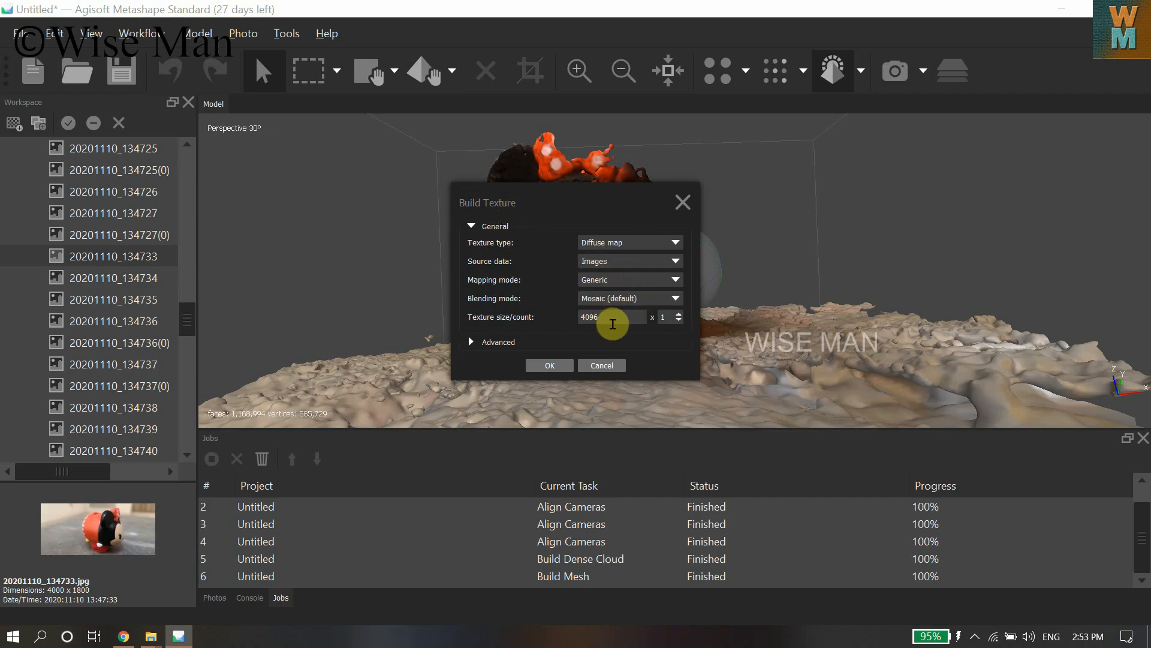
{"action": "left_click", "coordinate": [472, 342]}
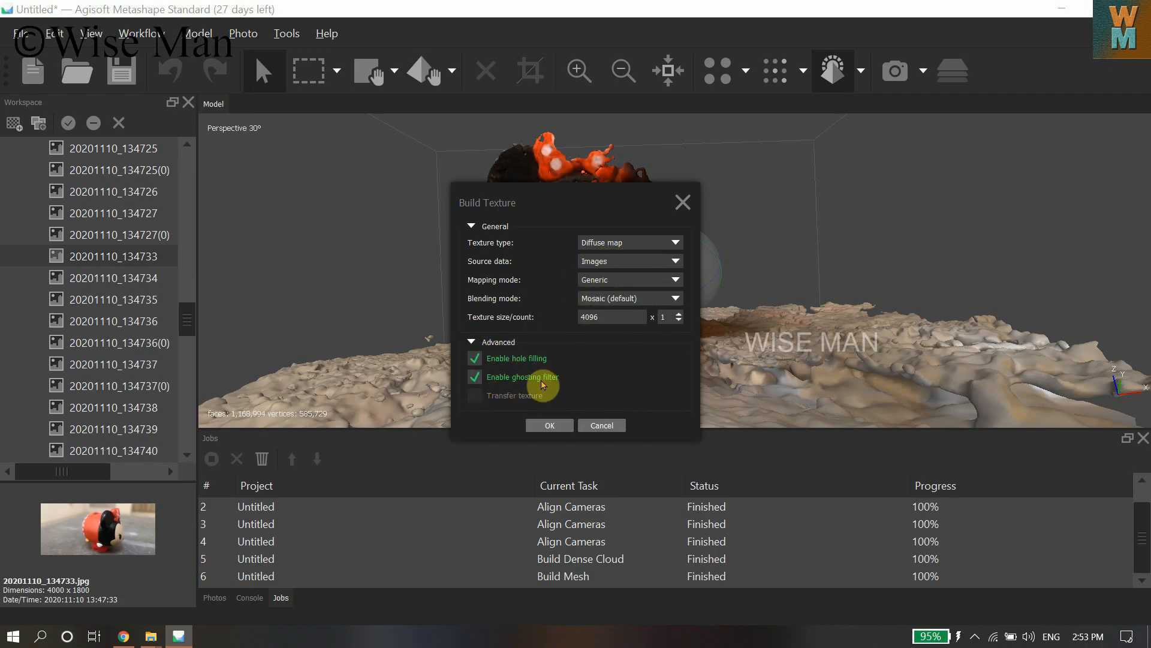
Confirm the Build Texture settings so the texture build for the figurine starts running.
{"action": "left_click", "coordinate": [549, 425]}
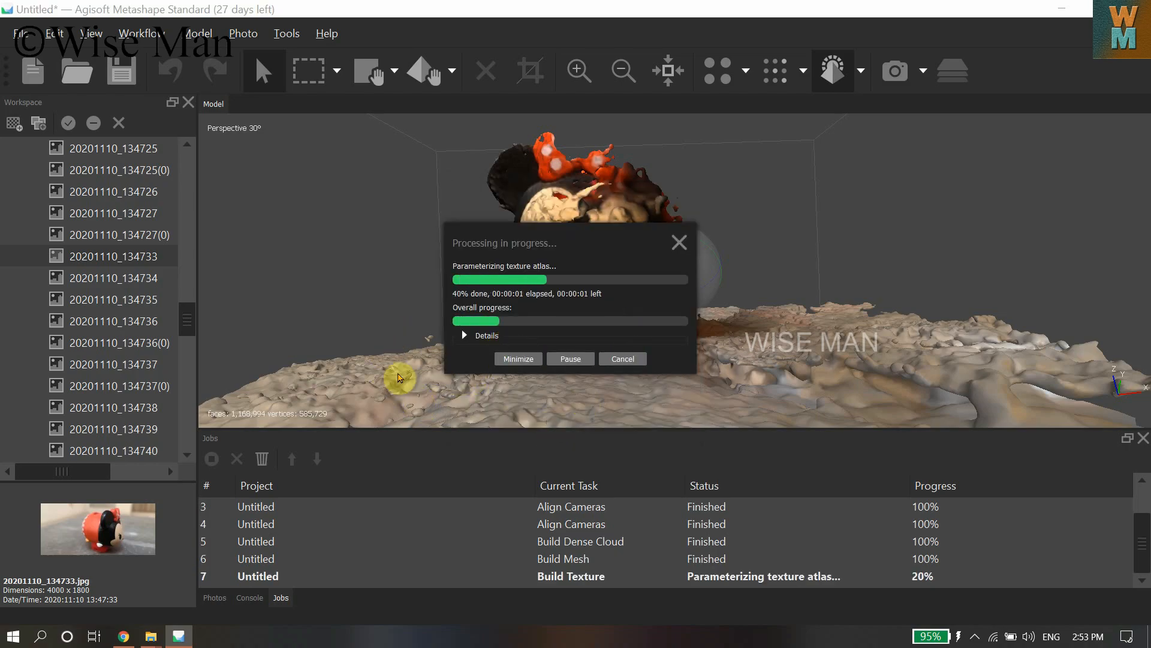
{"action": "mouse_move", "coordinate": [458, 366]}
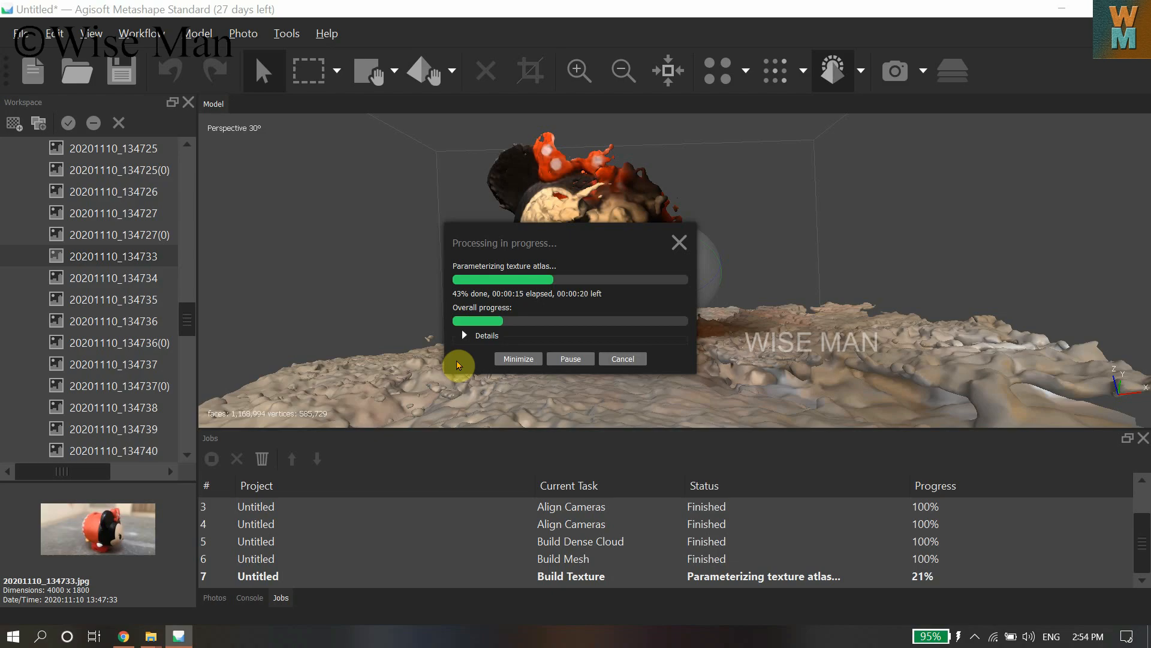
{"action": "mouse_move", "coordinate": [473, 369]}
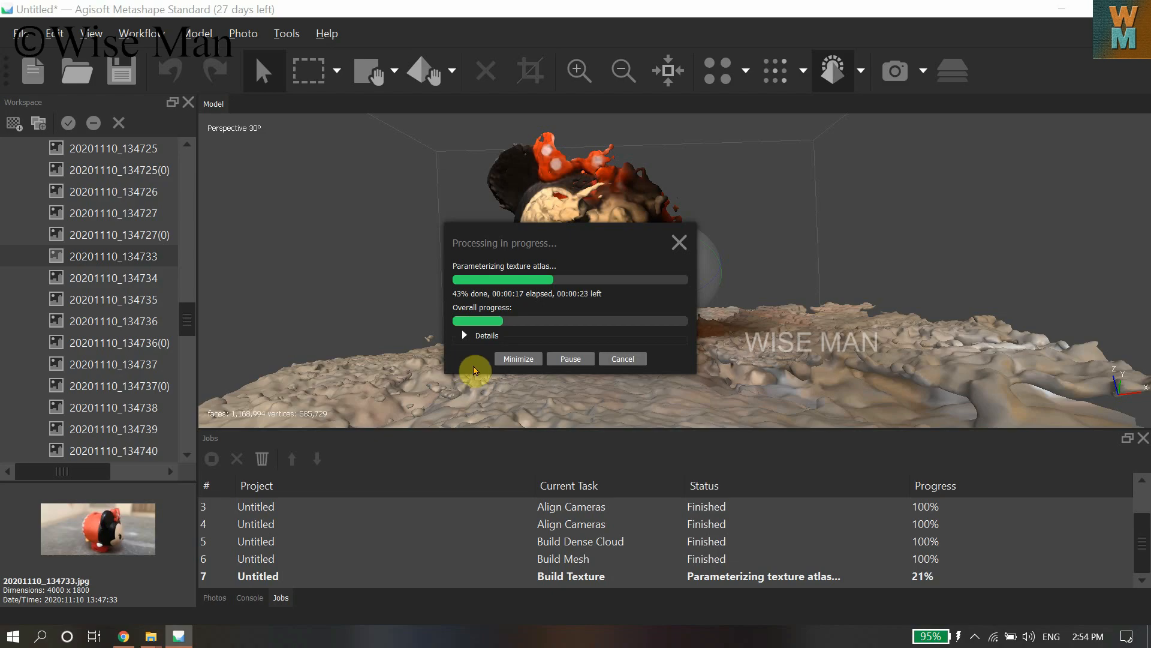
{"action": "mouse_move", "coordinate": [165, 70]}
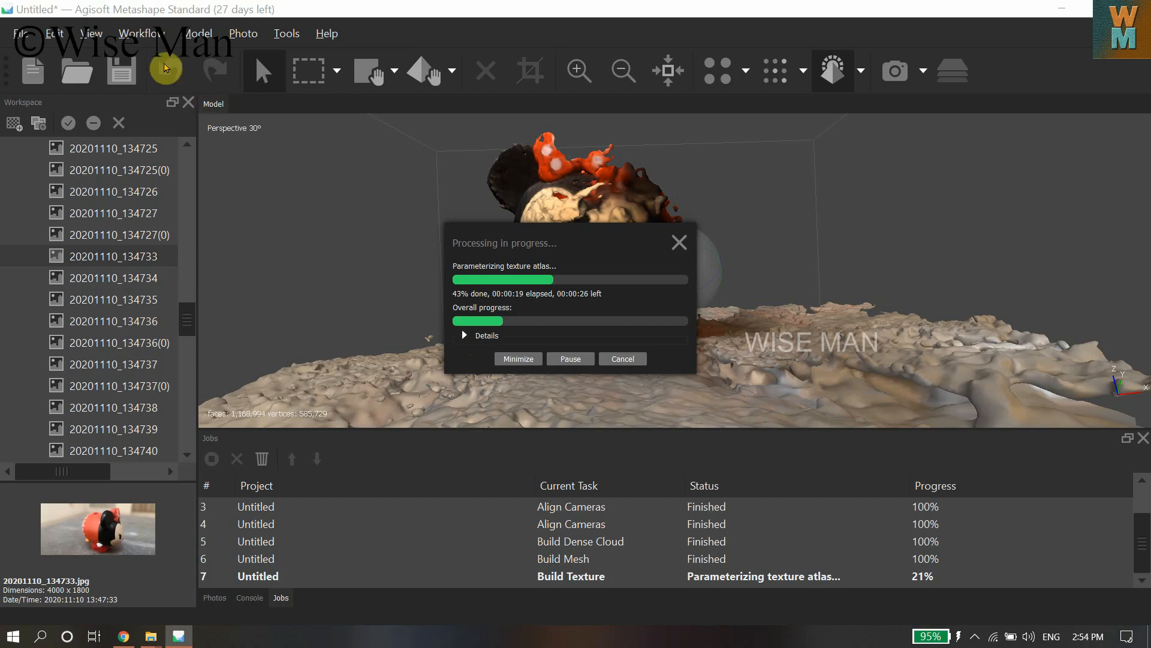
{"action": "mouse_move", "coordinate": [444, 303]}
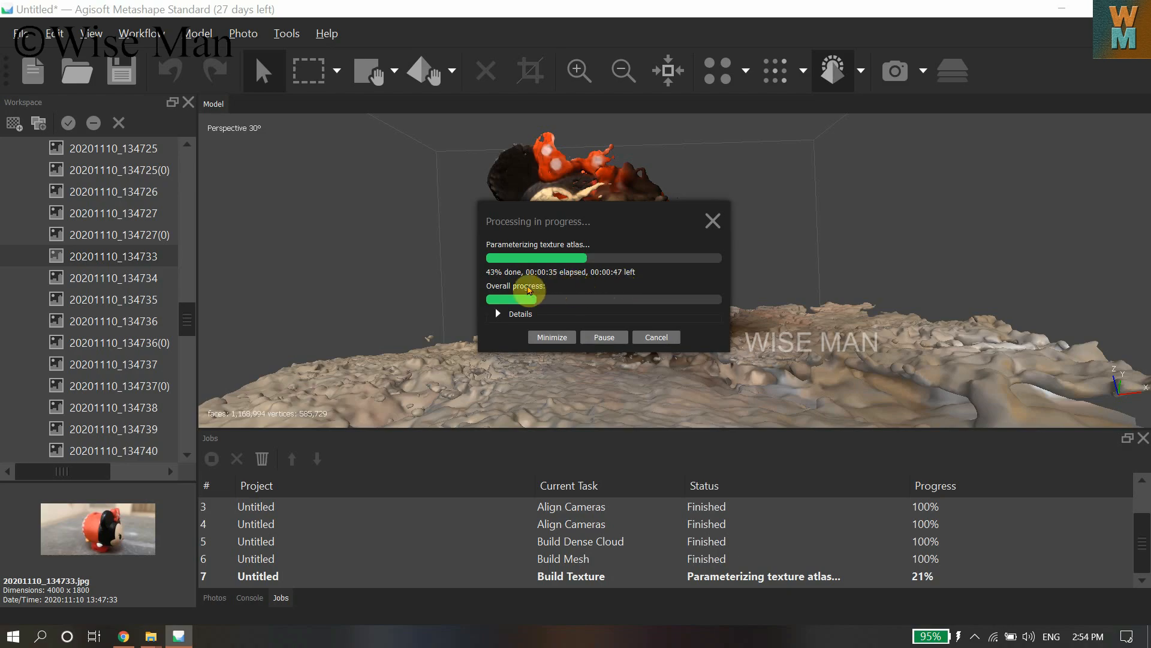
{"action": "mouse_move", "coordinate": [618, 285]}
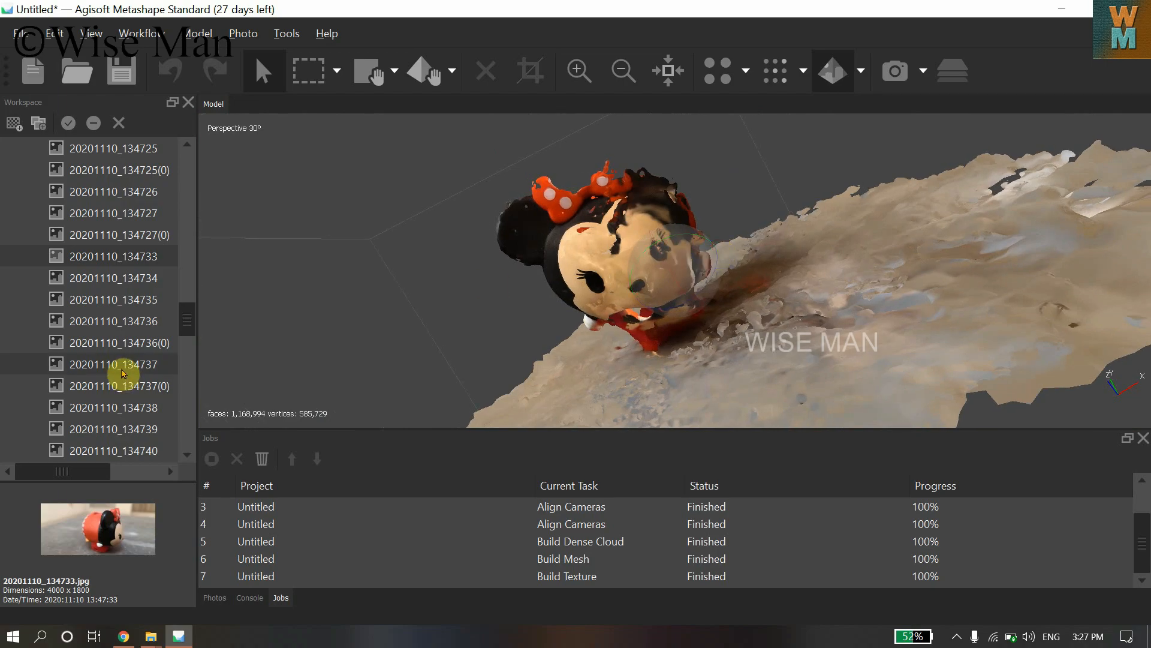
Run Align Selected Cameras on camera 20201110_134556 from the Workspace pane.
{"action": "scroll", "scroll_direction": "down", "scroll_amount": 3}
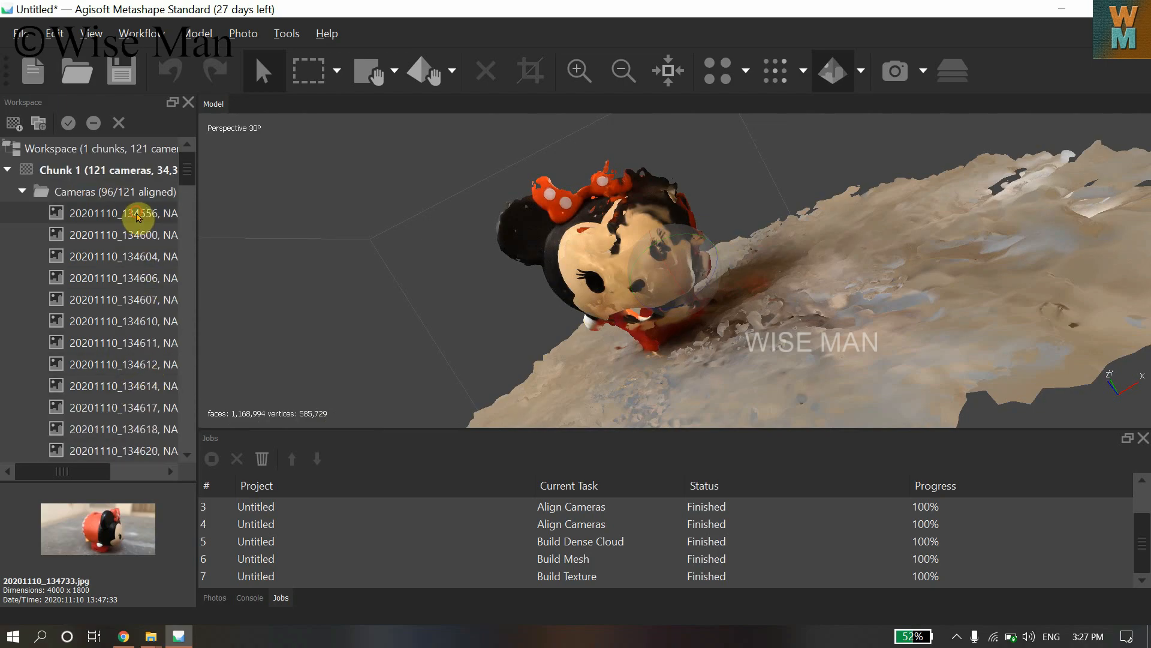
{"action": "right_click", "coordinate": [124, 212]}
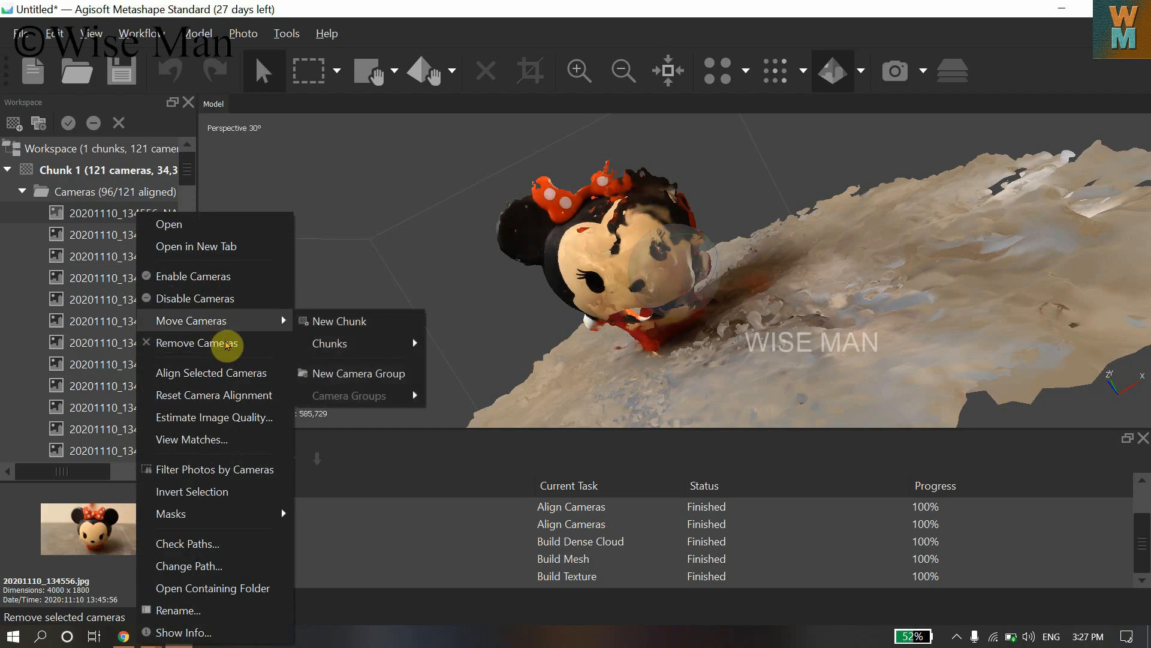
{"action": "left_click", "coordinate": [521, 345]}
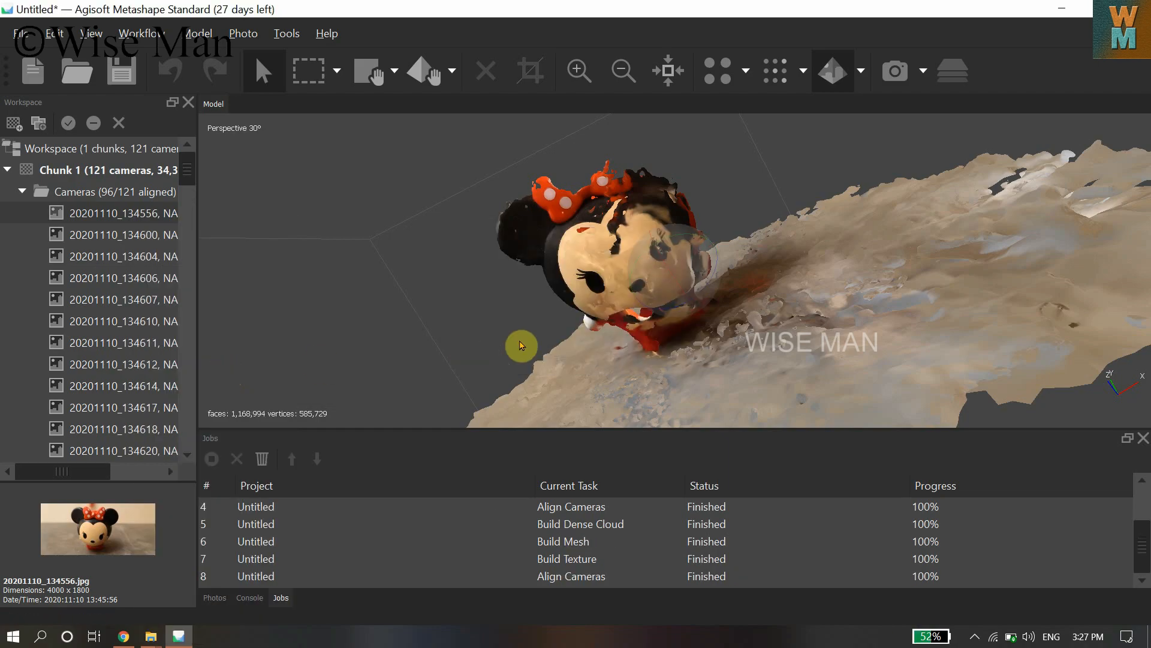
{"action": "mouse_move", "coordinate": [160, 224]}
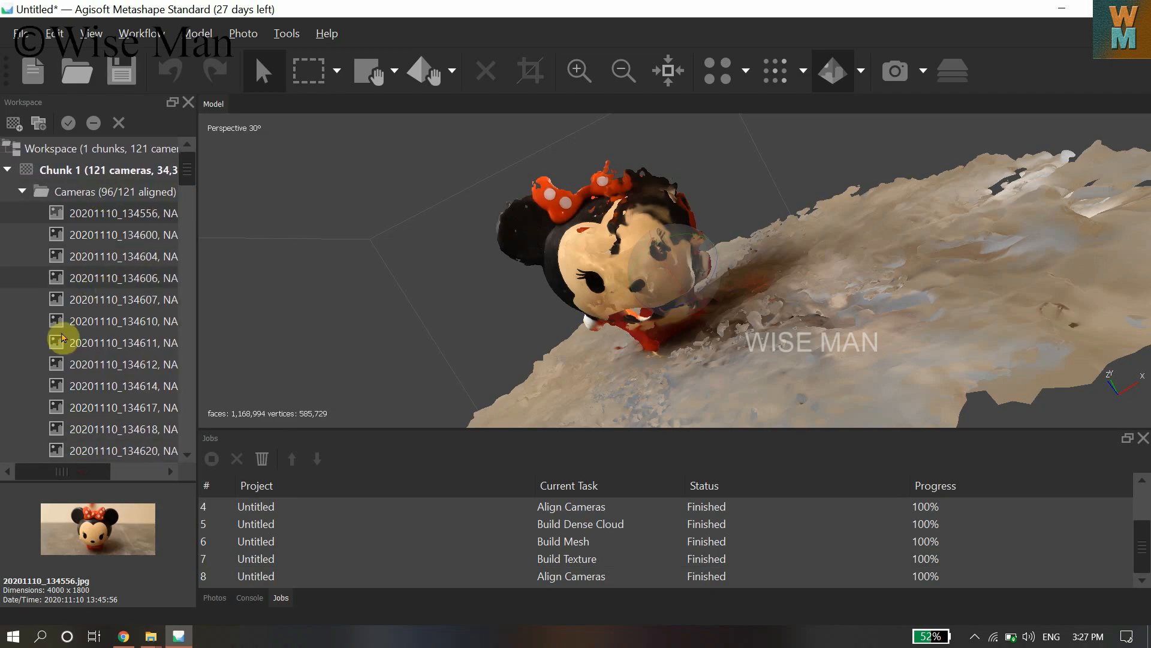
{"action": "scroll", "scroll_direction": "down", "scroll_amount": 3}
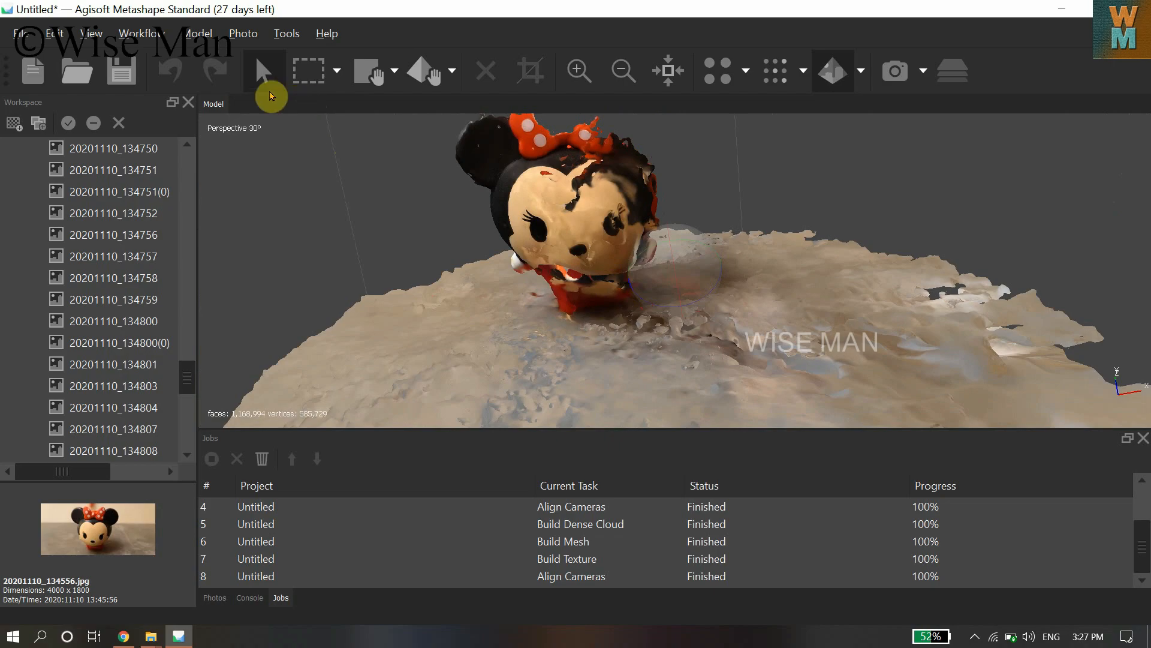
Save the Diffuse map texture to Documents as the JPEG file '3D mini'.
{"action": "left_click", "coordinate": [139, 33]}
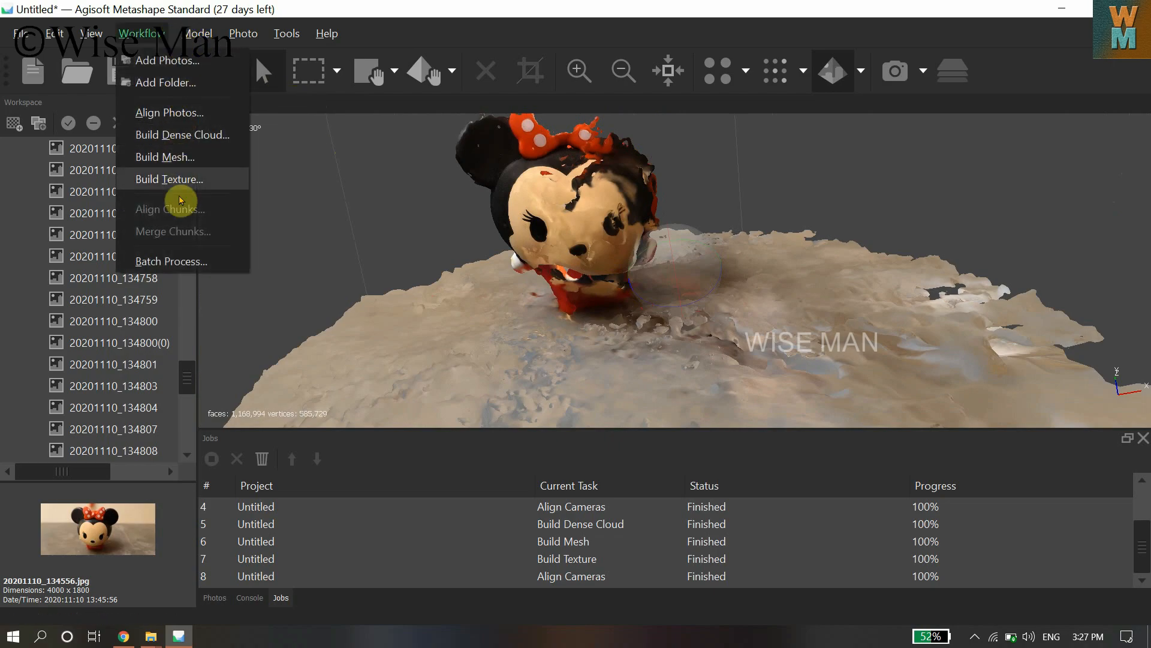
{"action": "mouse_move", "coordinate": [738, 89]}
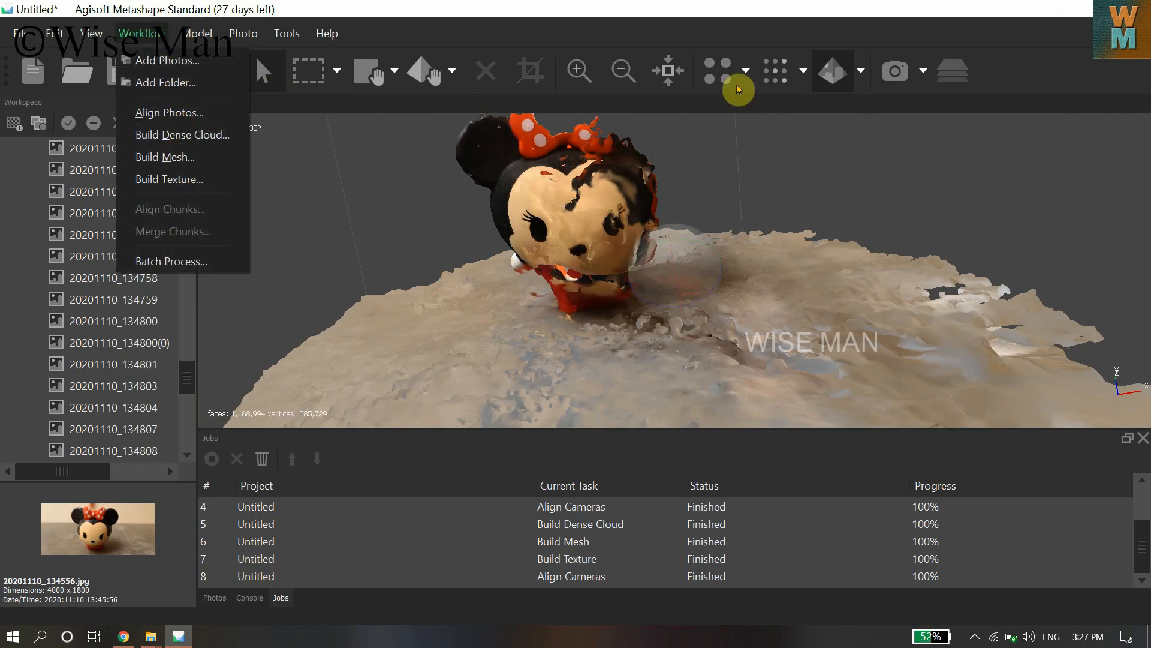
{"action": "mouse_move", "coordinate": [397, 180]}
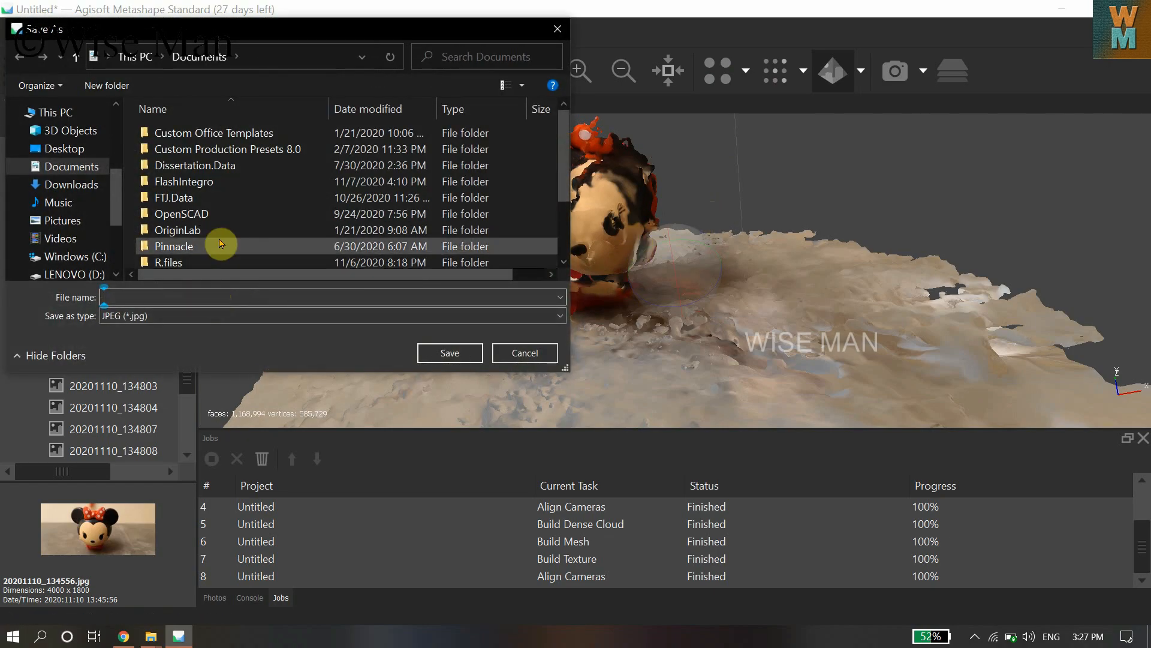
{"action": "mouse_move", "coordinate": [222, 72]}
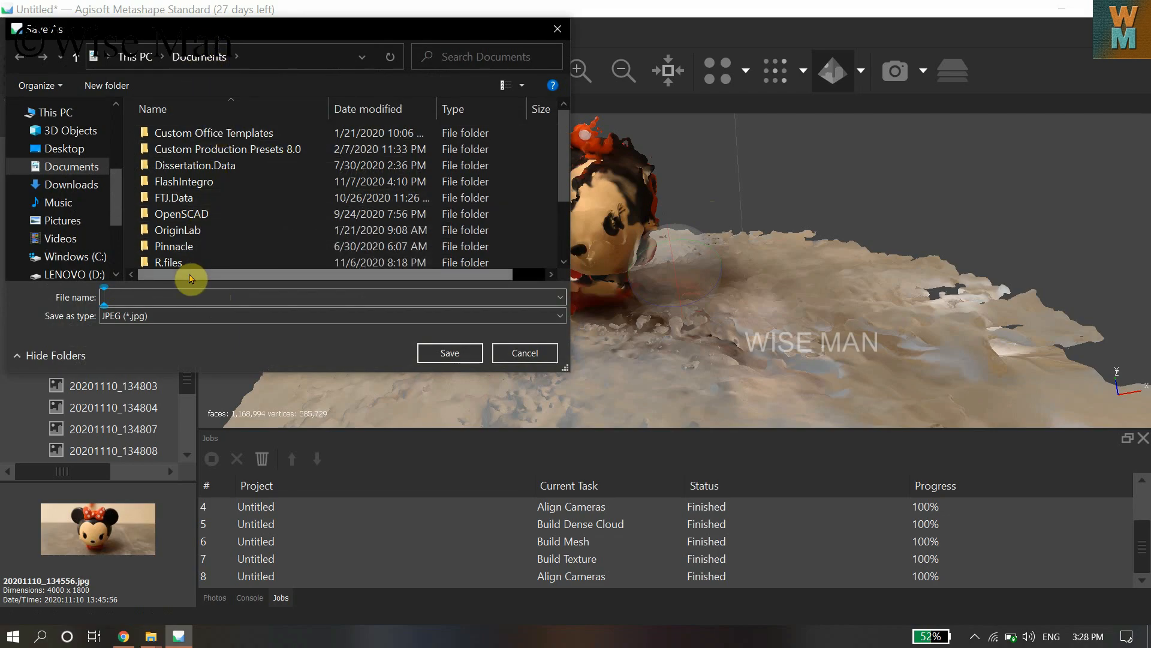
{"action": "type", "text": "2"}
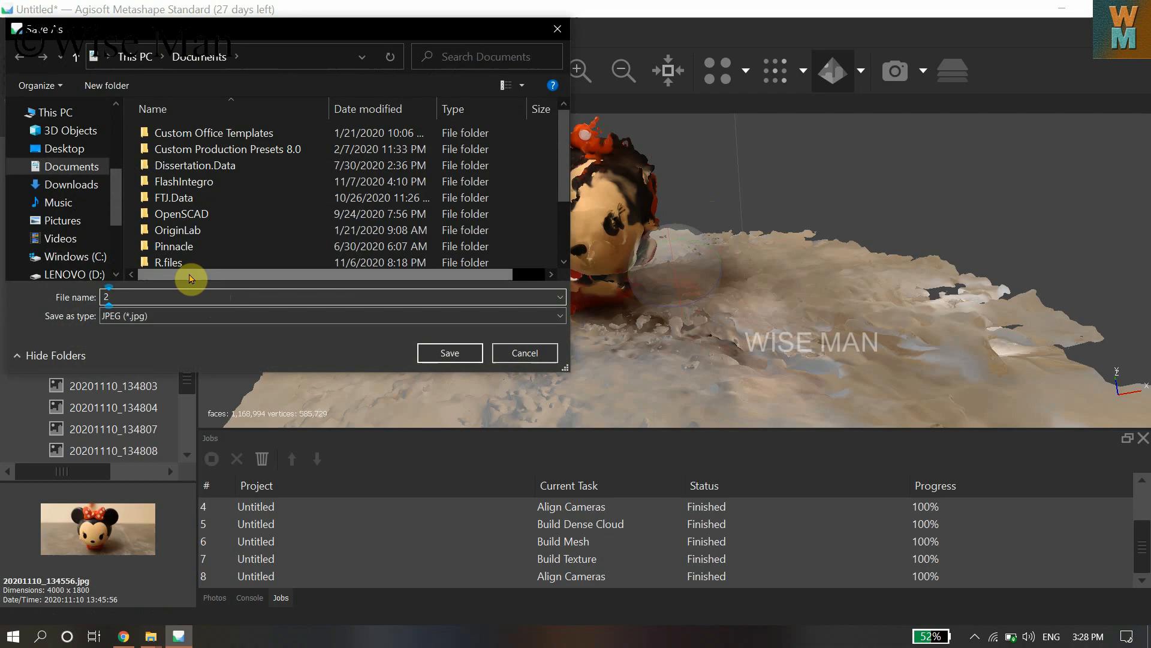
{"action": "type", "text": "3D"}
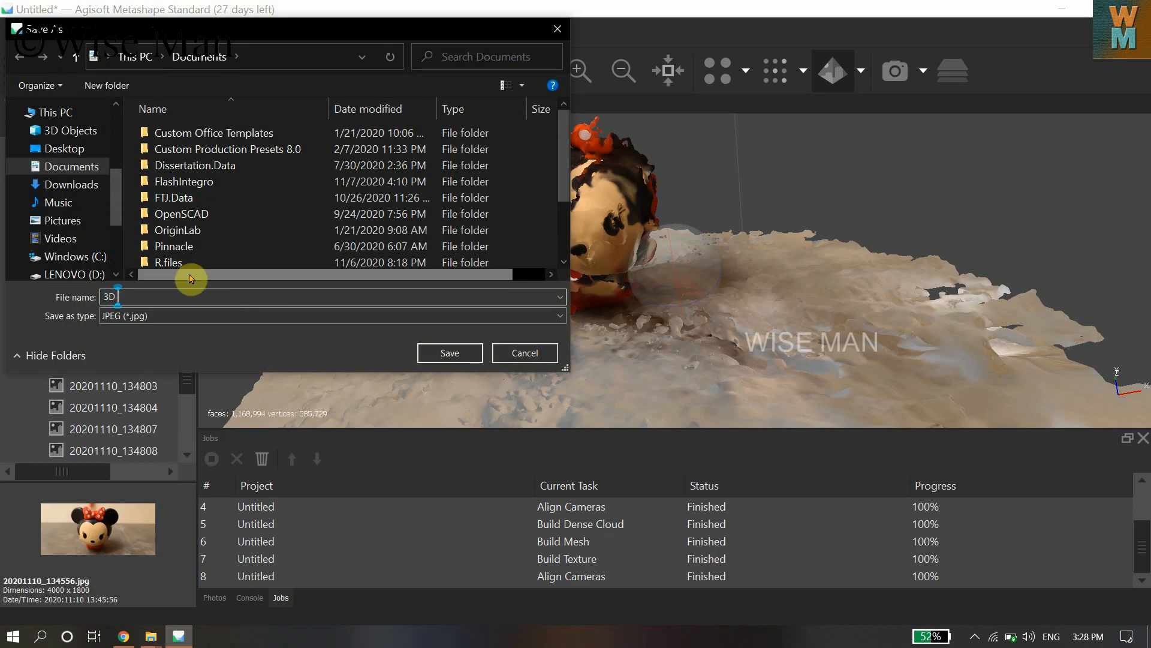
{"action": "type", "text": "mini"}
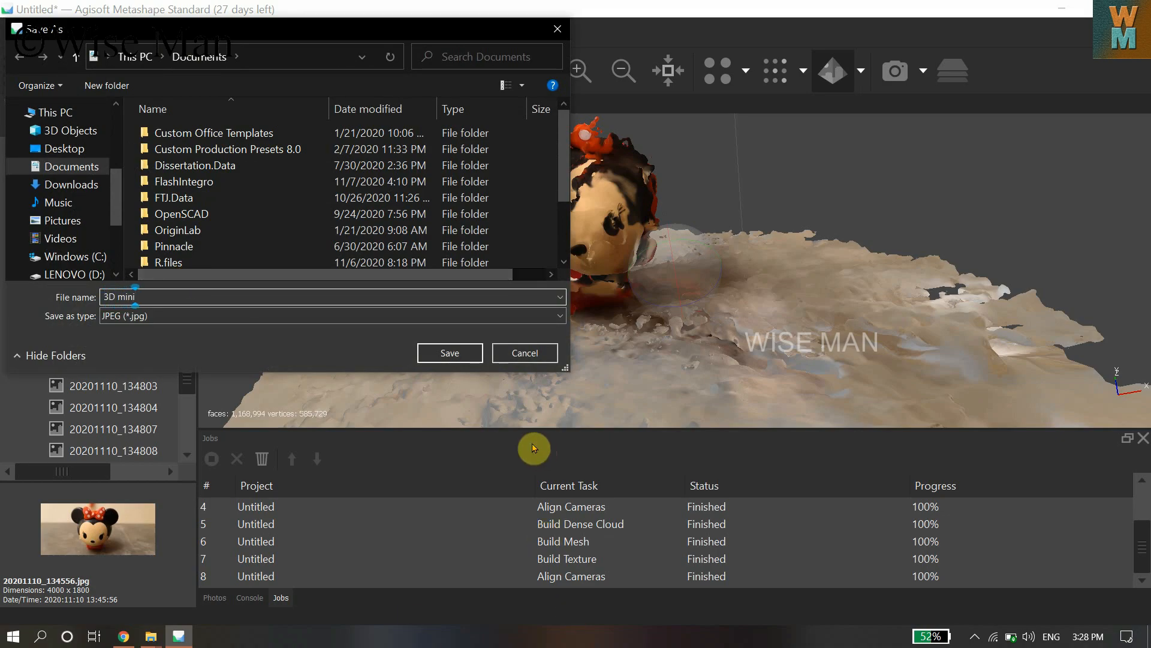
{"action": "left_click", "coordinate": [449, 352]}
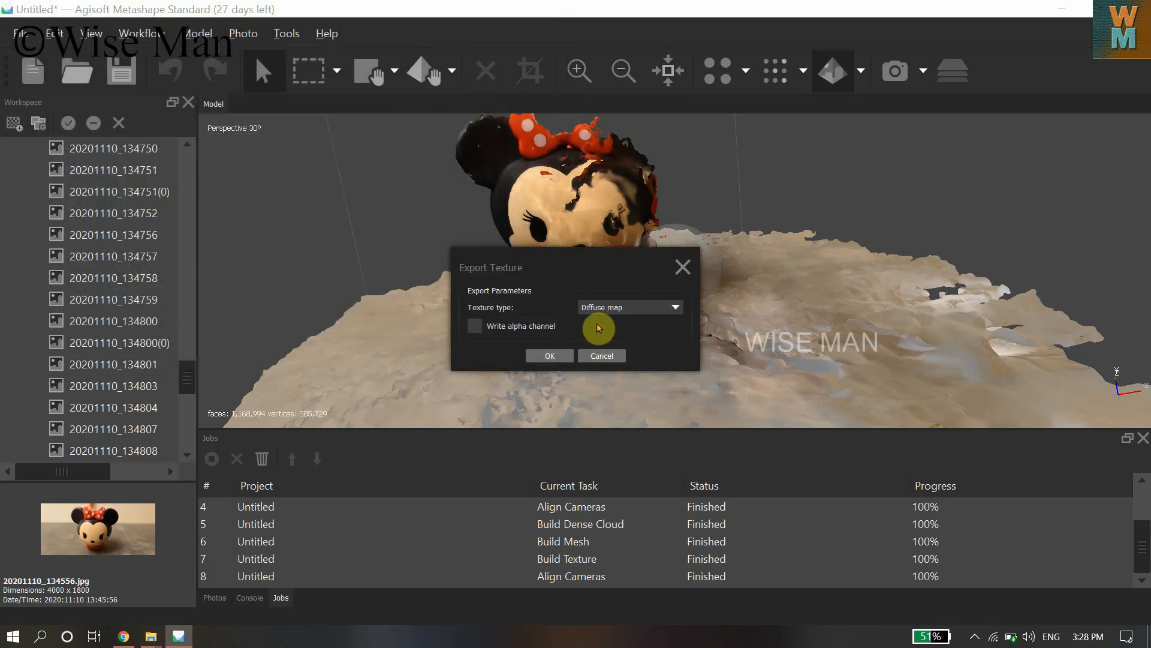
{"action": "left_click", "coordinate": [549, 355]}
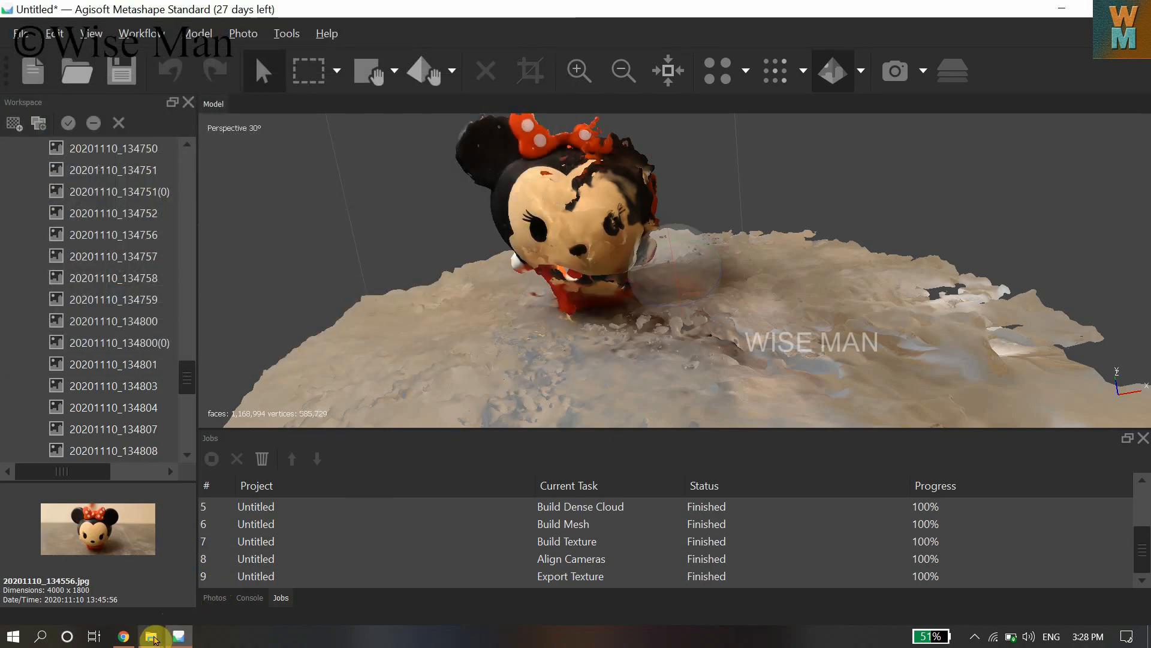
Show Documents in File Explorer and select the exported 4096×4096 '3D mini' JPG.
{"action": "left_click", "coordinate": [151, 636]}
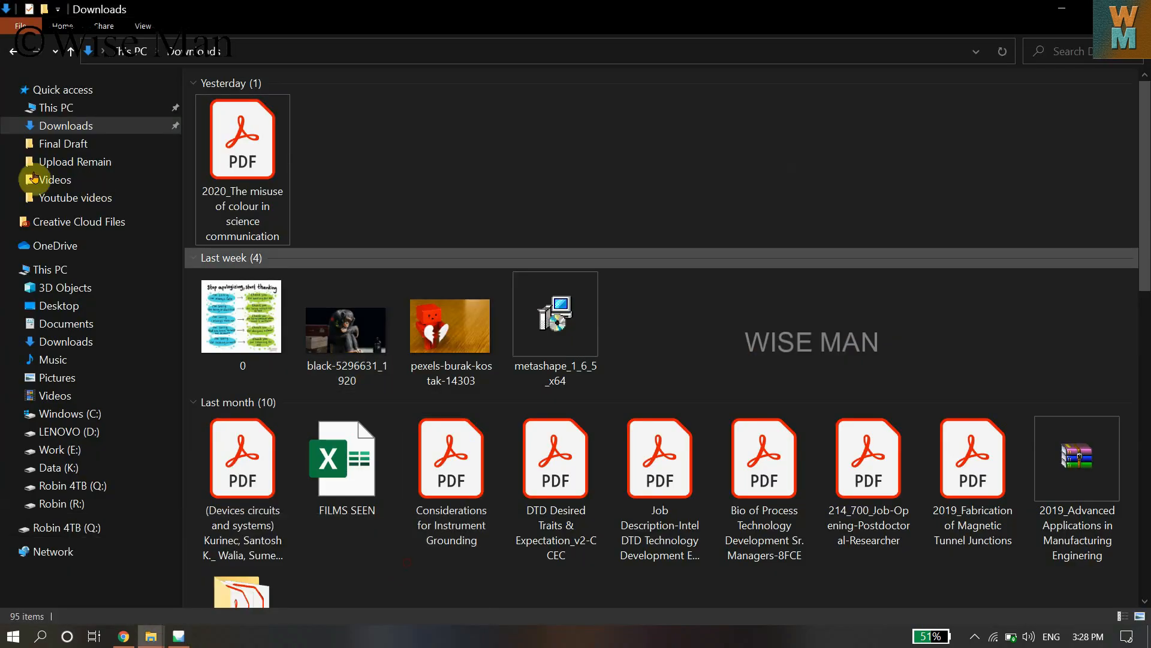
{"action": "left_click", "coordinate": [66, 323]}
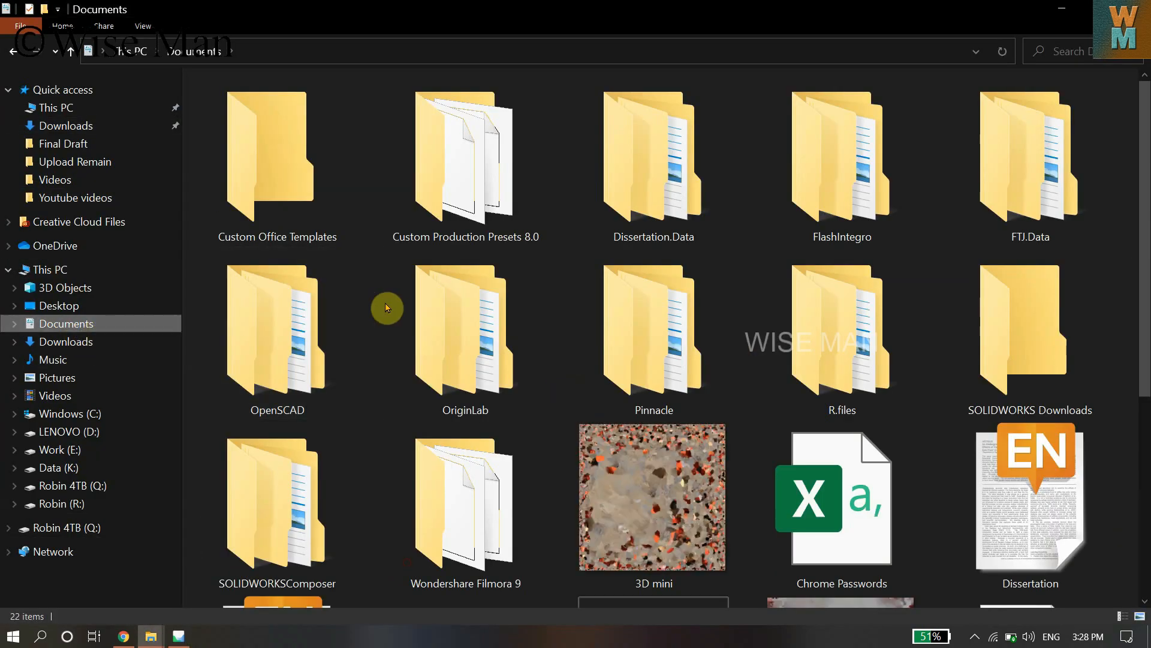
{"action": "scroll", "scroll_direction": "down", "scroll_amount": 3}
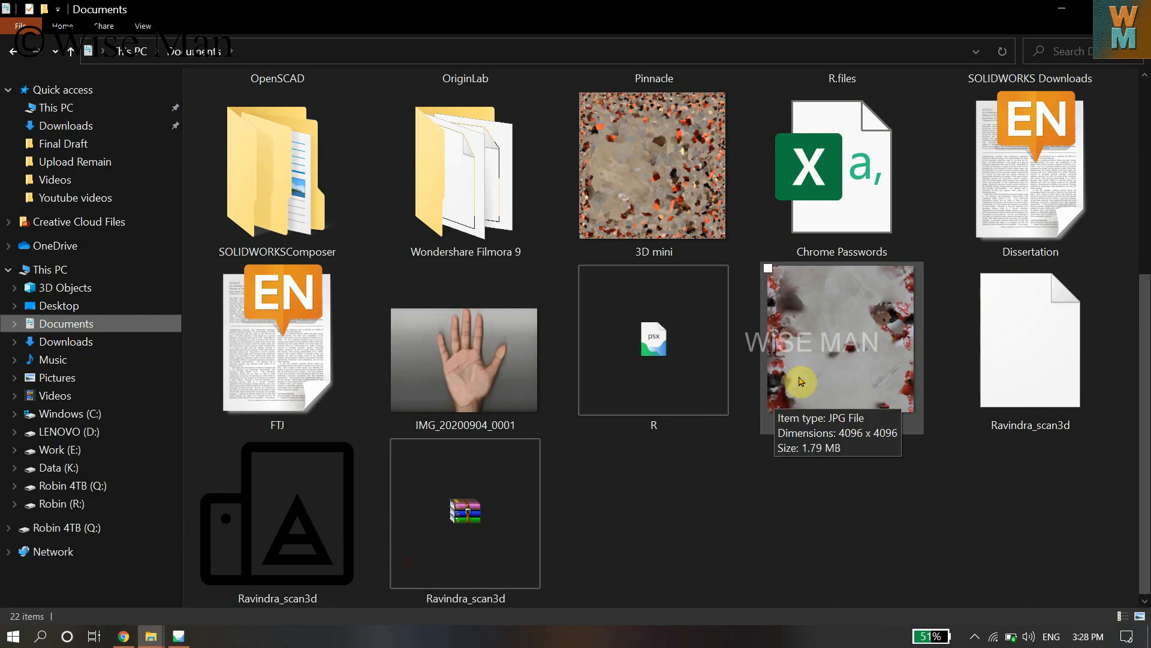
{"action": "left_click", "coordinate": [652, 164]}
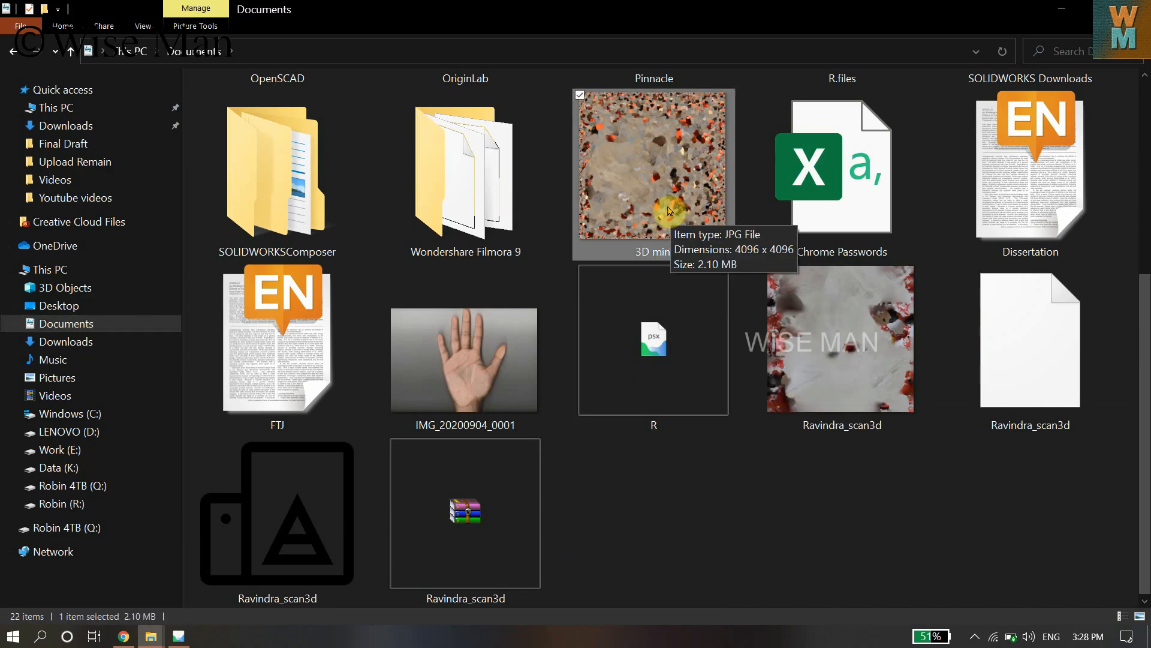
{"action": "mouse_move", "coordinate": [687, 478]}
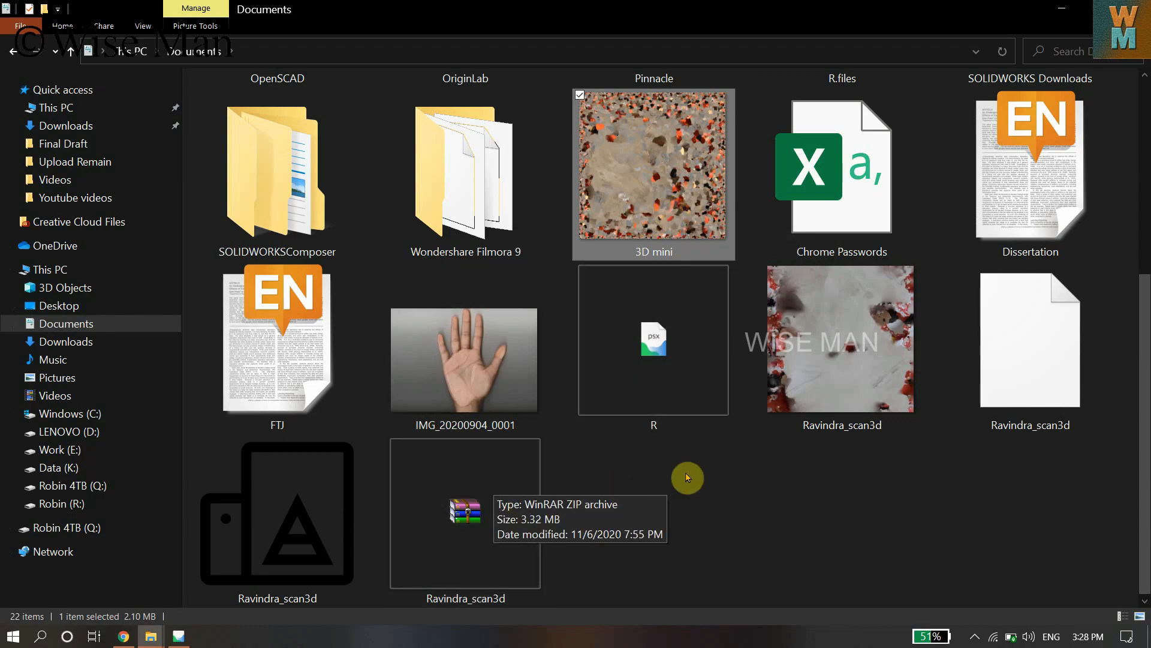
Browse the Documents list and select the Ravindra_scan3d model file.
{"action": "scroll", "scroll_direction": "up", "scroll_amount": 3}
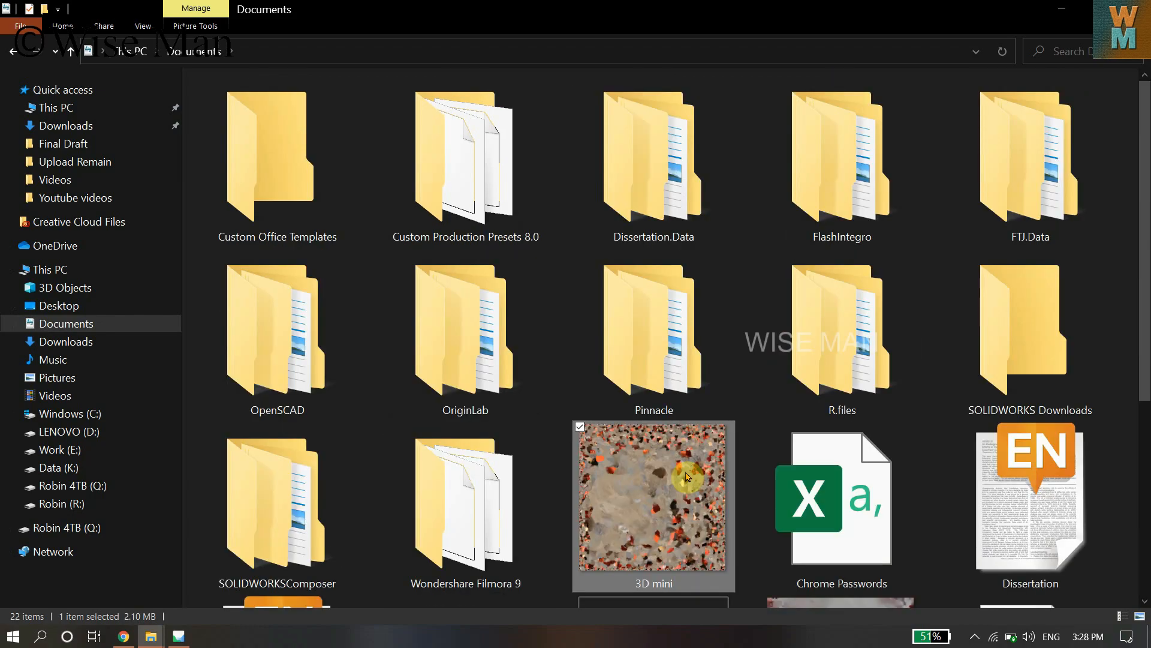
{"action": "scroll", "scroll_direction": "down", "scroll_amount": 3}
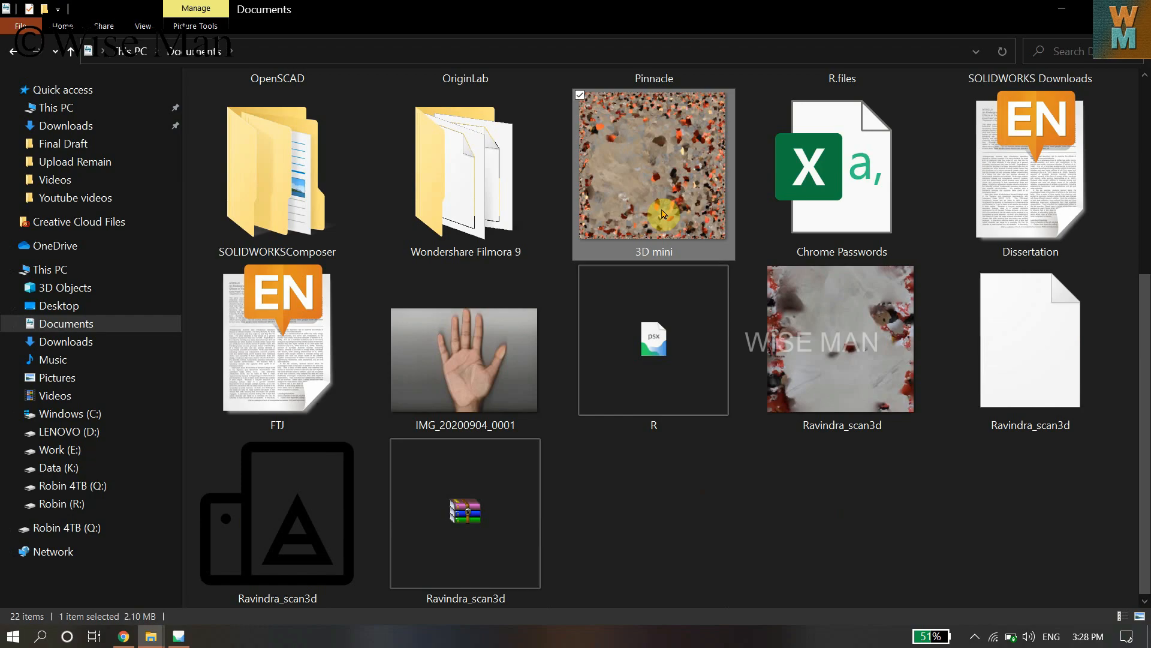
{"action": "left_click", "coordinate": [841, 340]}
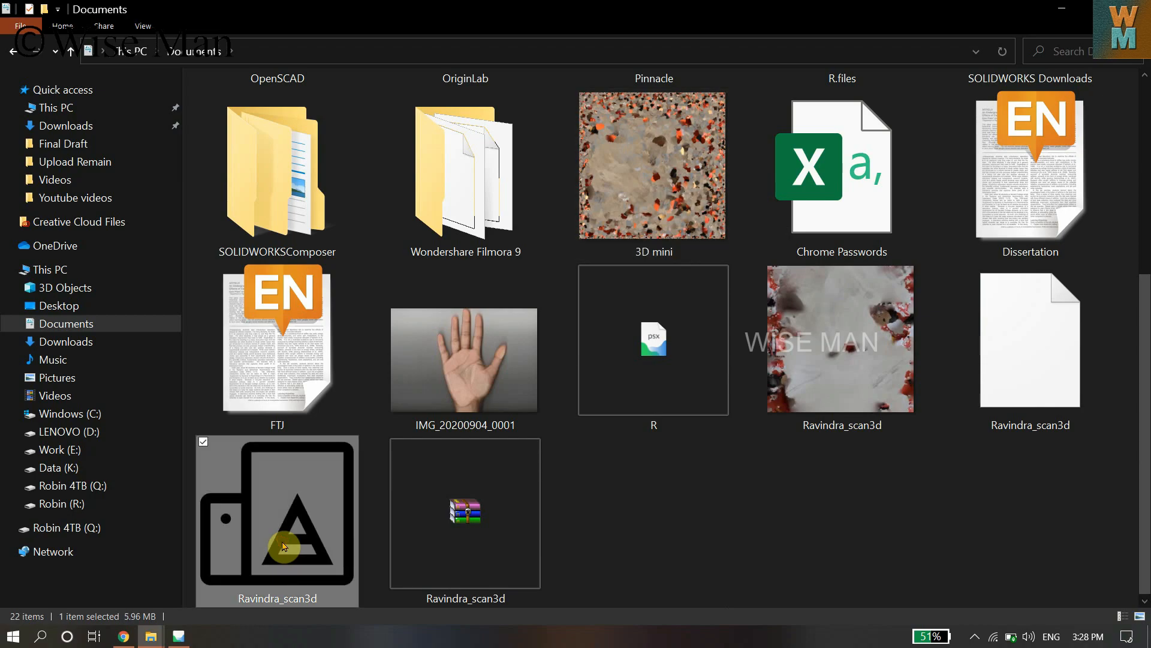
{"action": "mouse_move", "coordinate": [287, 601]}
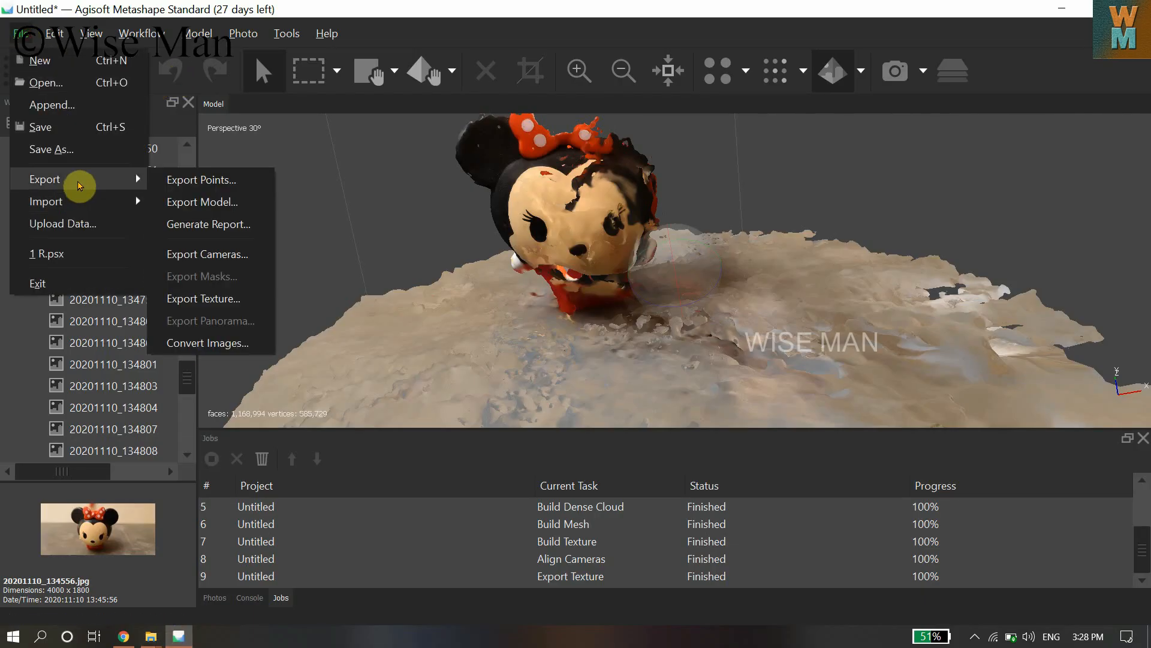
{"action": "mouse_move", "coordinate": [210, 253]}
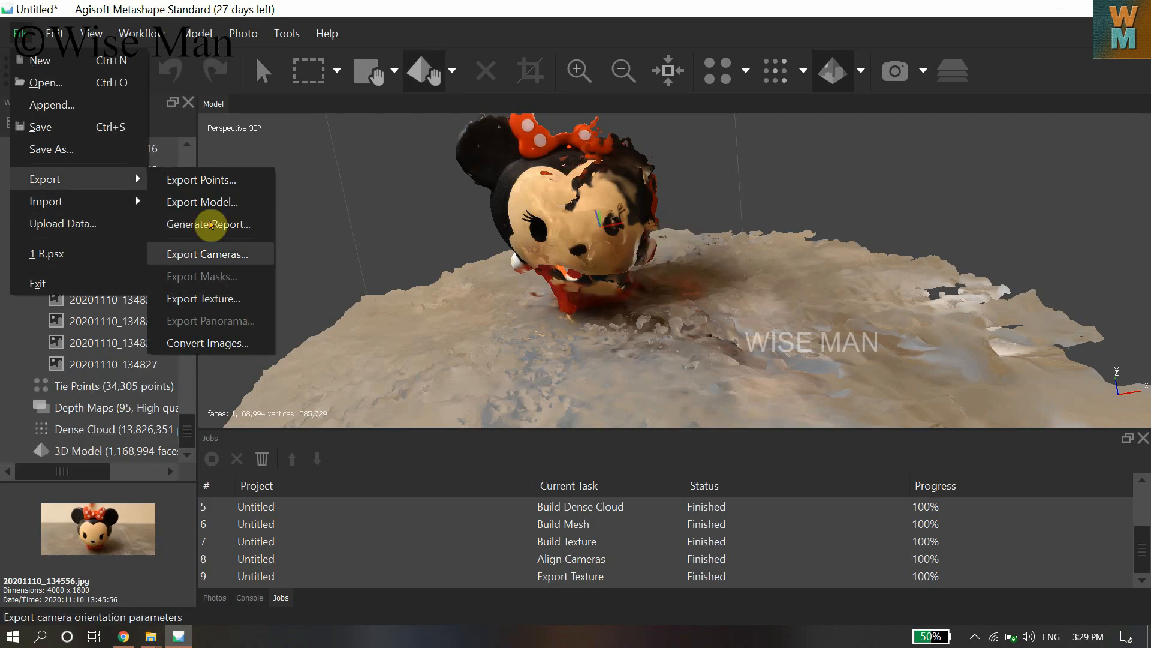
{"action": "mouse_move", "coordinate": [213, 206]}
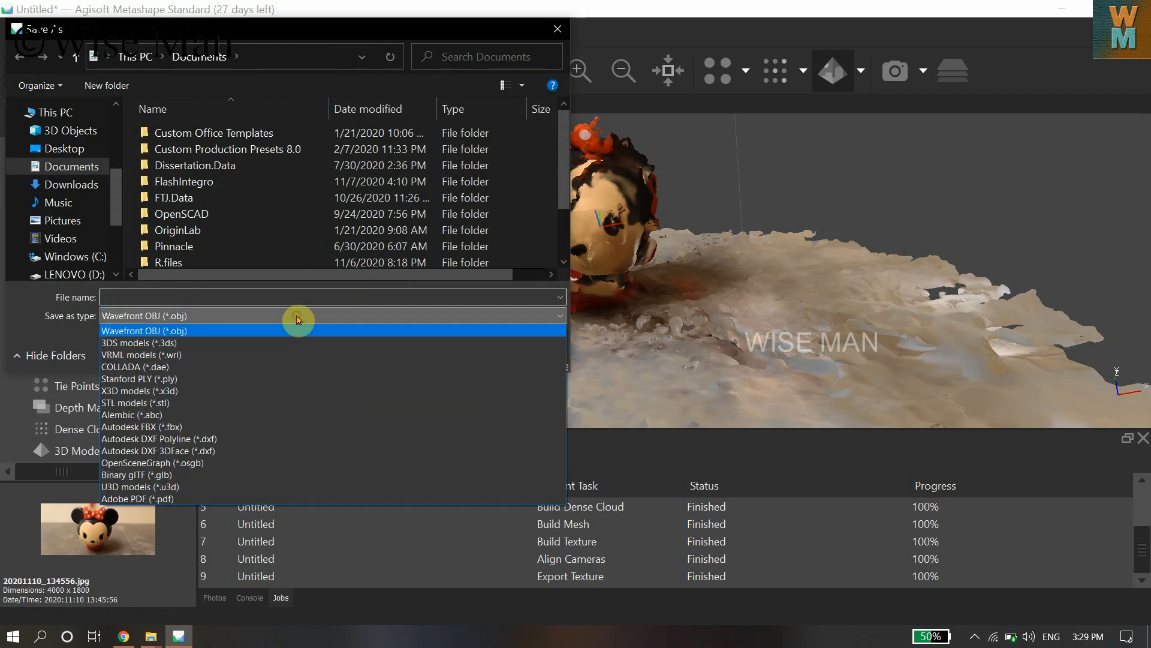
{"action": "mouse_move", "coordinate": [298, 336]}
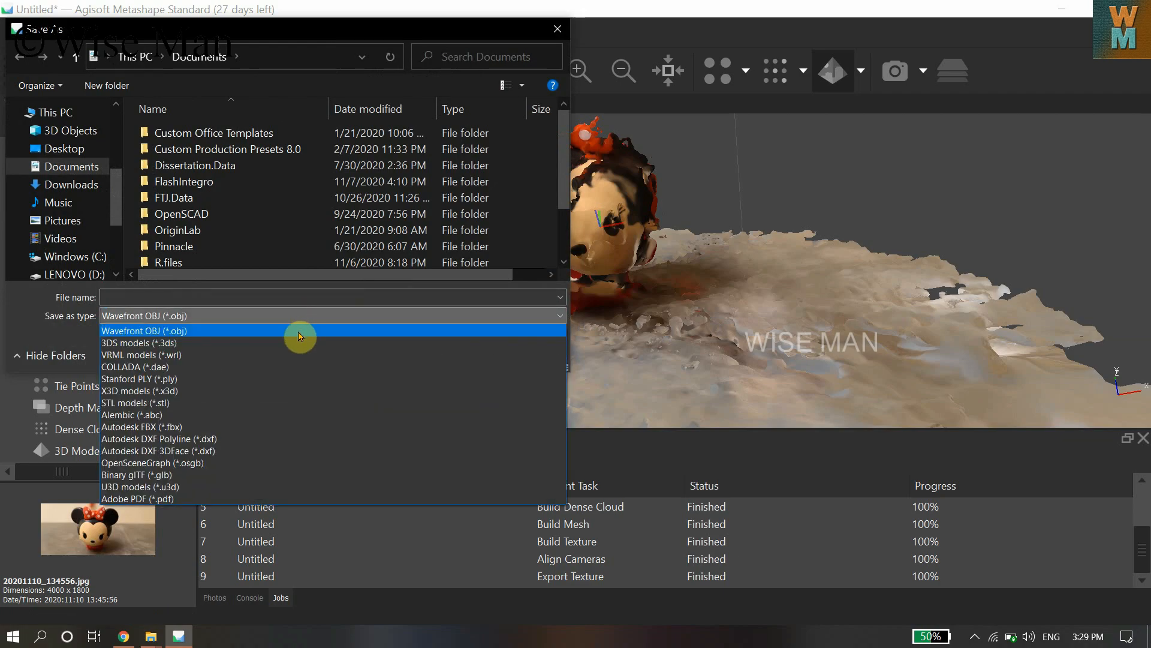
{"action": "mouse_move", "coordinate": [205, 343]}
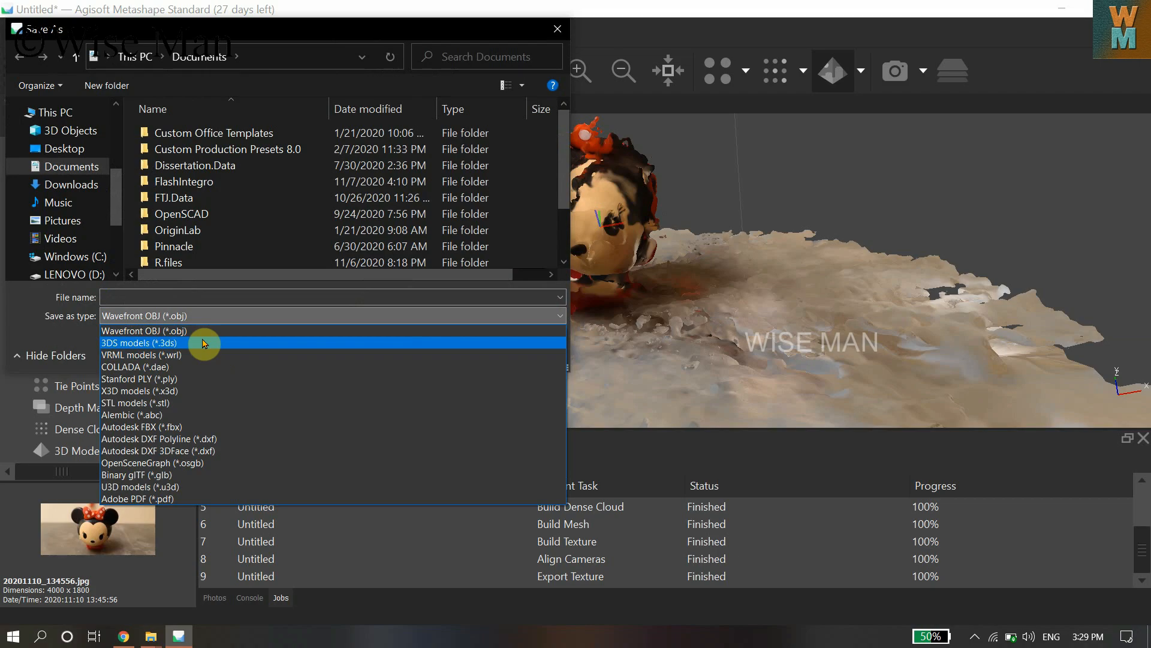
{"action": "mouse_move", "coordinate": [208, 416]}
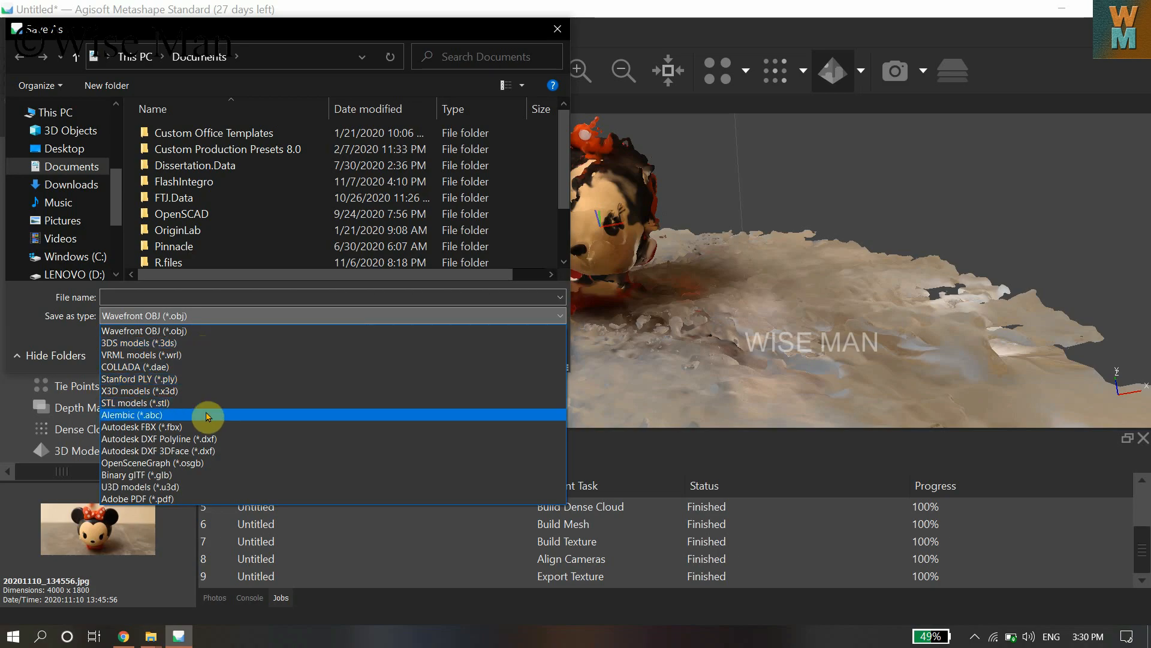
{"action": "mouse_move", "coordinate": [209, 343]}
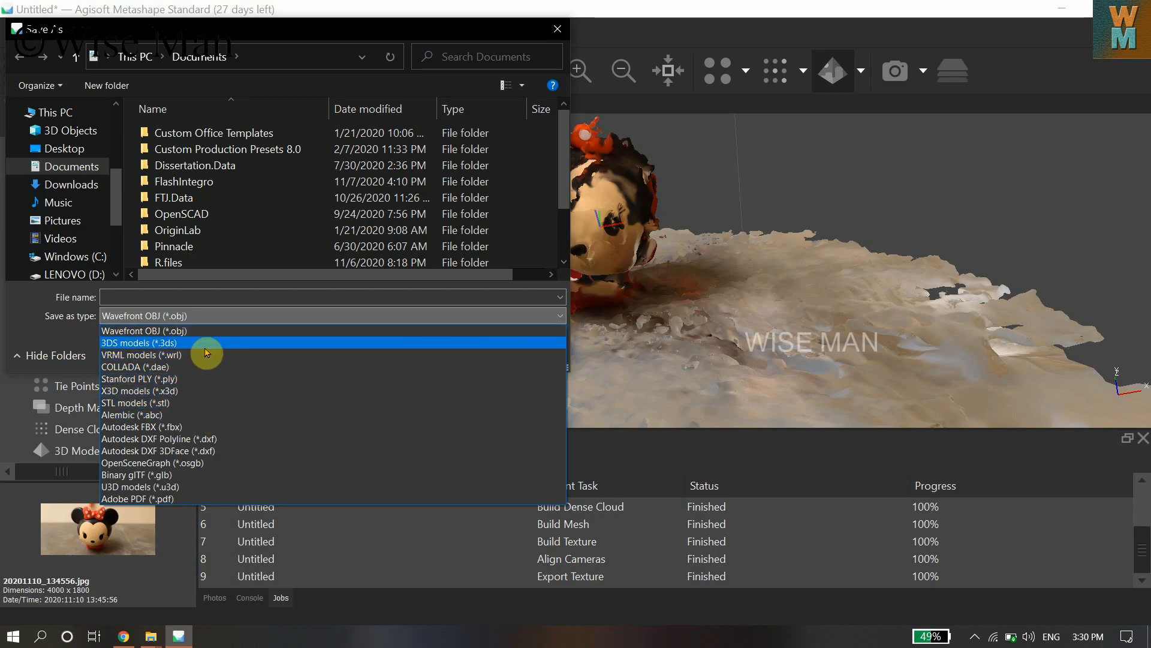
{"action": "mouse_move", "coordinate": [196, 349]}
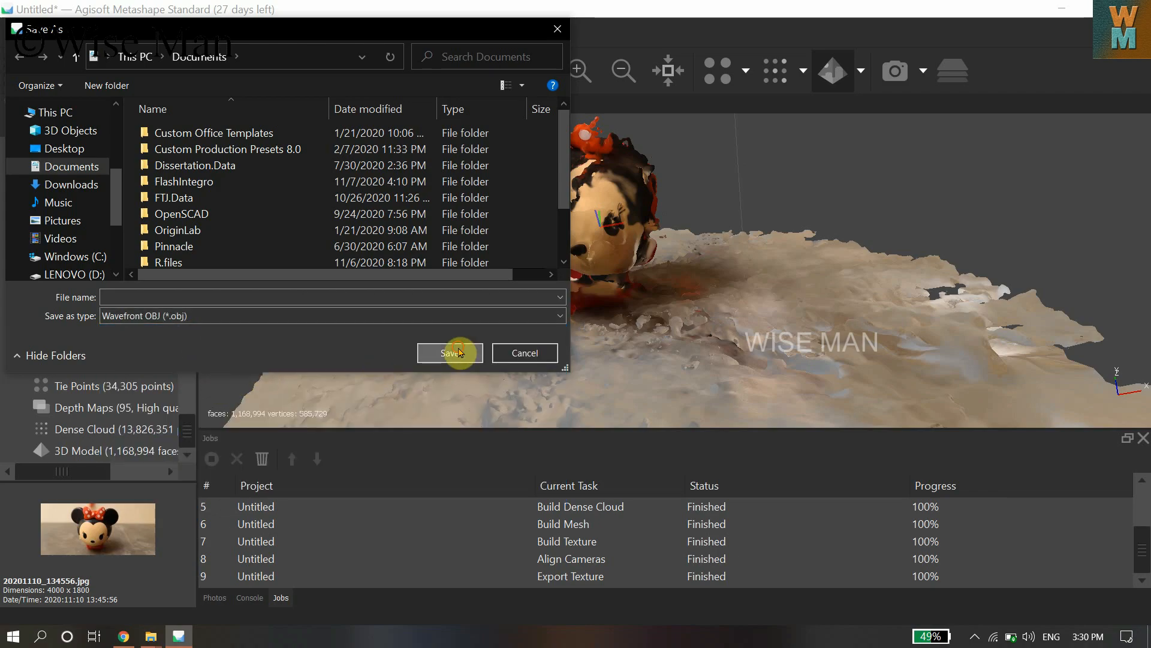
Name the exported model '3D mini' as a Wavefront OBJ file in Documents.
{"action": "left_click", "coordinate": [330, 297]}
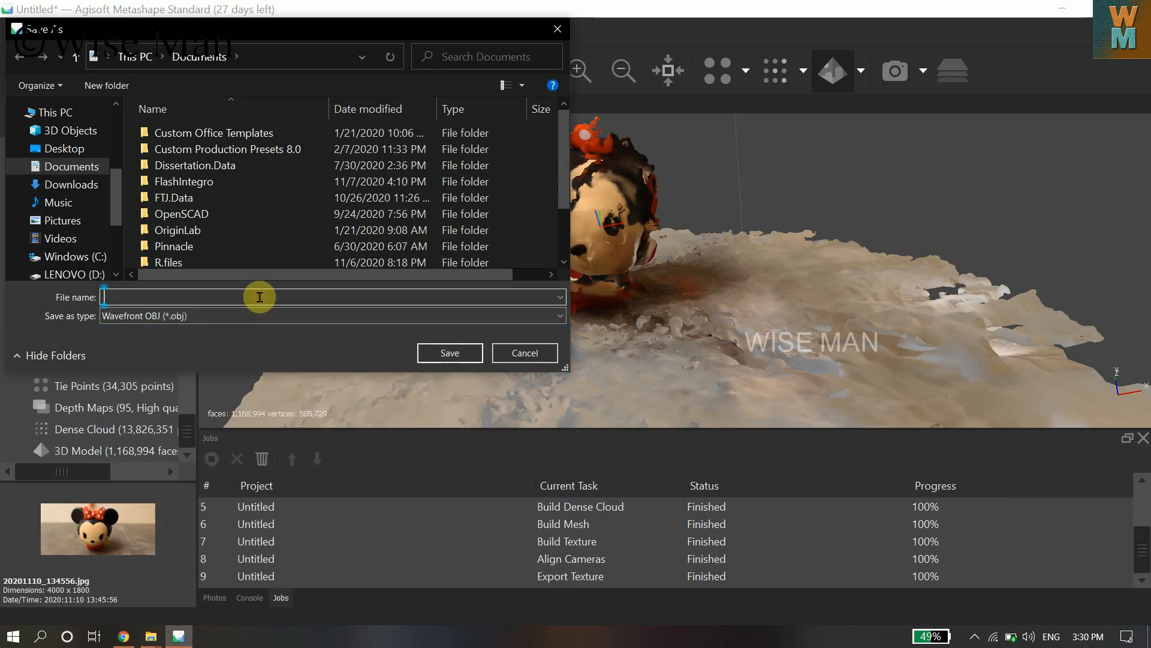
{"action": "scroll", "scroll_direction": "down", "scroll_amount": 3}
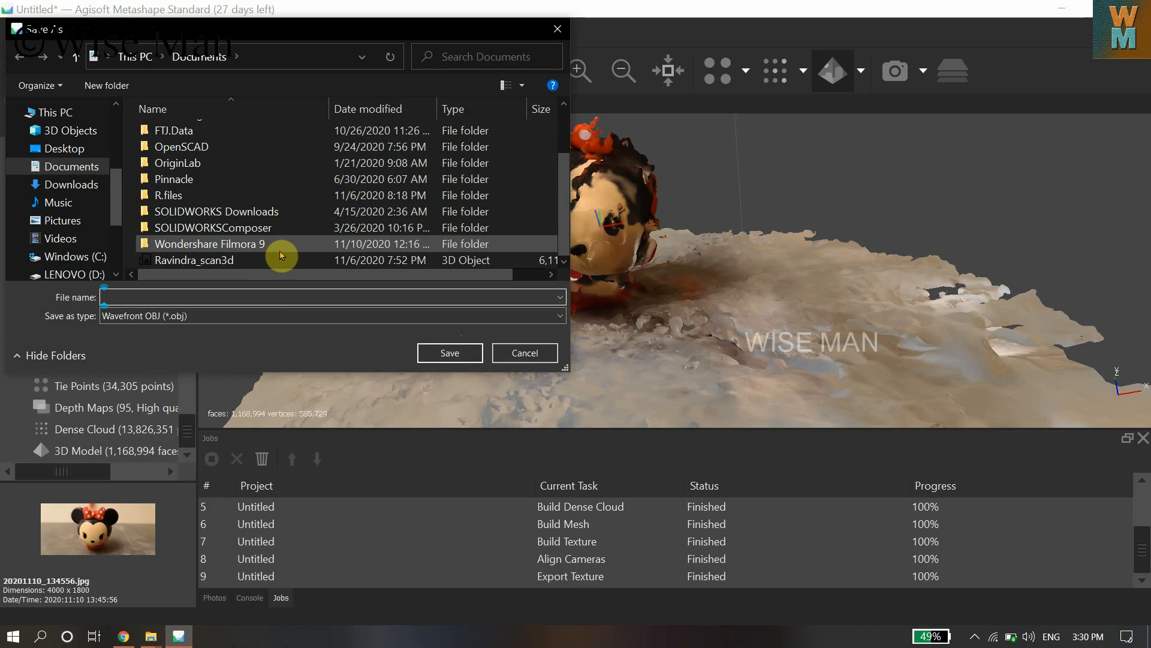
{"action": "type", "text": "3D"}
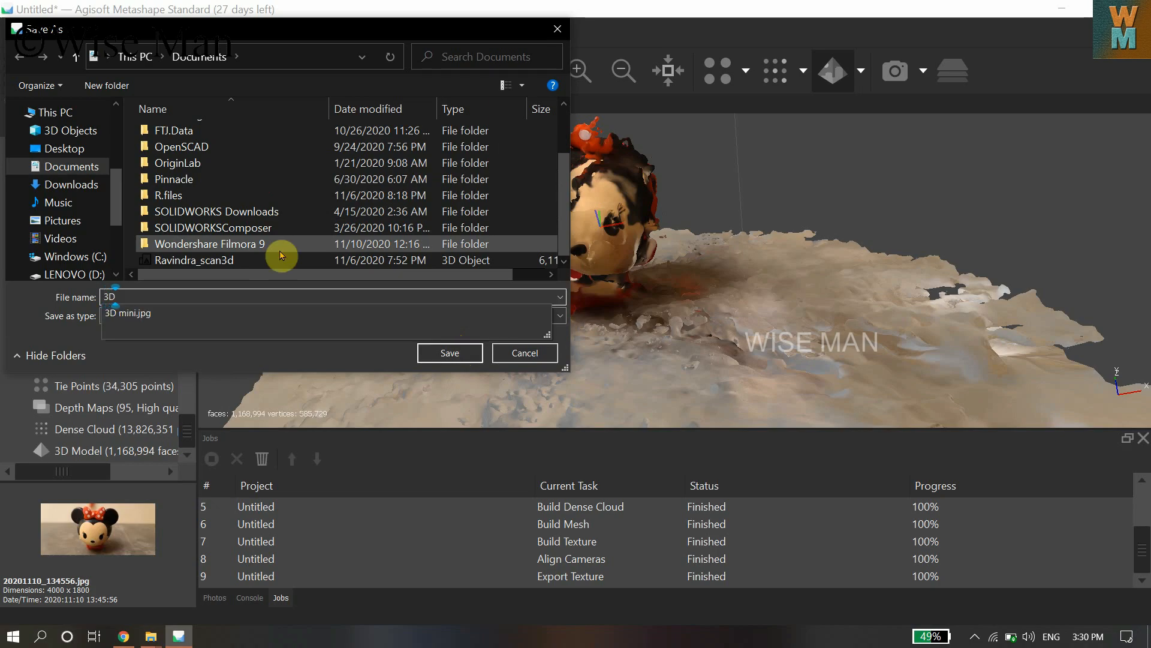
{"action": "type", "text": "mini"}
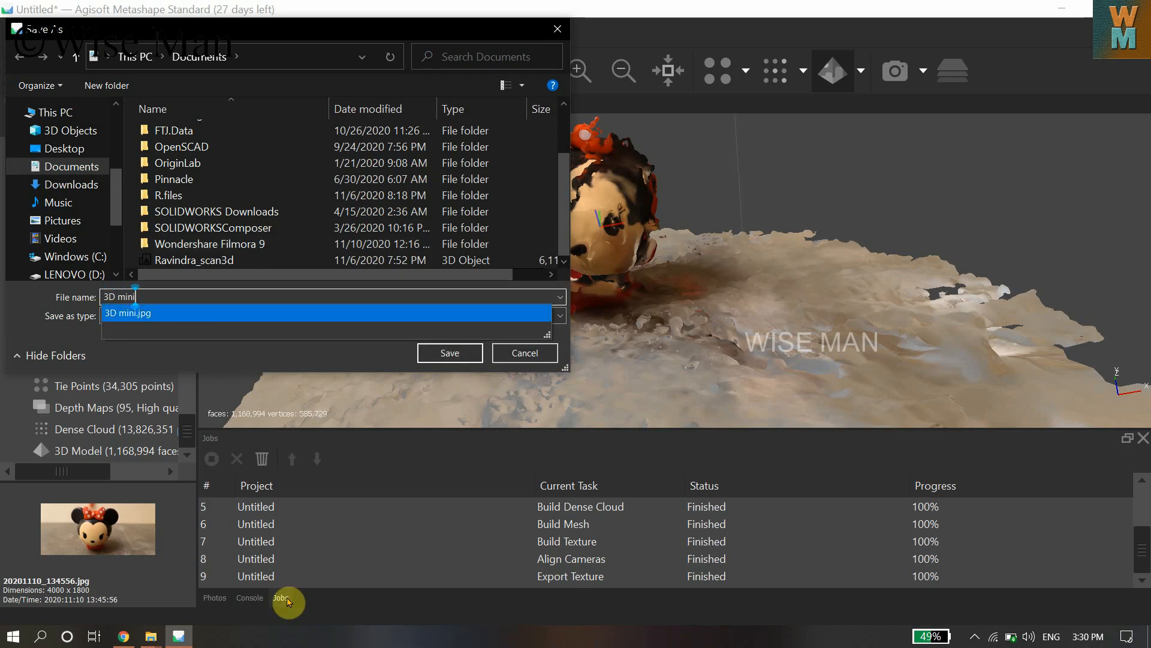
{"action": "left_click", "coordinate": [331, 314]}
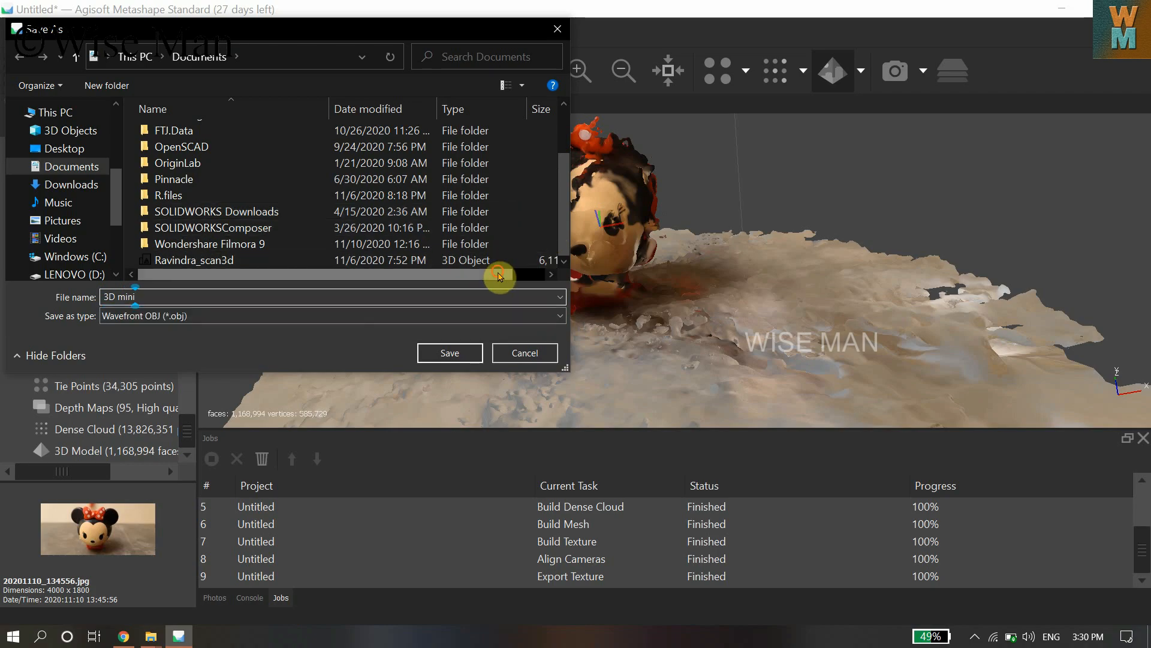
{"action": "left_click", "coordinate": [448, 353]}
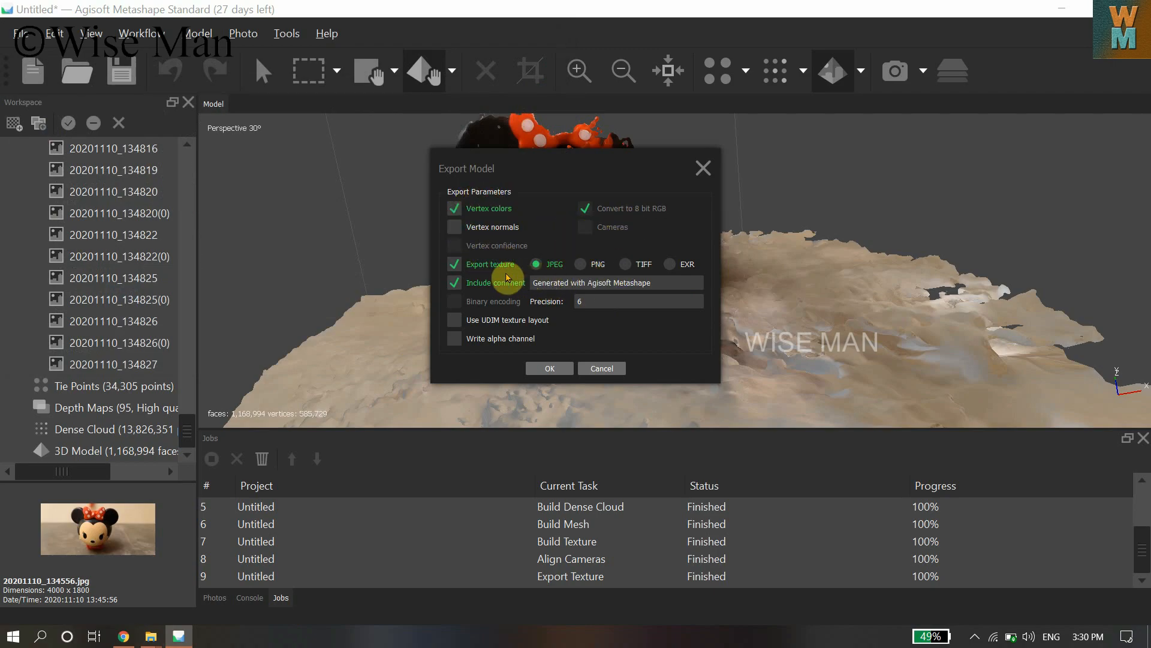
{"action": "mouse_move", "coordinate": [549, 367]}
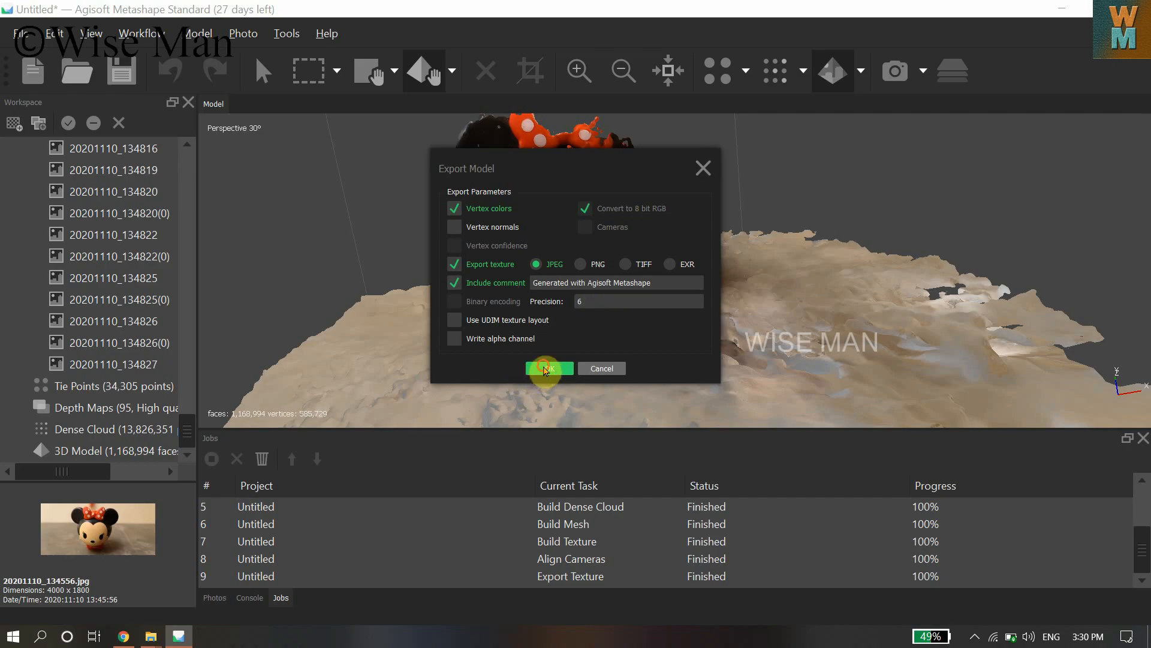
Export the OBJ with JPEG texture, then view Documents listing three '3D mini' files.
{"action": "left_click", "coordinate": [549, 367]}
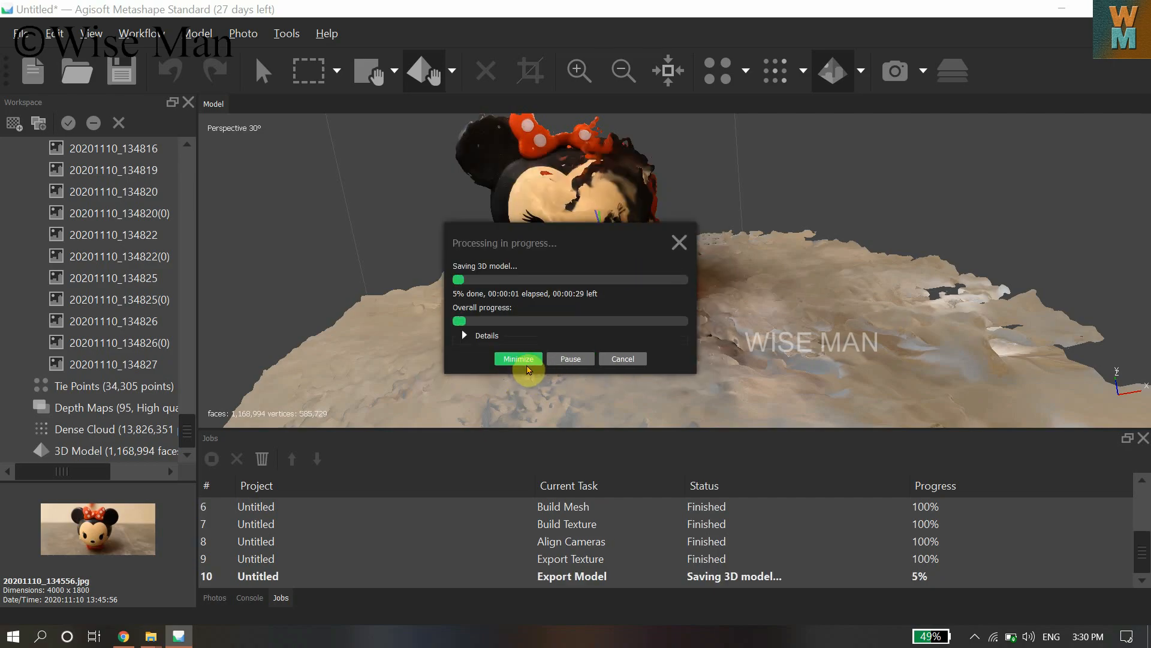
{"action": "mouse_move", "coordinate": [646, 346]}
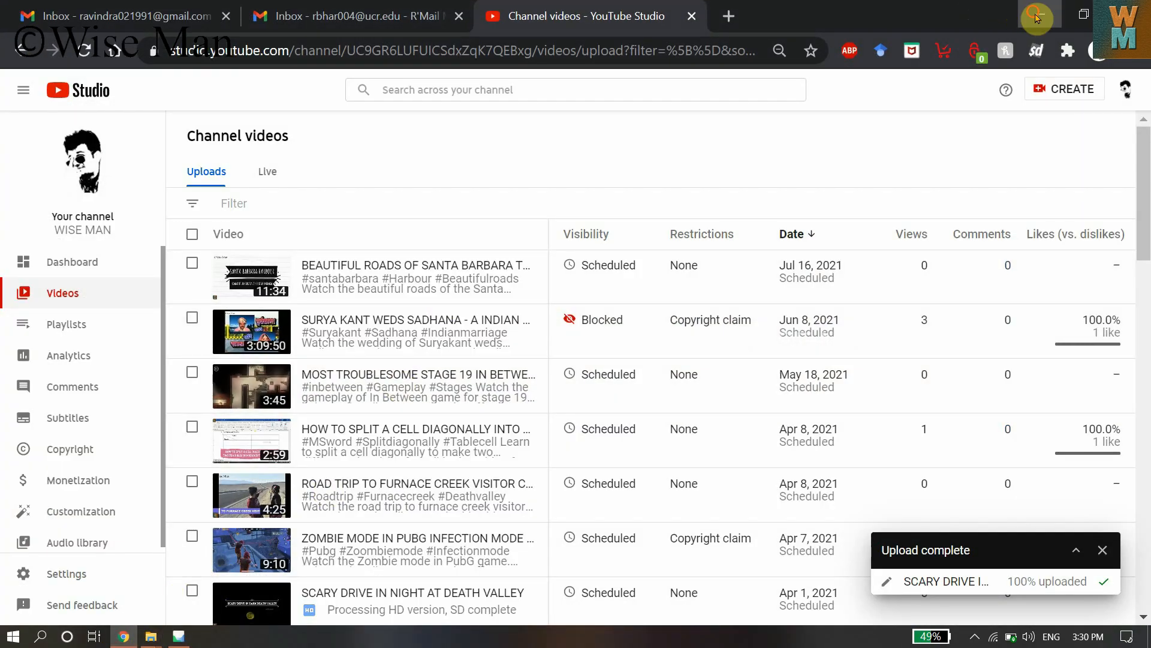
{"action": "left_click", "coordinate": [151, 636]}
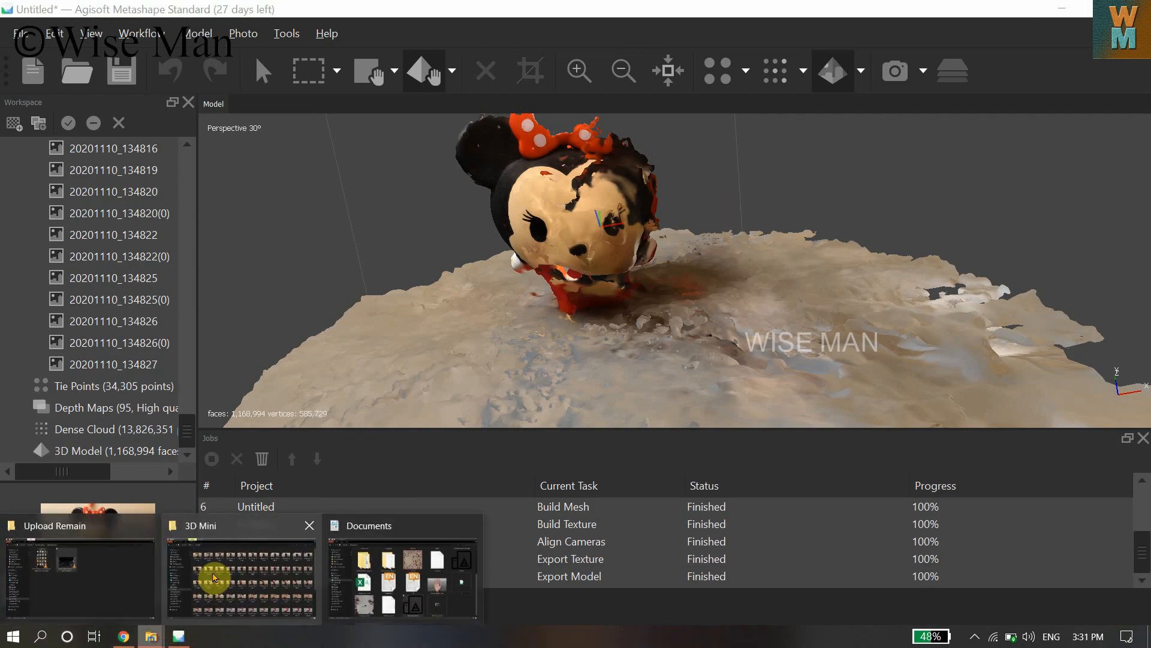
{"action": "left_click", "coordinate": [403, 565]}
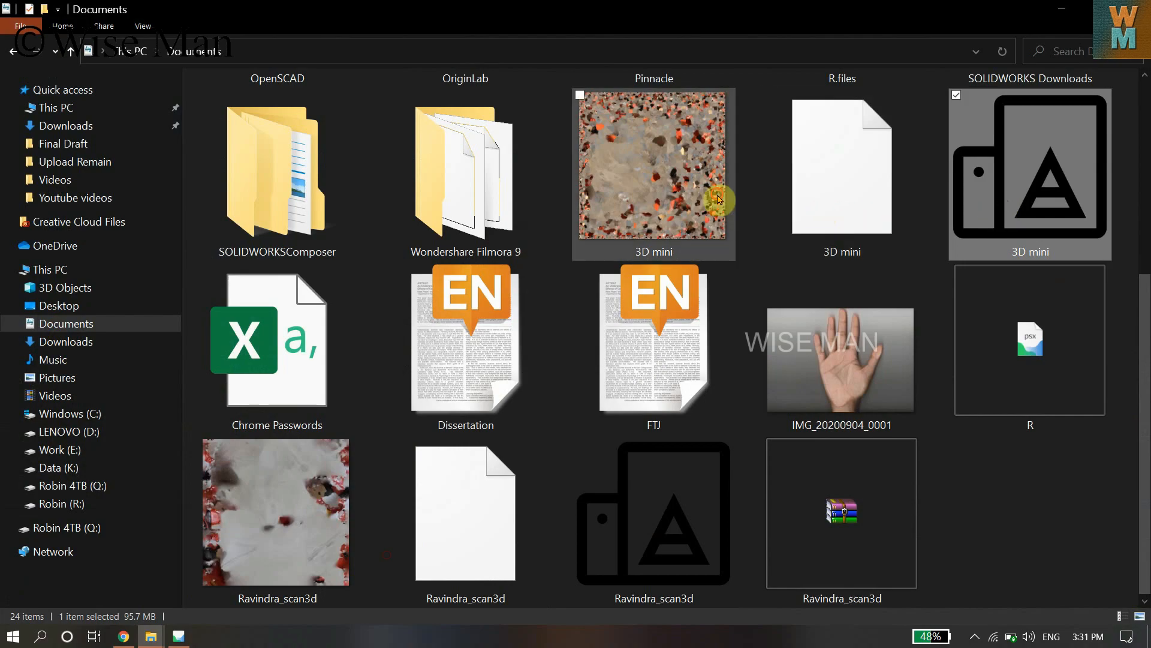
{"action": "left_click", "coordinate": [842, 174]}
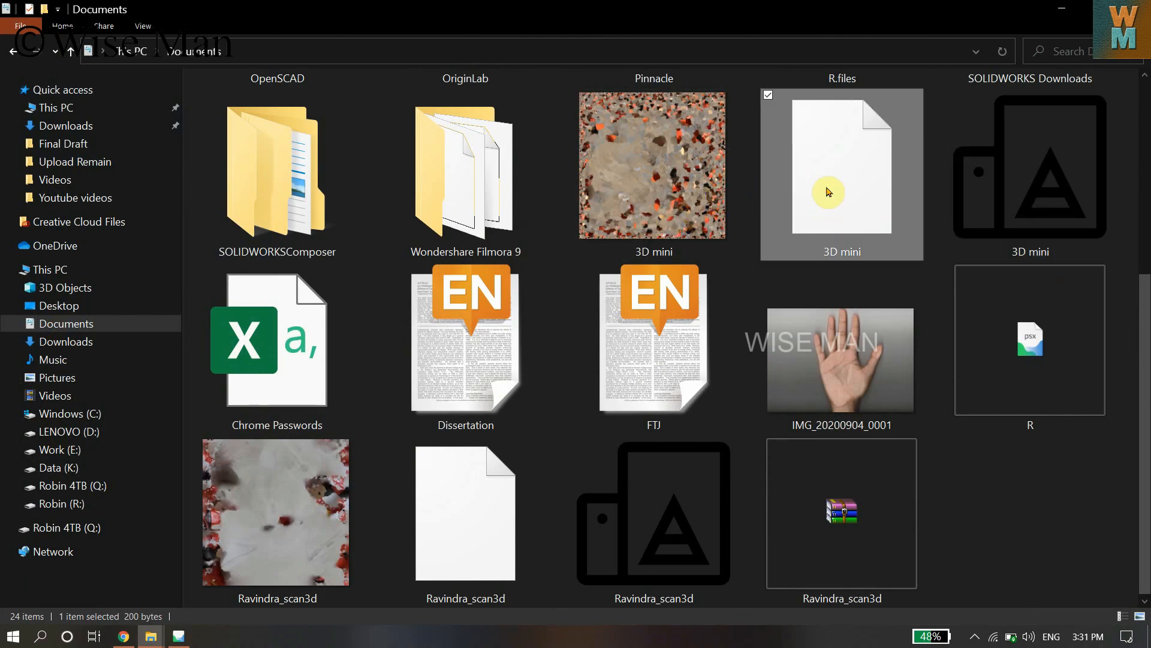
{"action": "mouse_move", "coordinate": [800, 218]}
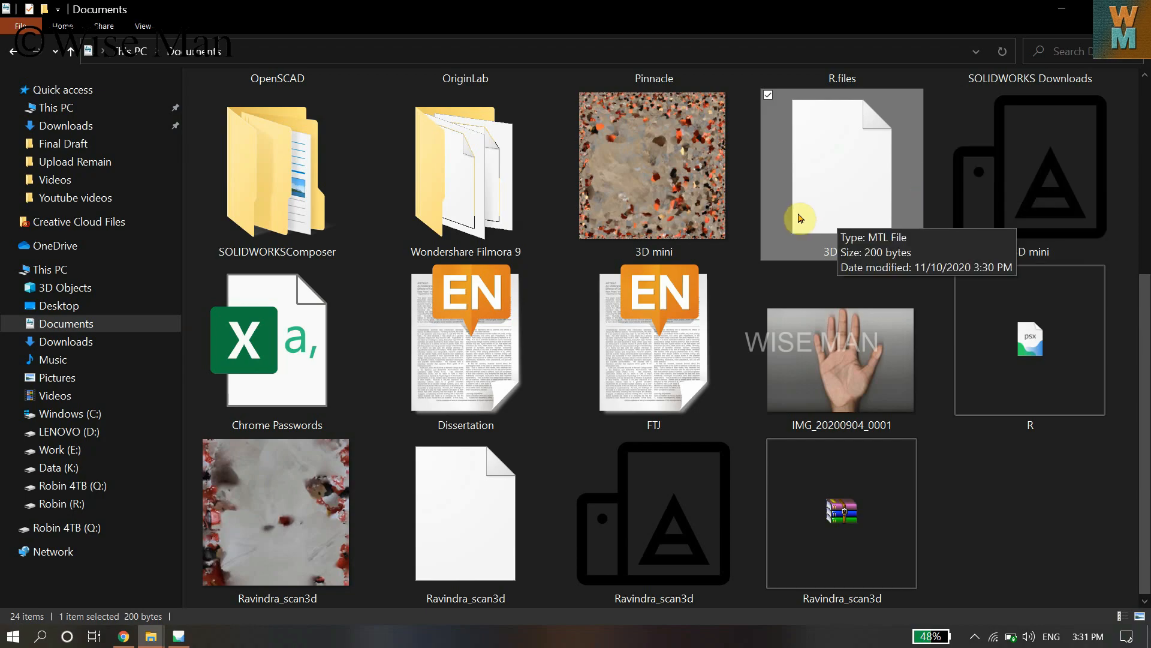
{"action": "mouse_move", "coordinate": [1017, 194]}
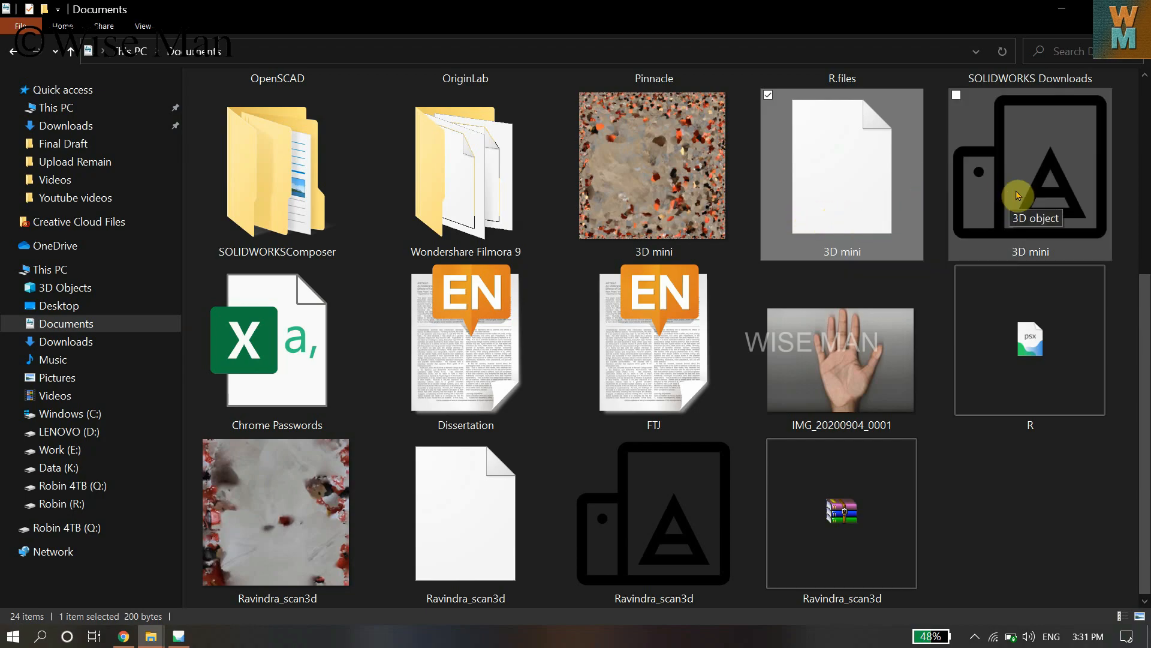
{"action": "mouse_move", "coordinate": [1026, 183]}
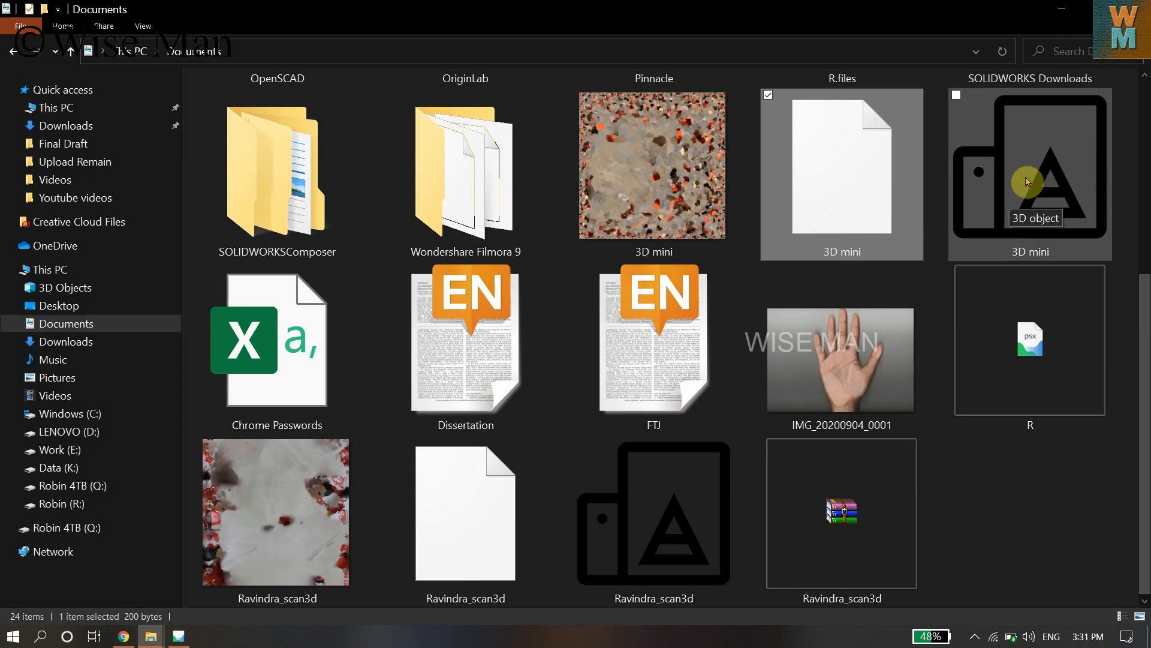
{"action": "mouse_move", "coordinate": [1092, 219]}
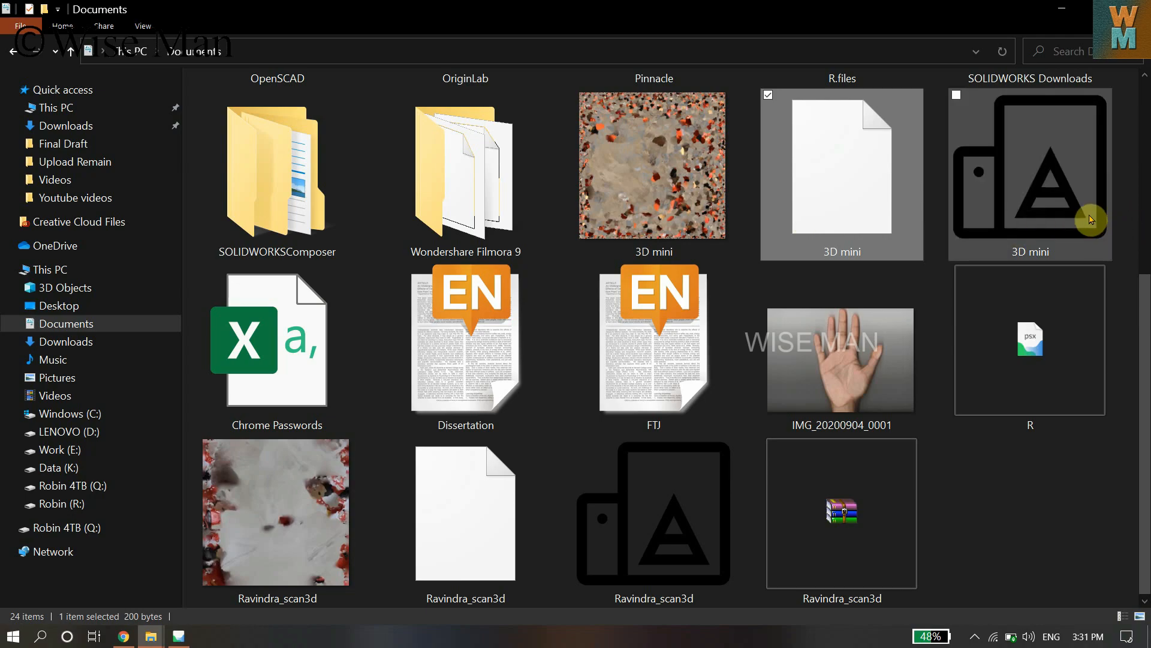
{"action": "mouse_move", "coordinate": [1050, 208]}
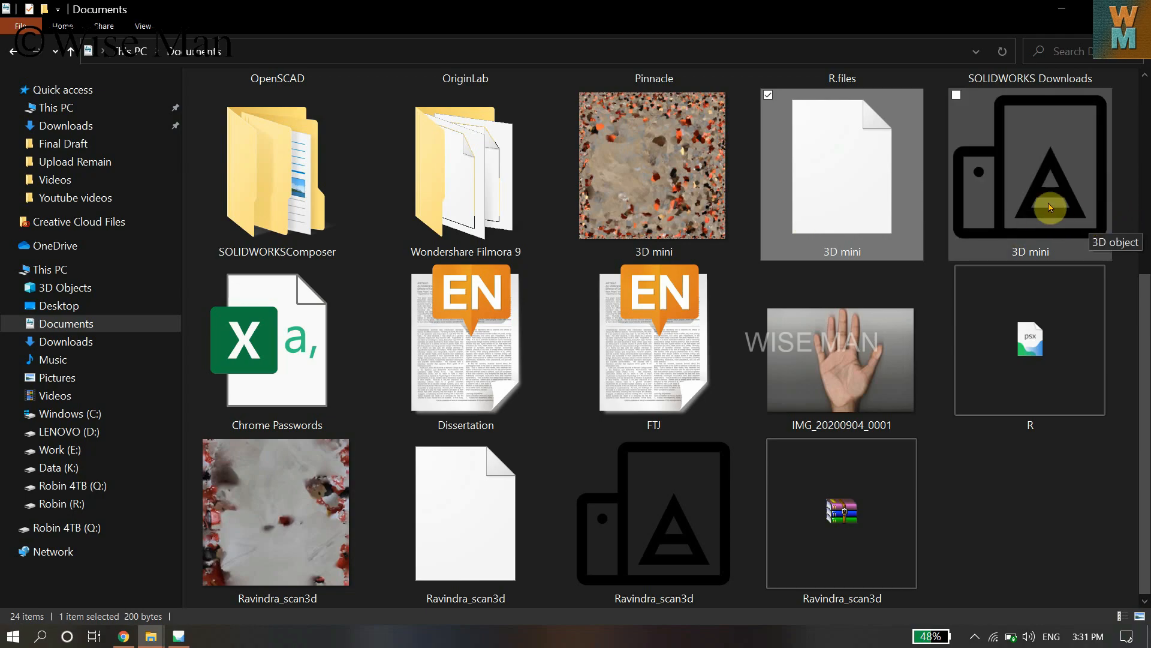
{"action": "mouse_move", "coordinate": [1011, 442]}
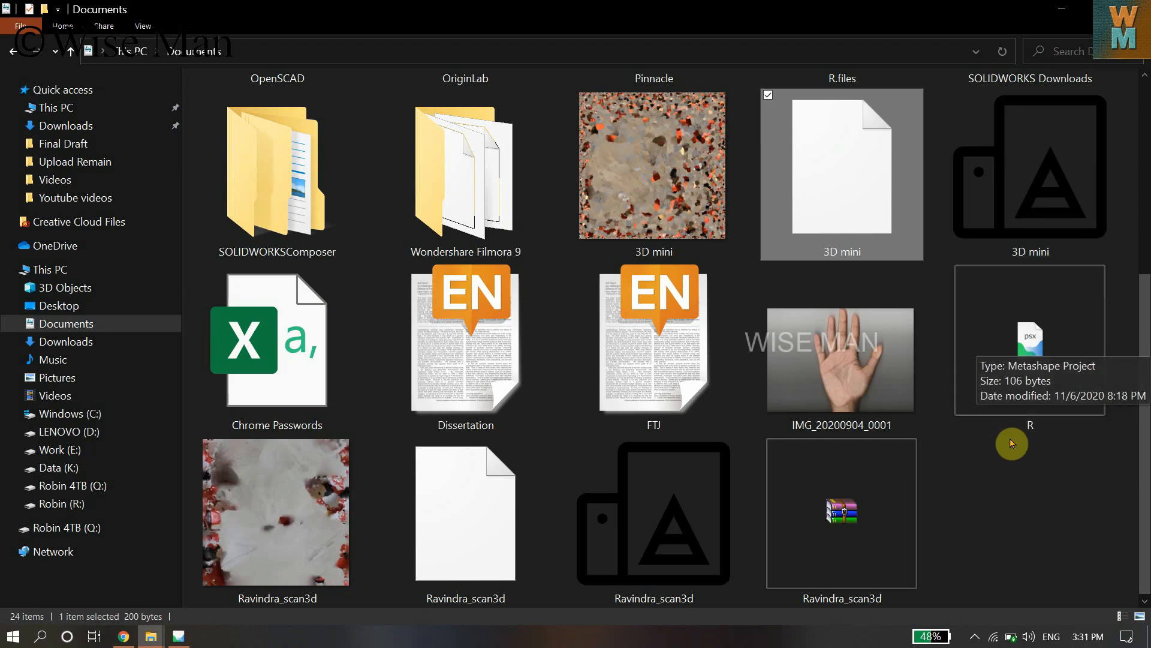
{"action": "double_click", "coordinate": [1028, 337]}
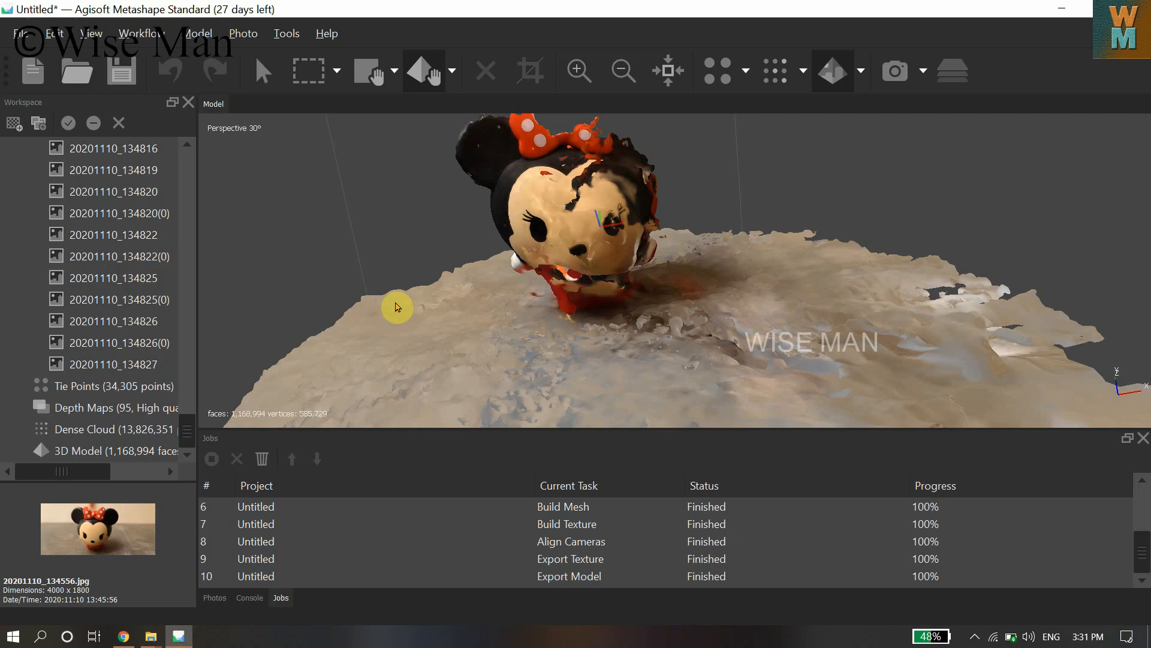
{"action": "mouse_move", "coordinate": [350, 343]}
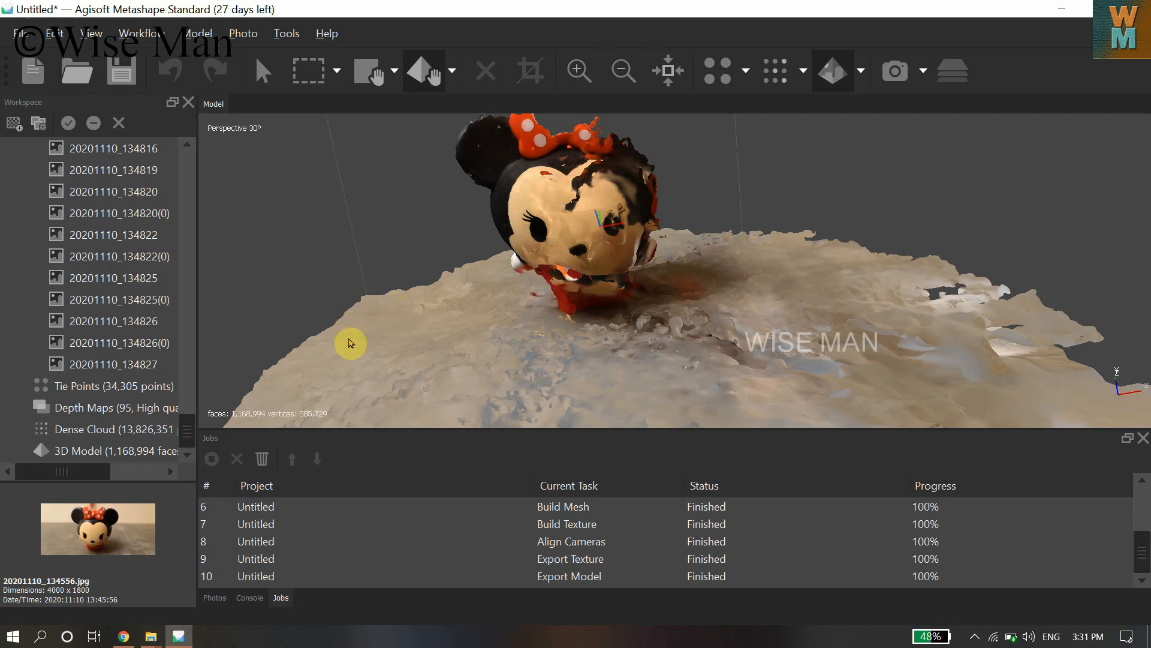
{"action": "mouse_move", "coordinate": [540, 372]}
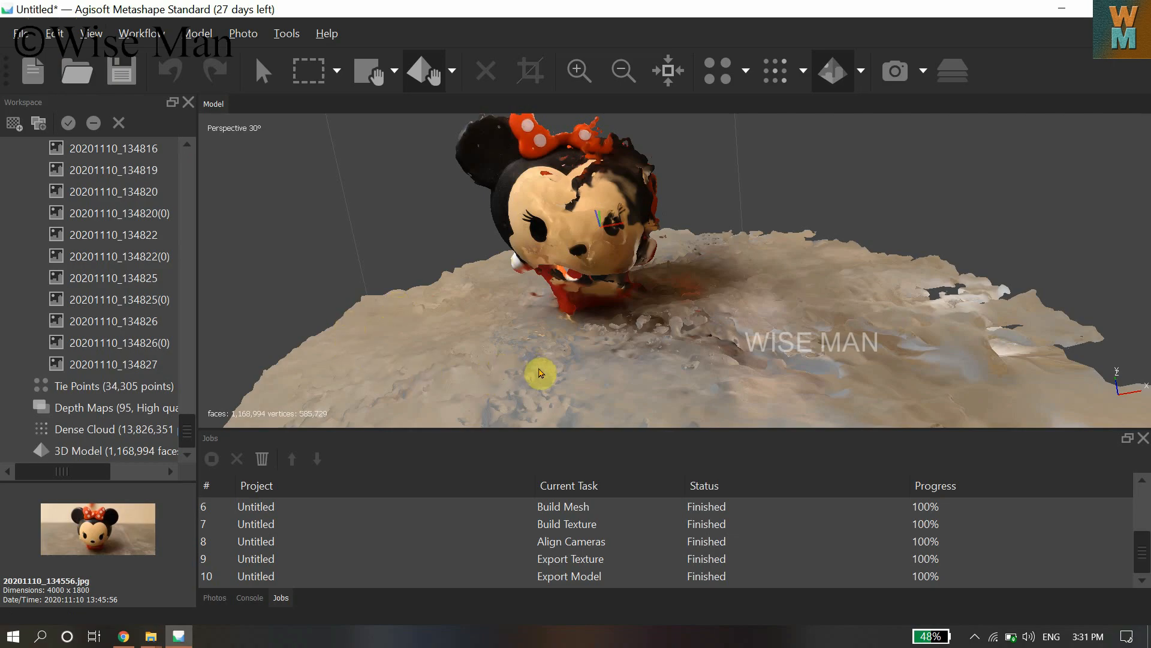
{"action": "mouse_move", "coordinate": [525, 370]}
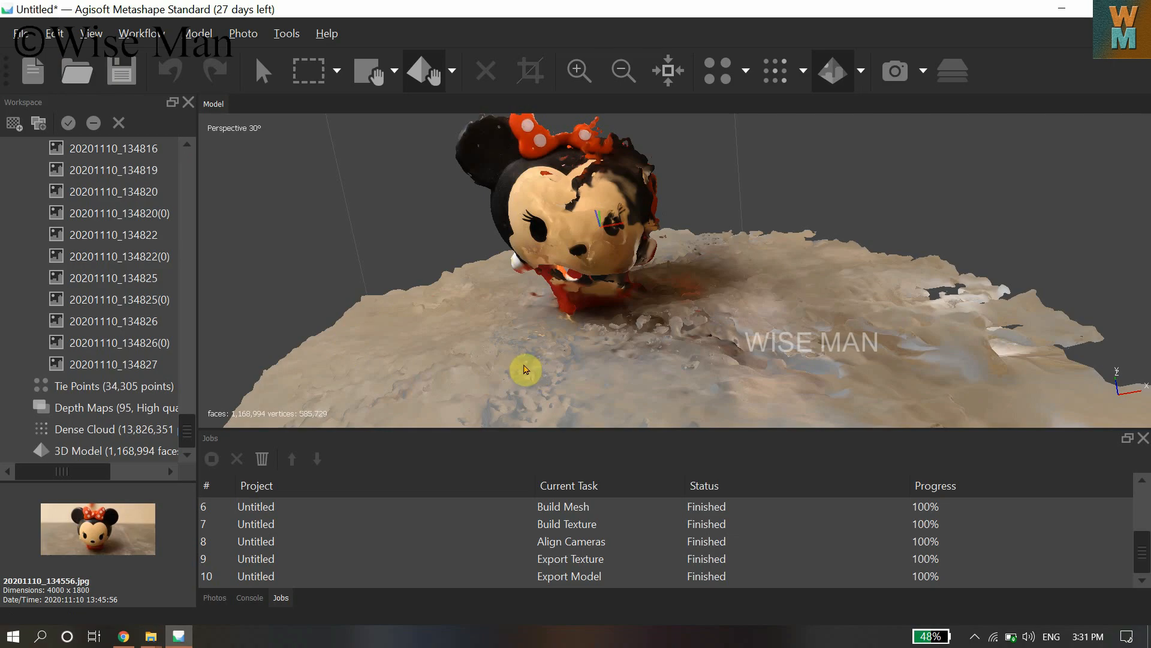